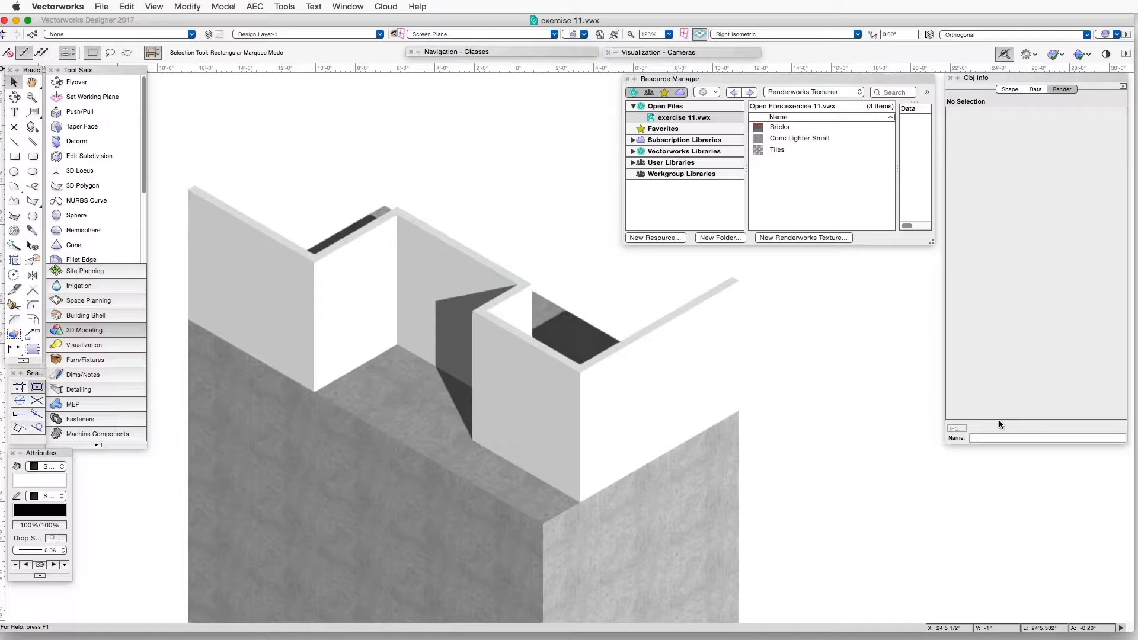
{"action": "mouse_move", "coordinate": [843, 364]}
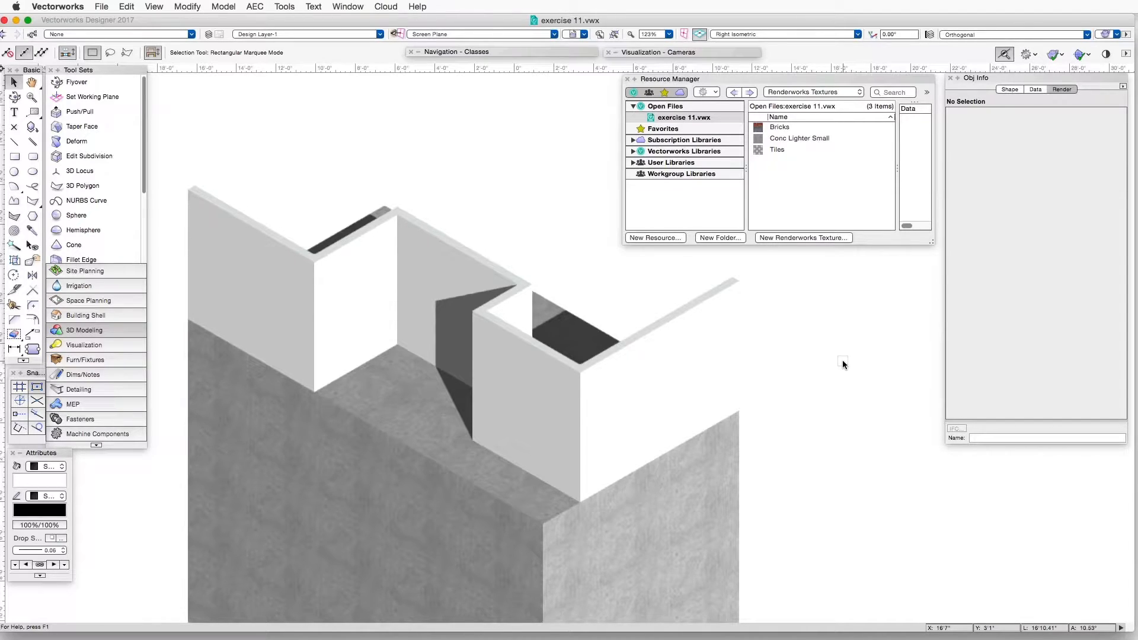
{"action": "mouse_move", "coordinate": [721, 85]}
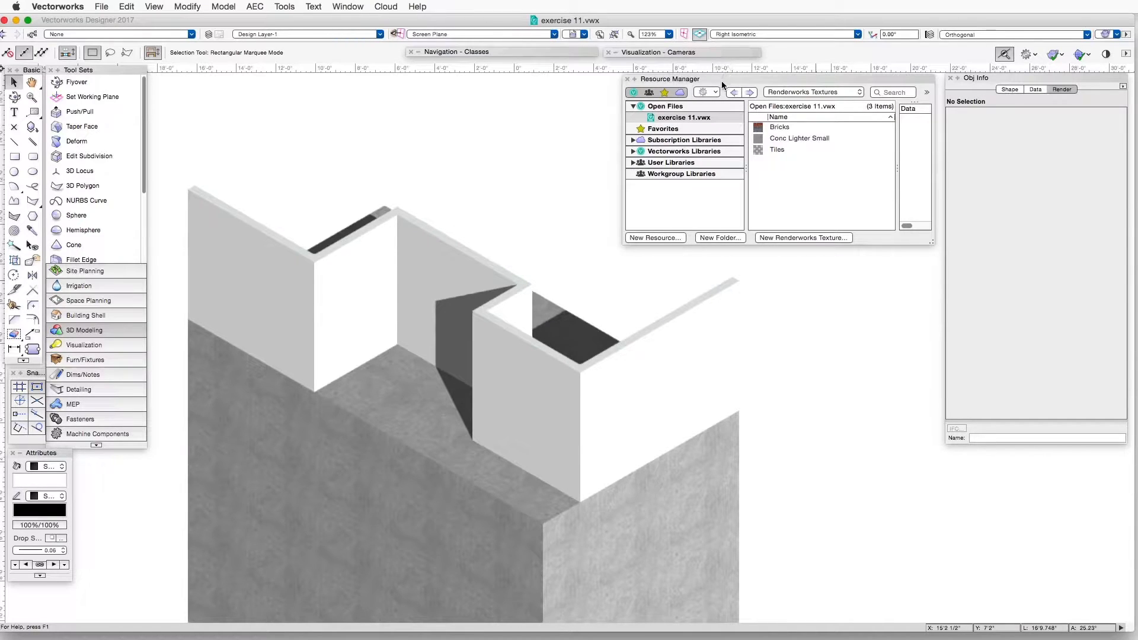
{"action": "mouse_move", "coordinate": [774, 199]}
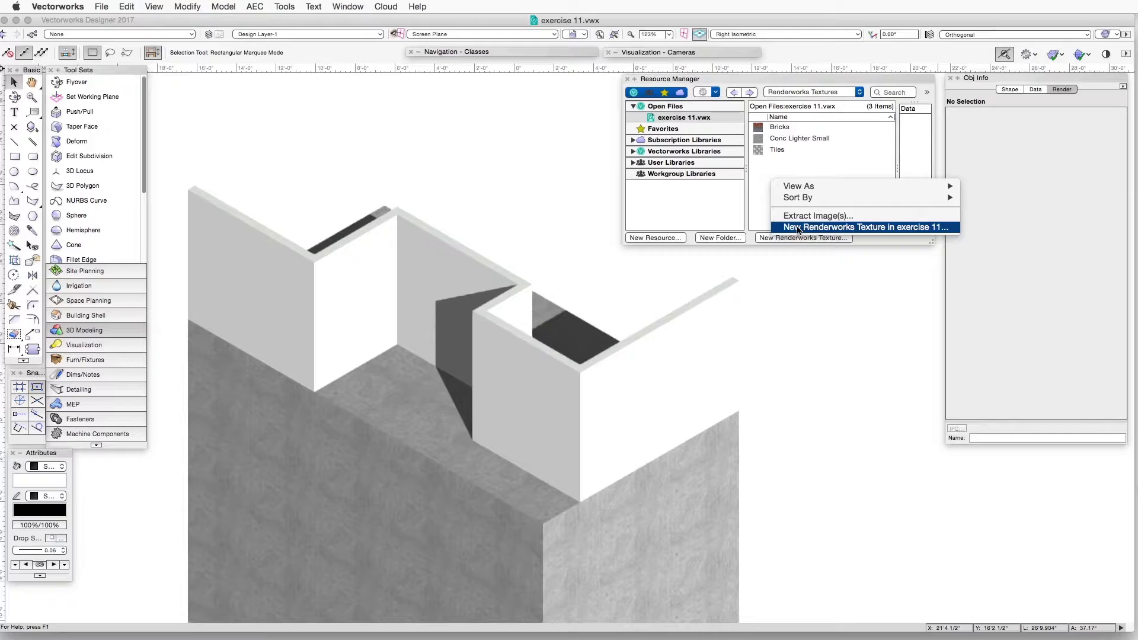
Step: Create a new Renderworks texture named 'tiles 1' using the Tiles colour shader
{"action": "left_click", "coordinate": [865, 227]}
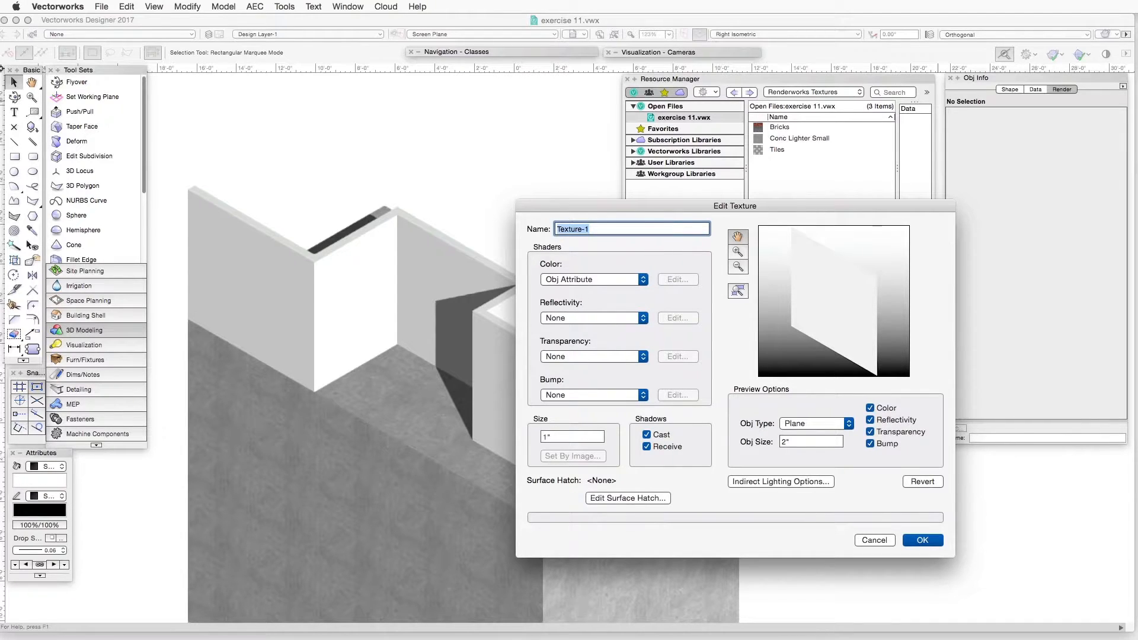
{"action": "type", "text": "tiles 1"}
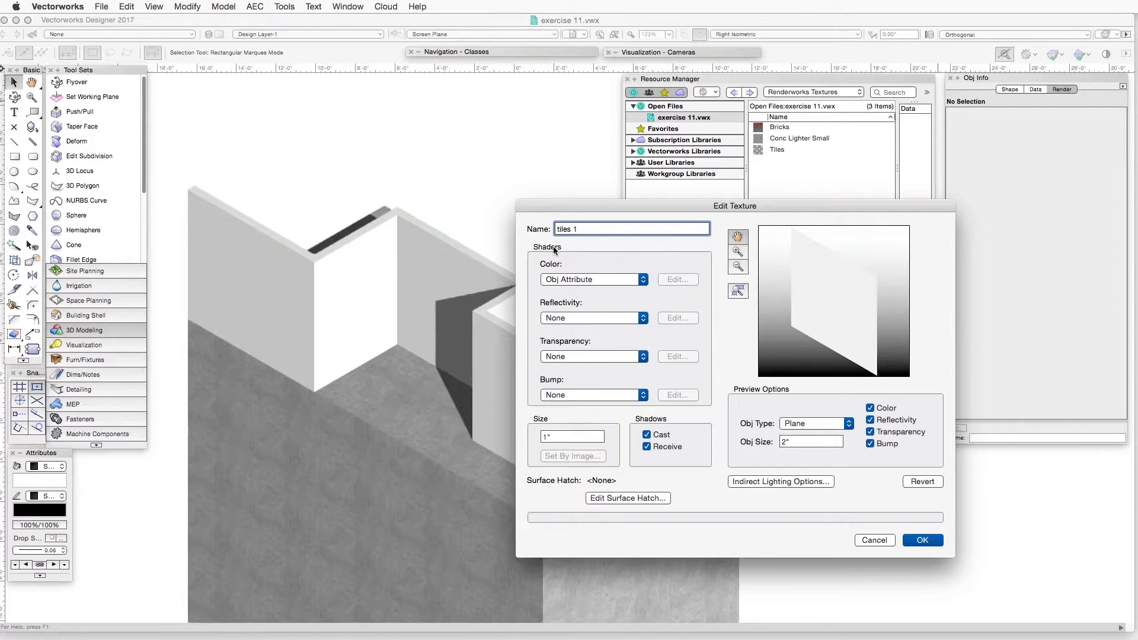
{"action": "mouse_move", "coordinate": [581, 260]}
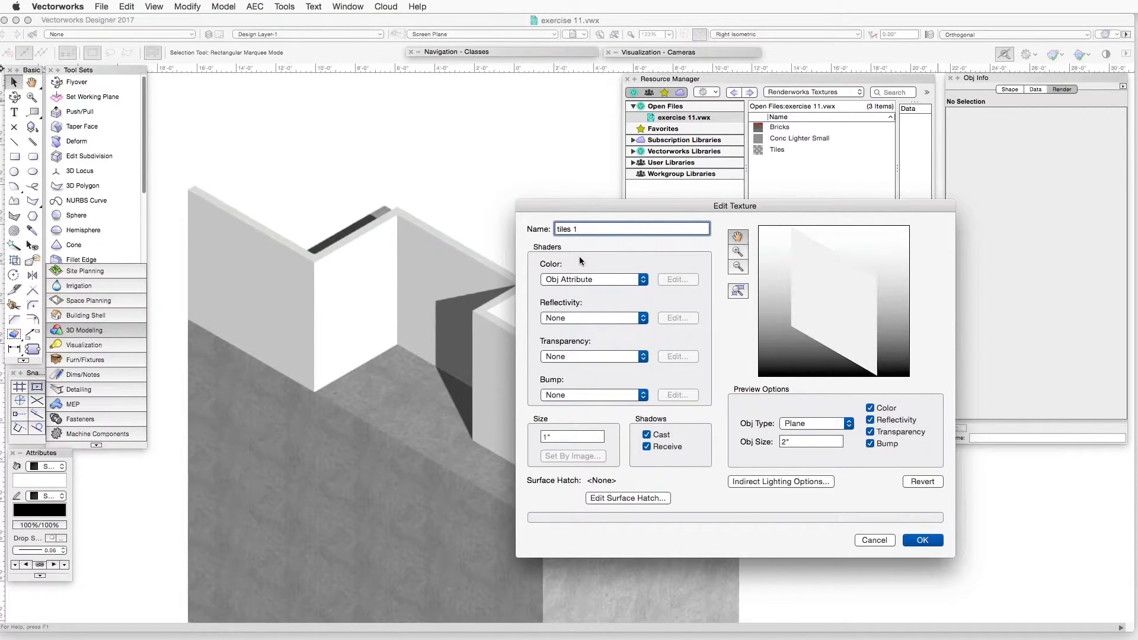
{"action": "mouse_move", "coordinate": [592, 282]}
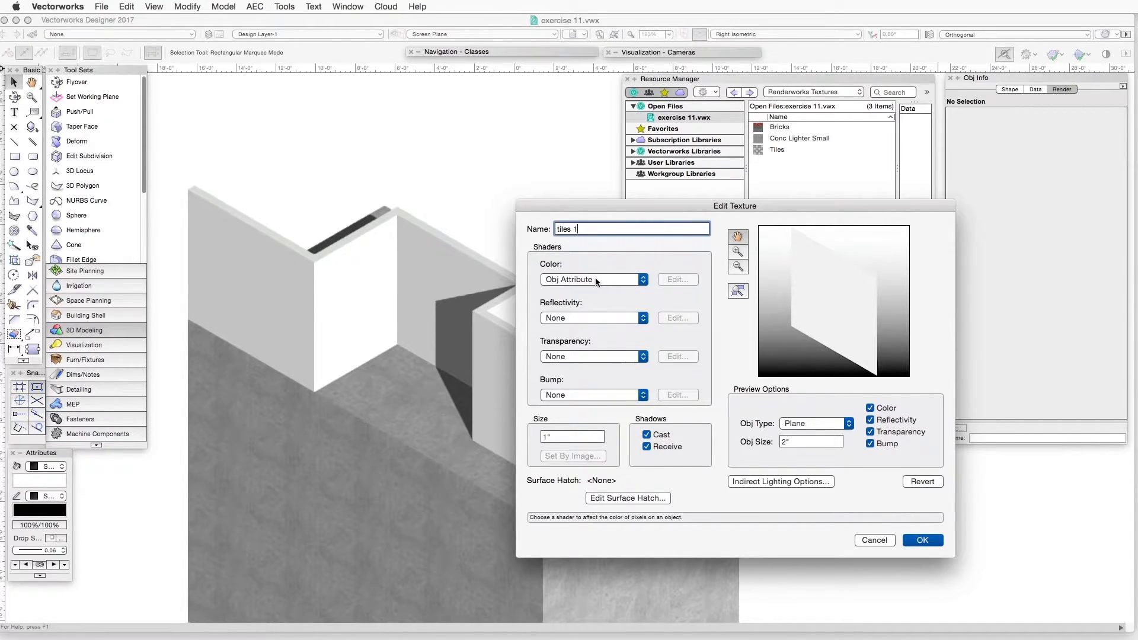
{"action": "left_click", "coordinate": [591, 279]}
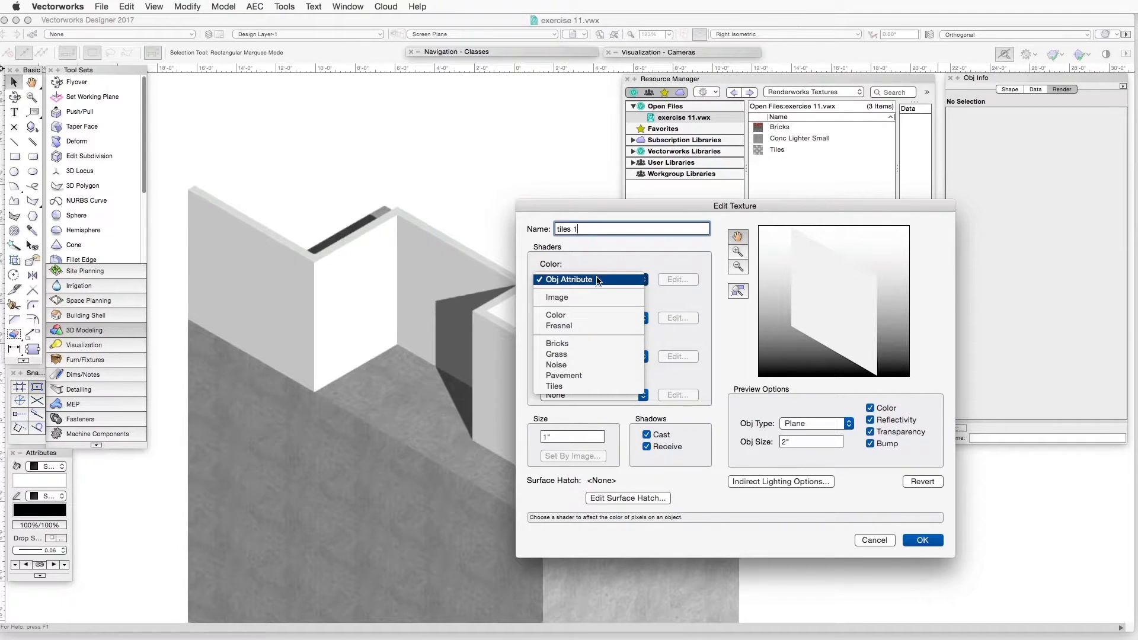
{"action": "left_click", "coordinate": [554, 385]}
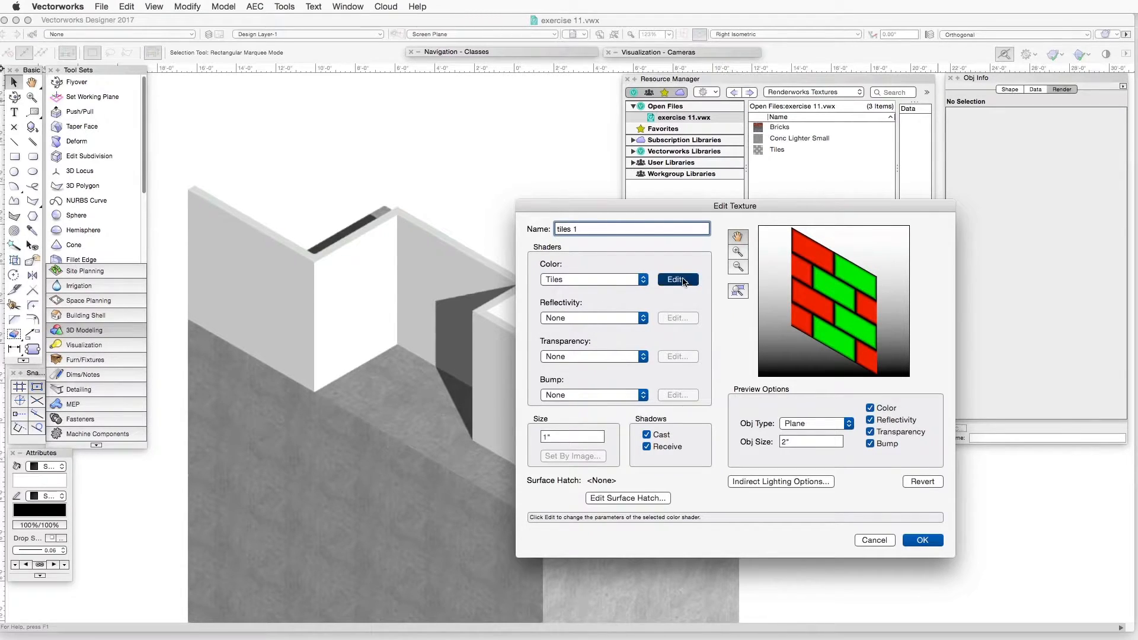
Step: In the Tiles shader settings, change the tile pattern from Brick 1 to Squares
{"action": "left_click", "coordinate": [676, 279]}
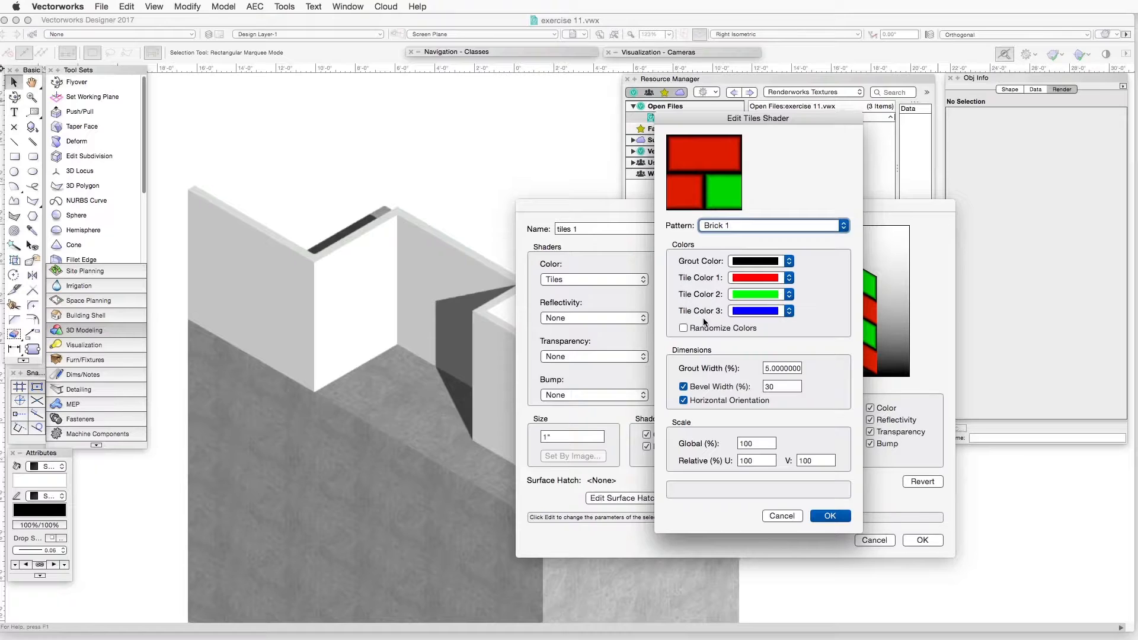
{"action": "mouse_move", "coordinate": [836, 272]}
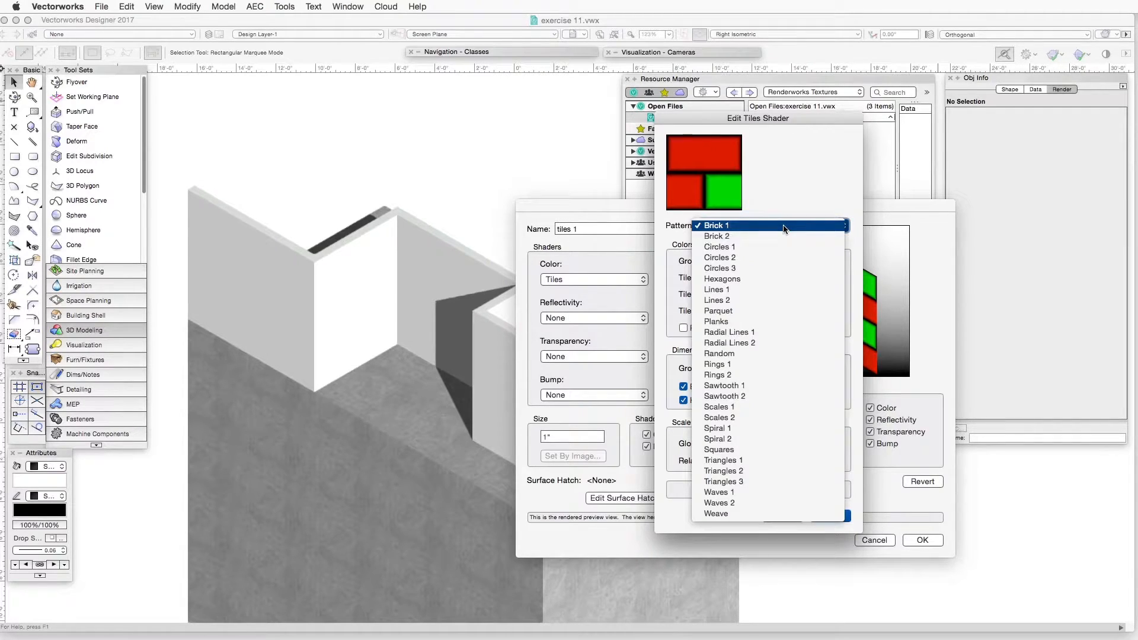
{"action": "mouse_move", "coordinate": [717, 439]}
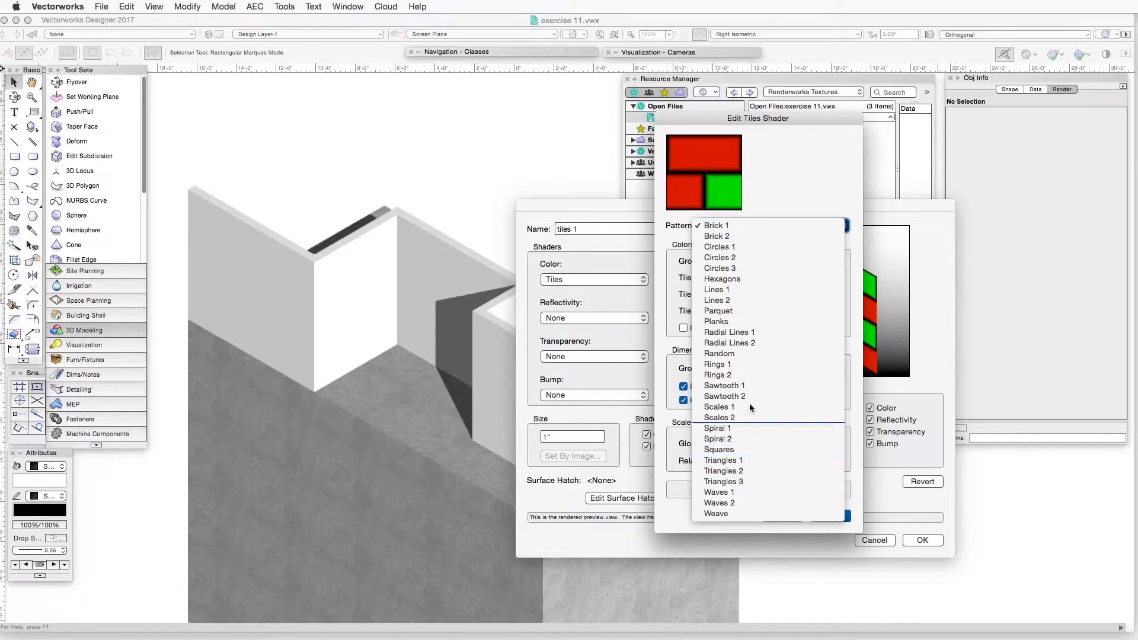
{"action": "left_click", "coordinate": [728, 343]}
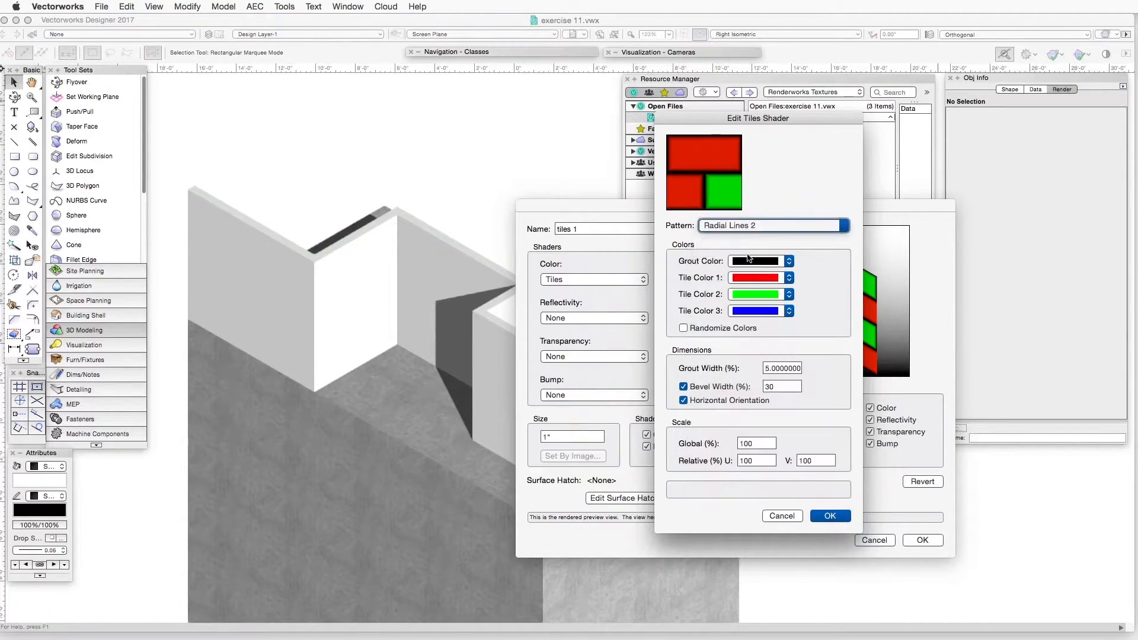
{"action": "left_click", "coordinate": [772, 226]}
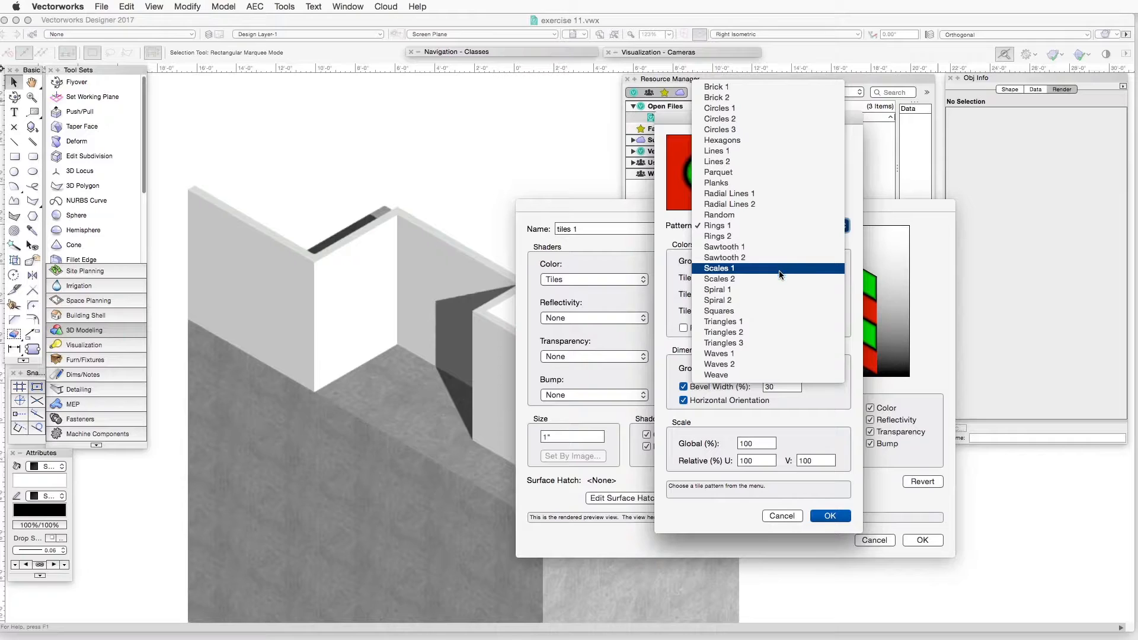
{"action": "left_click", "coordinate": [718, 310]}
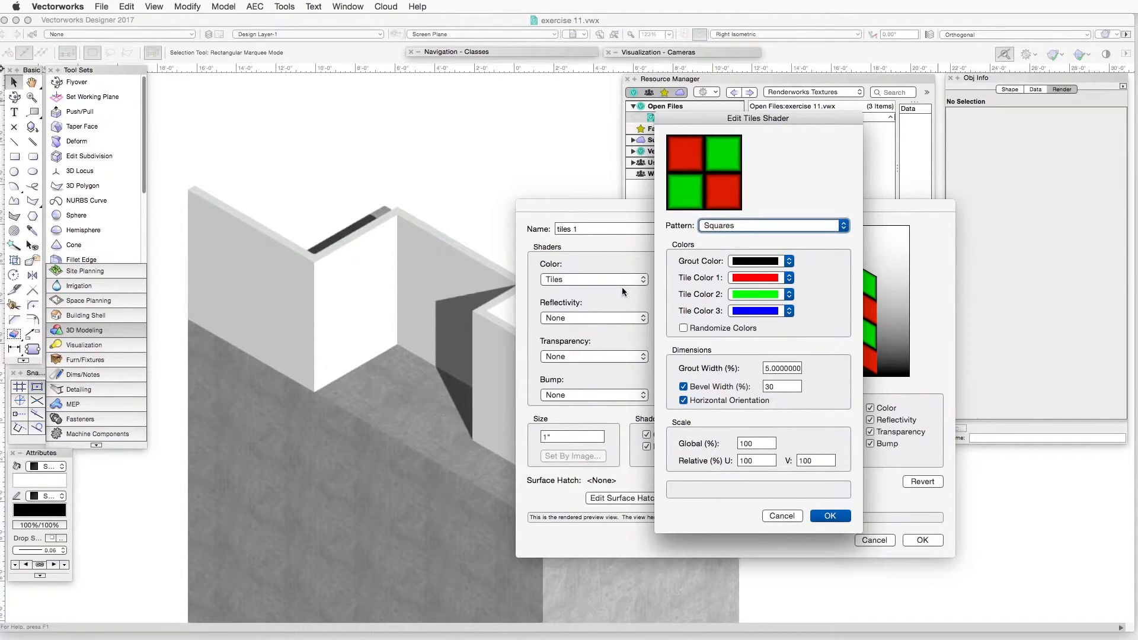
{"action": "mouse_move", "coordinate": [634, 272]}
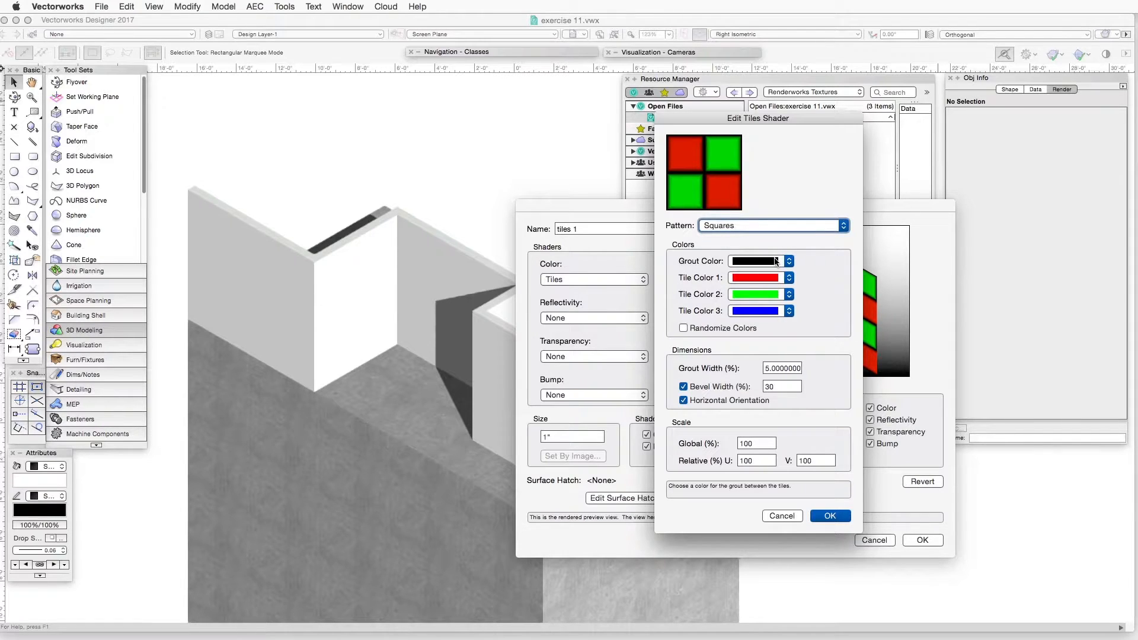
{"action": "mouse_move", "coordinate": [763, 262]}
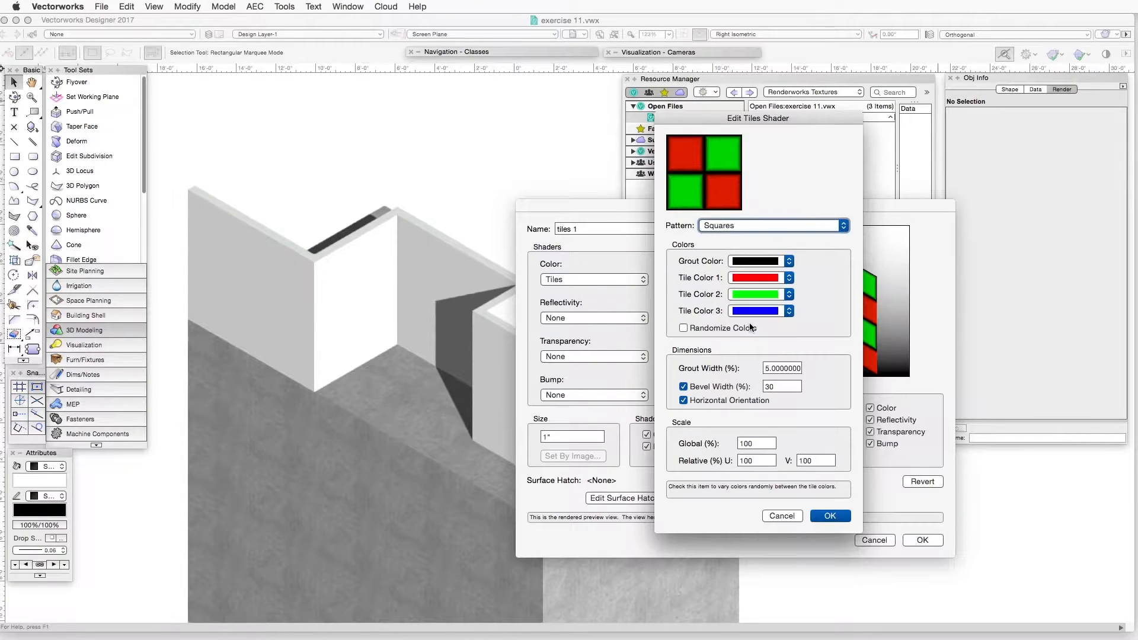
Step: Set Tile Color 1, 2 and 3 to dark grey, light grey and white
{"action": "left_click", "coordinate": [756, 278]}
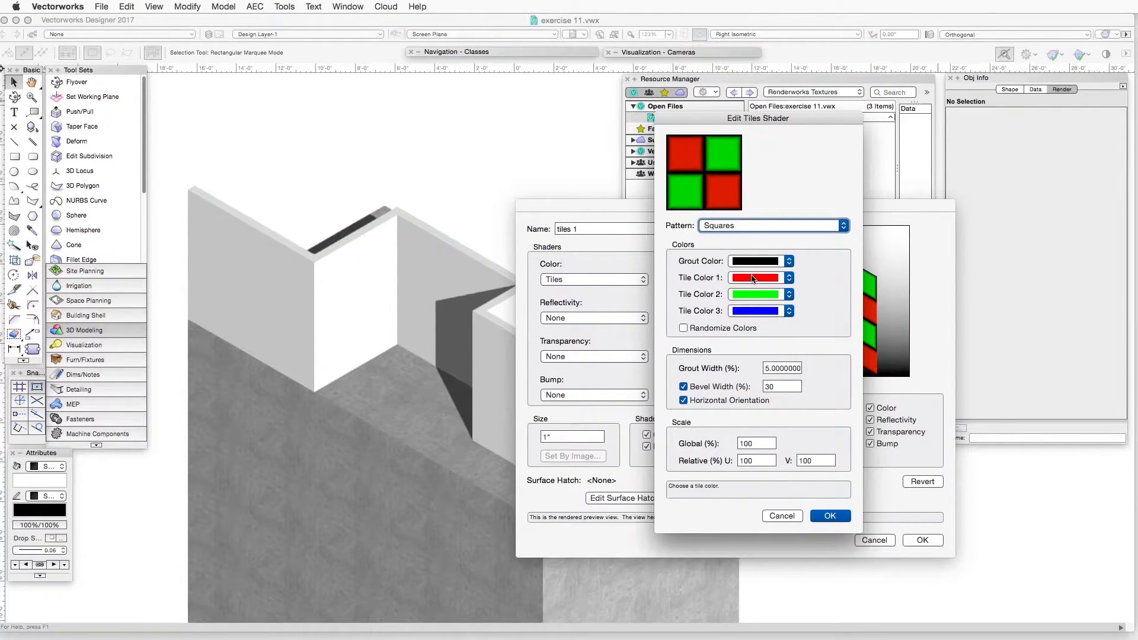
{"action": "left_click", "coordinate": [757, 277]}
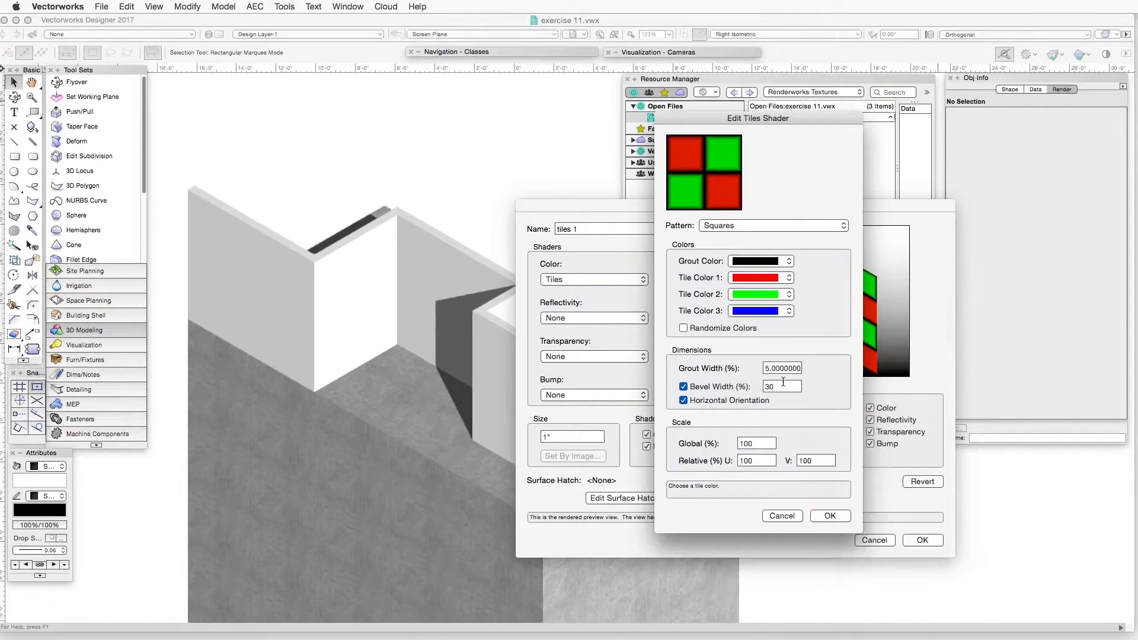
{"action": "left_click", "coordinate": [757, 277]}
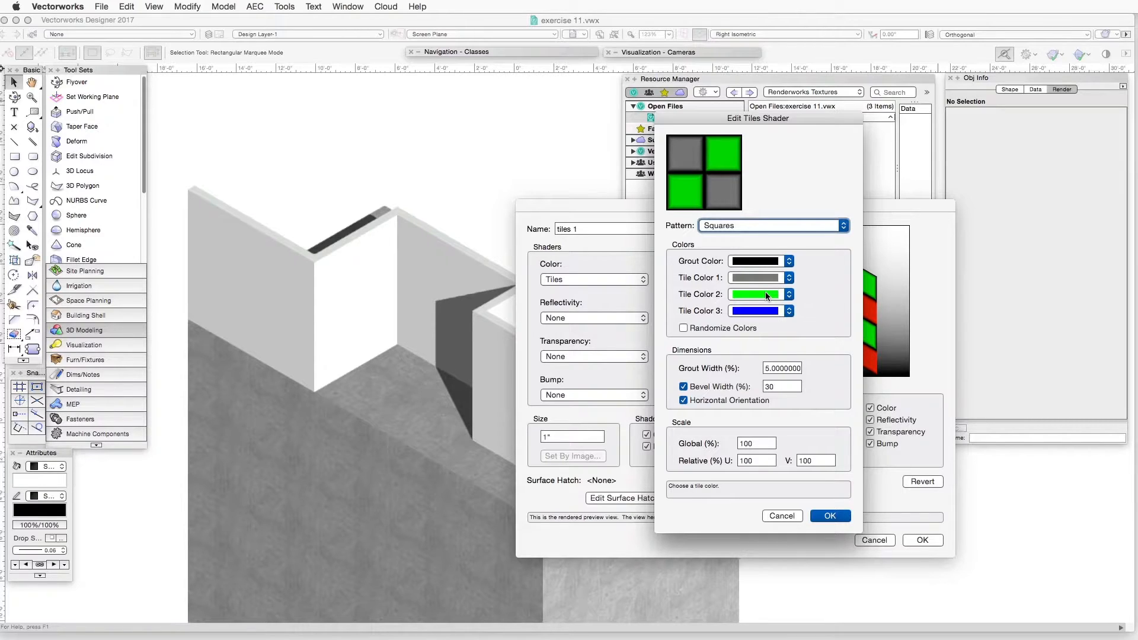
{"action": "left_click", "coordinate": [788, 294]}
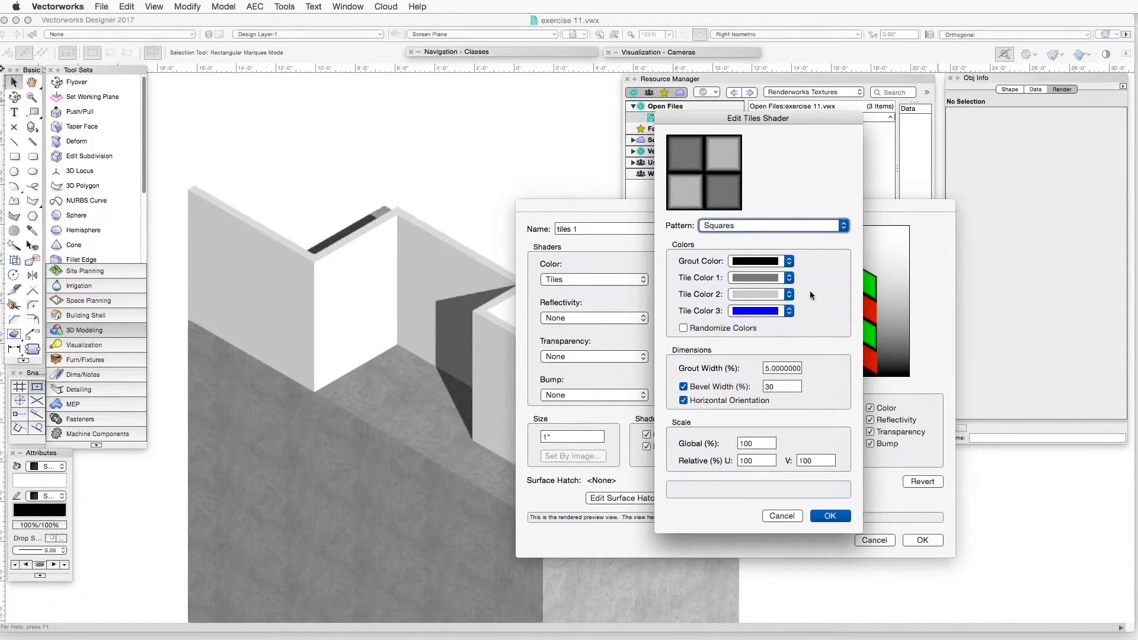
{"action": "left_click", "coordinate": [757, 310]}
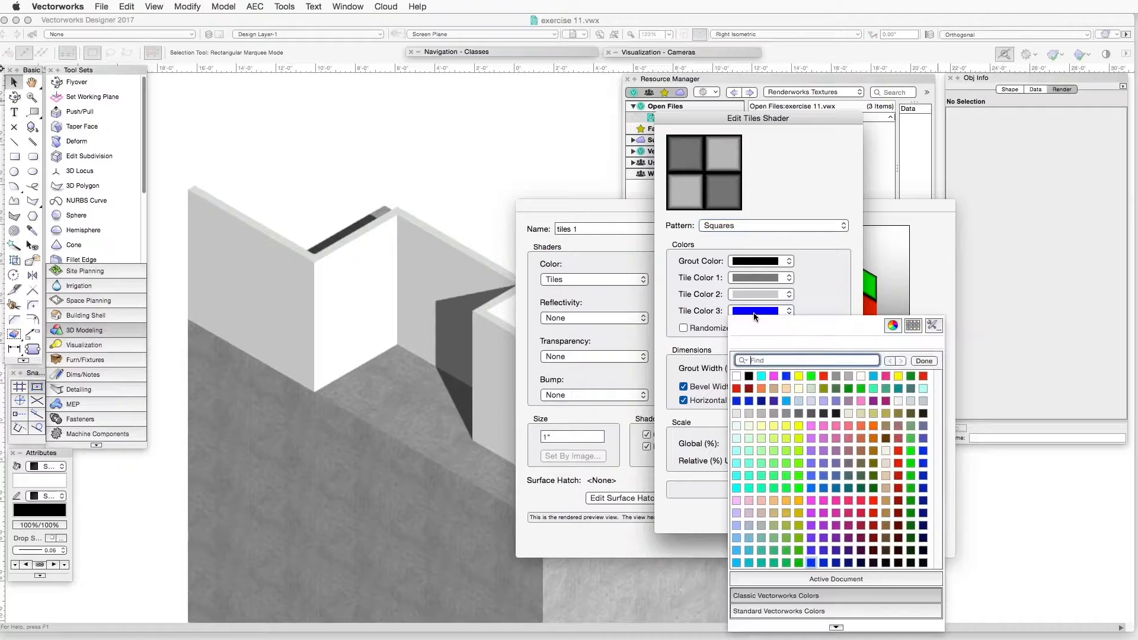
{"action": "left_click", "coordinate": [923, 361]}
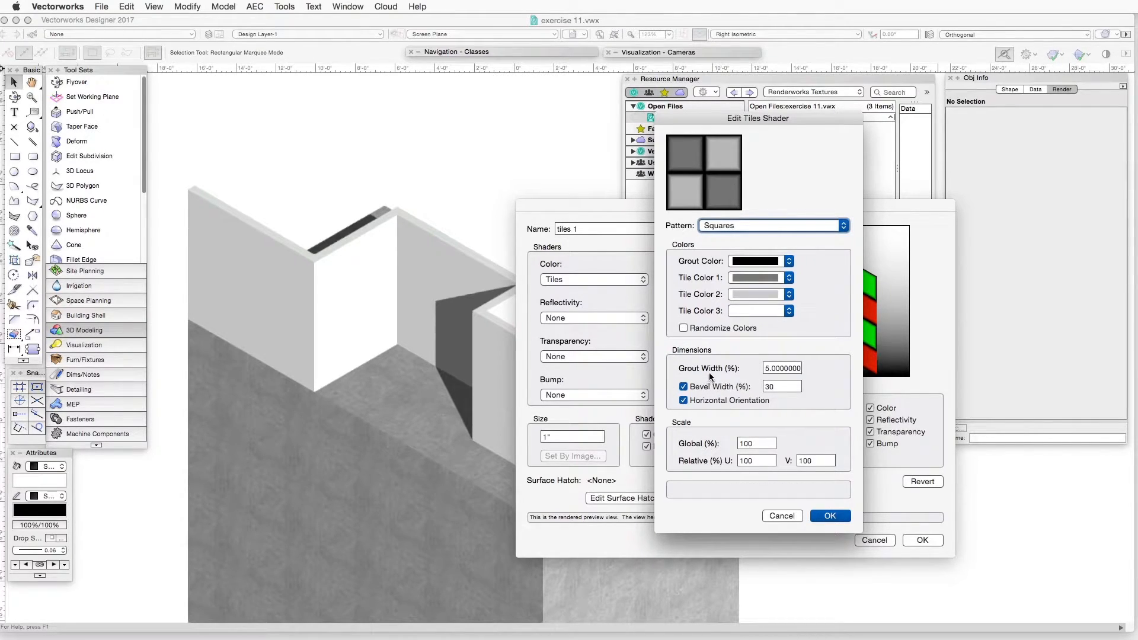
{"action": "mouse_move", "coordinate": [747, 369]}
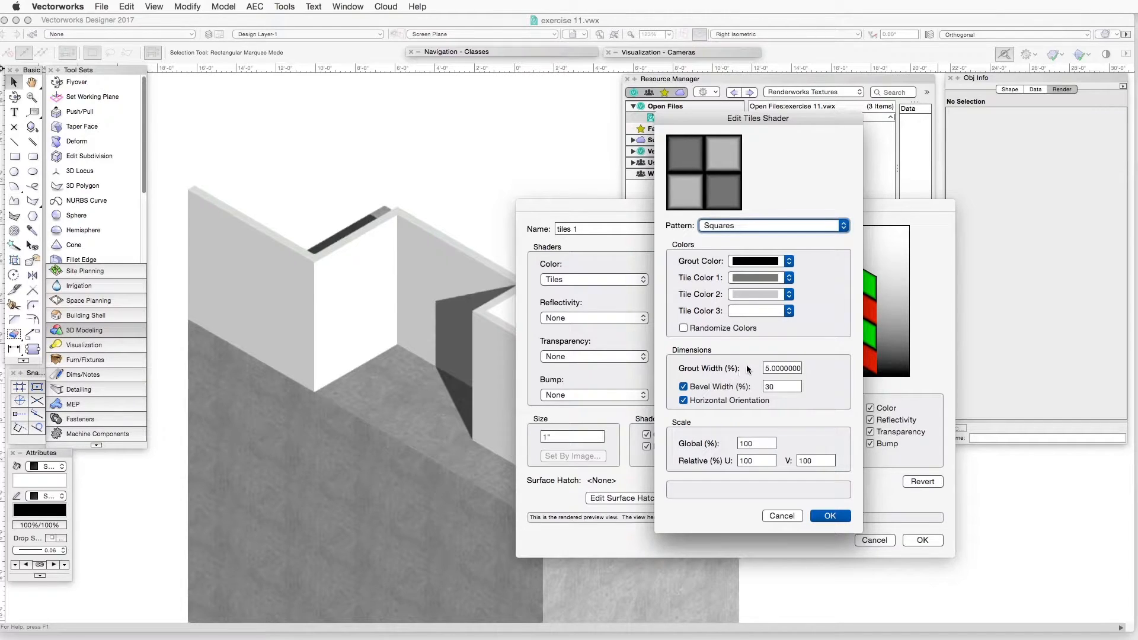
Step: Set the Squares pattern's grout width to 10% and bevel width to 1
{"action": "left_click", "coordinate": [782, 368]}
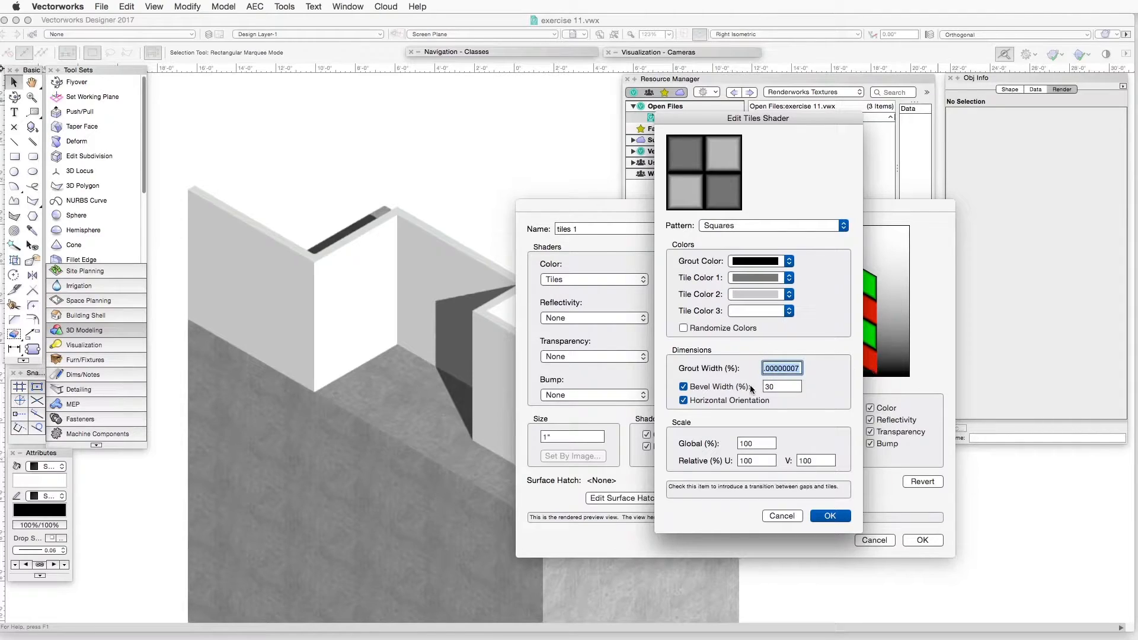
{"action": "type", "text": "1"}
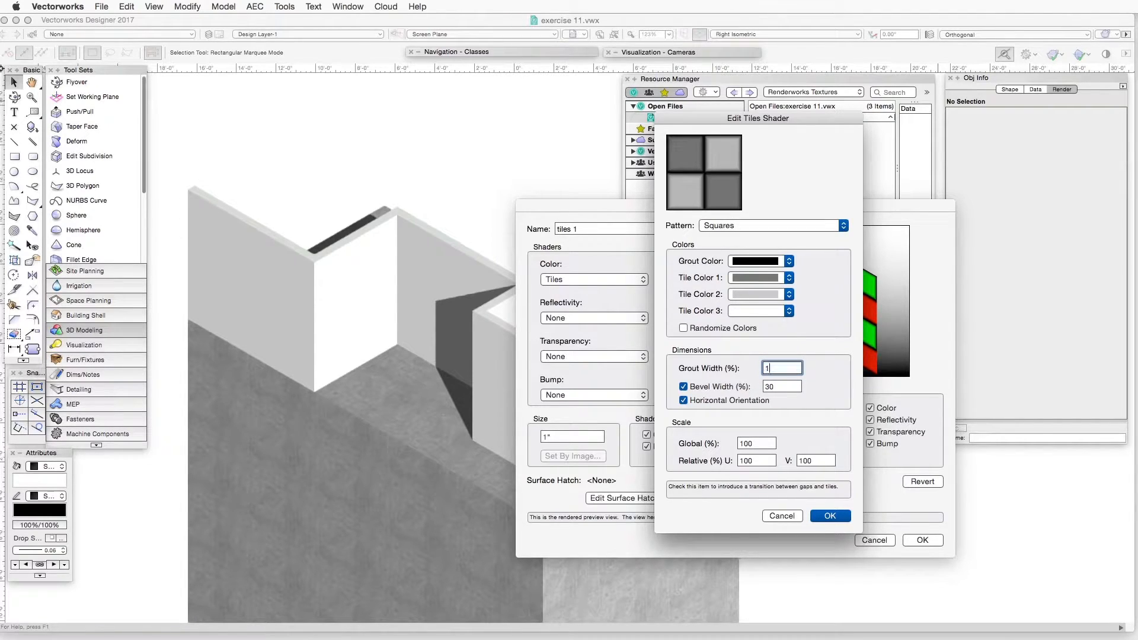
{"action": "type", "text": "0"}
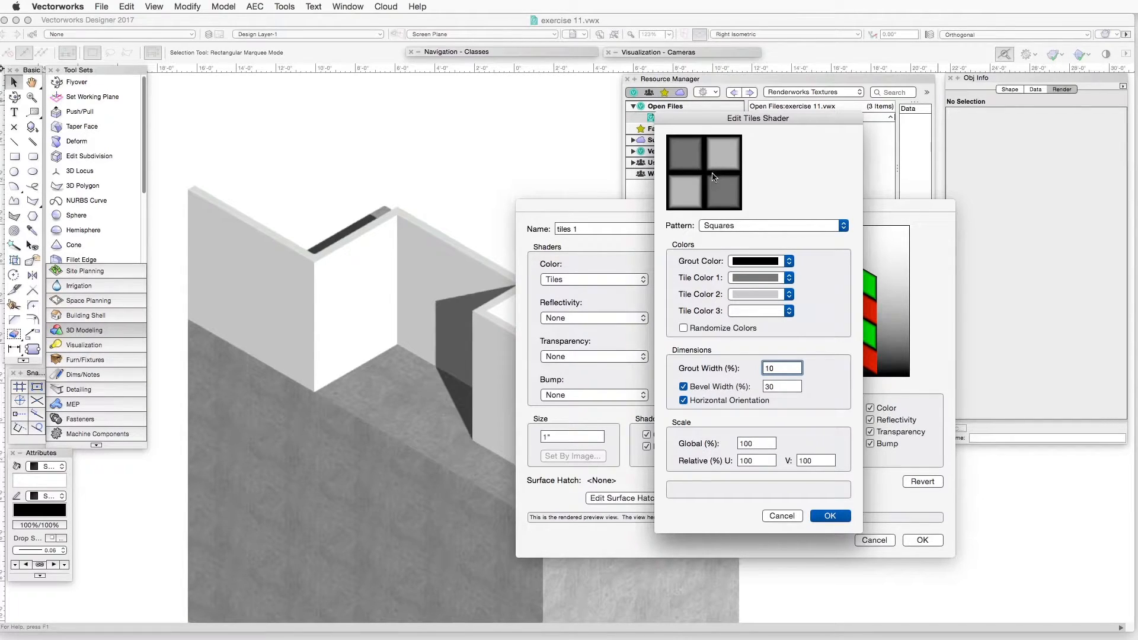
{"action": "left_click", "coordinate": [782, 368]}
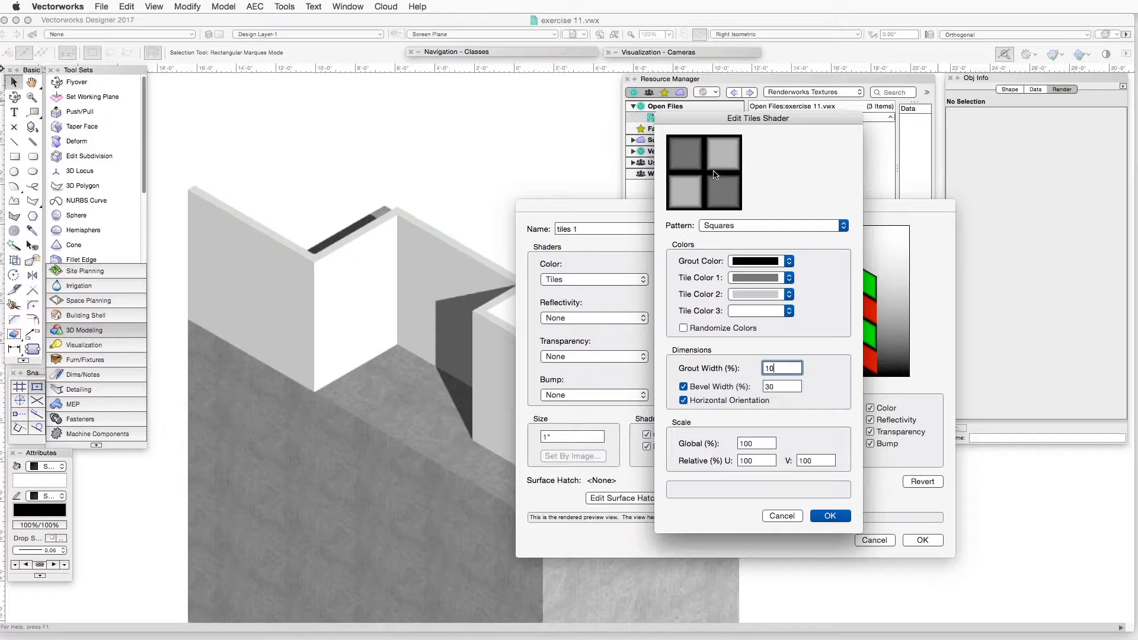
{"action": "mouse_move", "coordinate": [747, 404]}
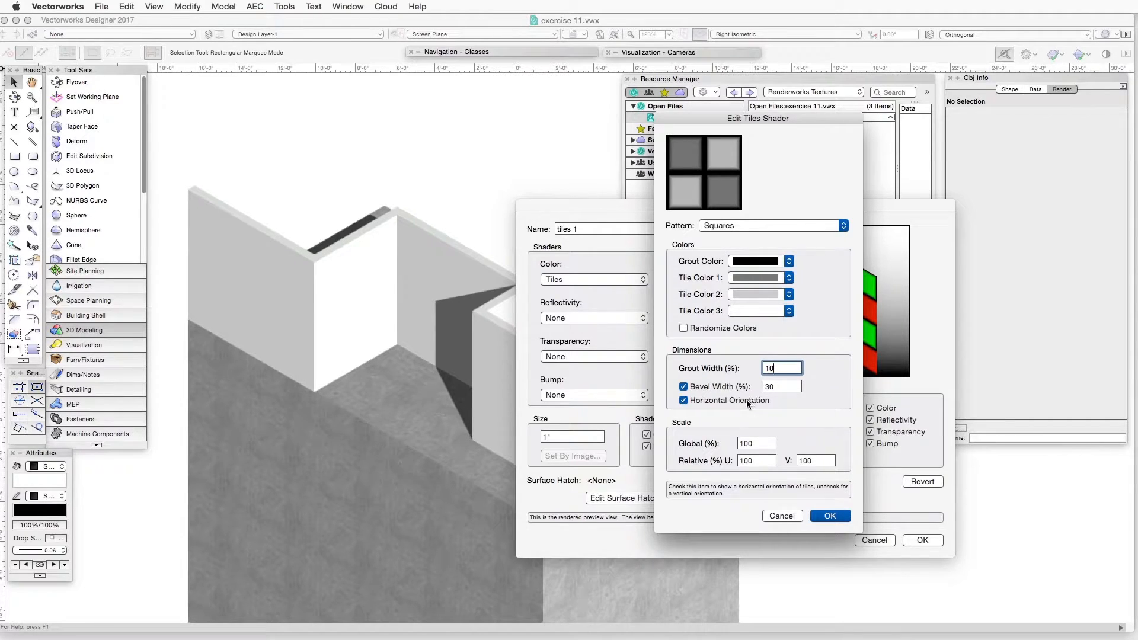
{"action": "left_click", "coordinate": [782, 386]}
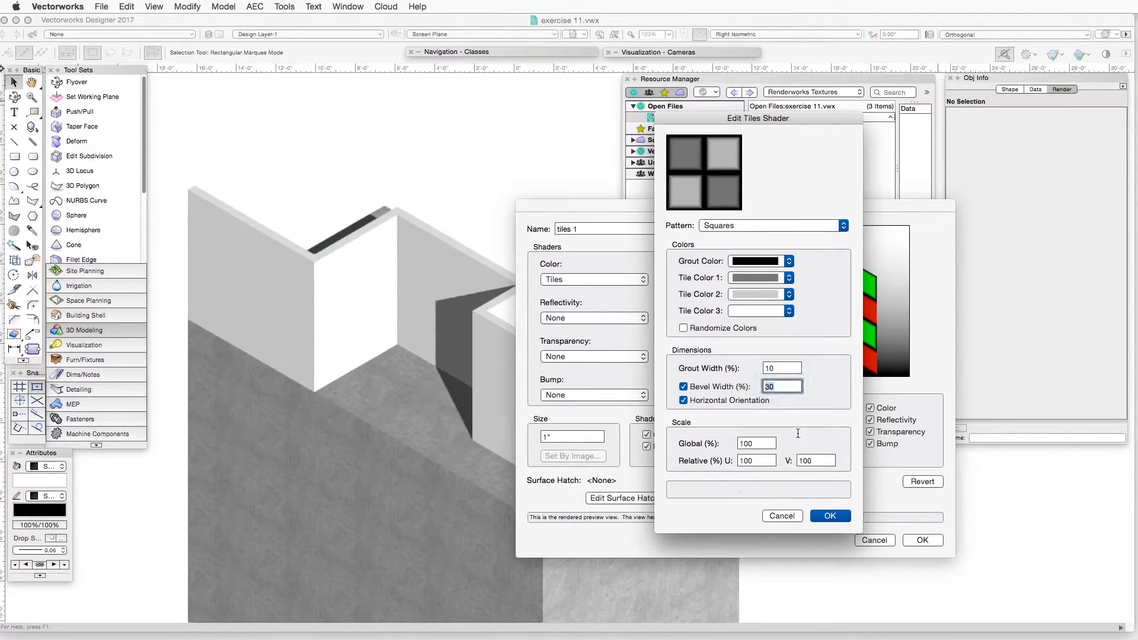
{"action": "type", "text": "1"}
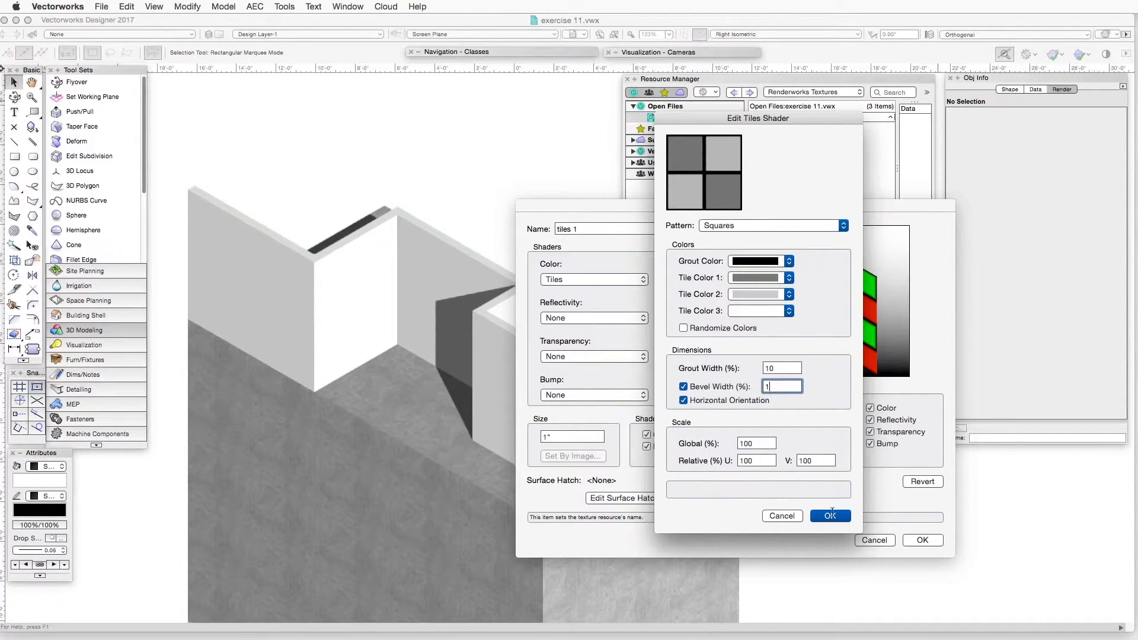
Step: Confirm the shader, give 'tiles 1' an 8" size with a 24 flat preview object, and save it
{"action": "left_click", "coordinate": [830, 515]}
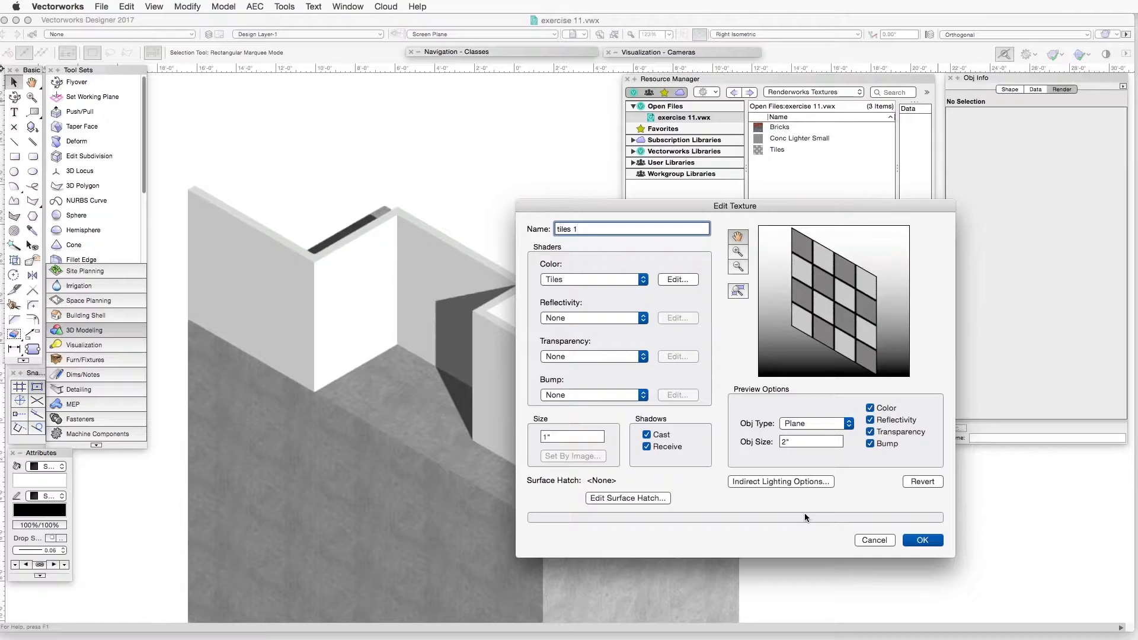
{"action": "mouse_move", "coordinate": [704, 508]}
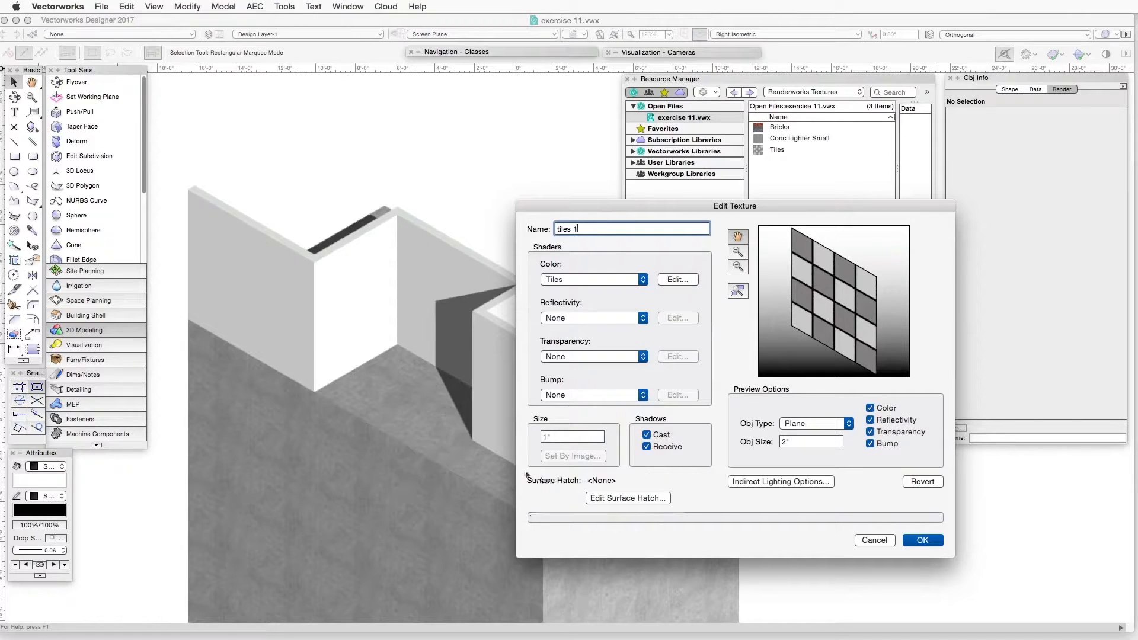
{"action": "mouse_move", "coordinate": [627, 511]}
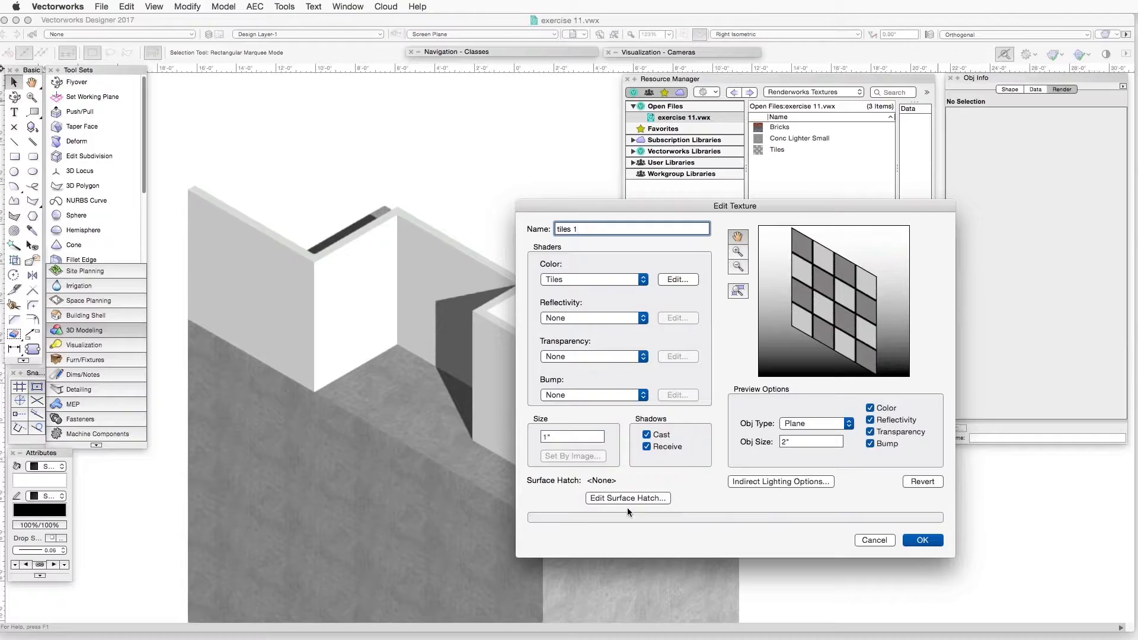
{"action": "mouse_move", "coordinate": [572, 456]}
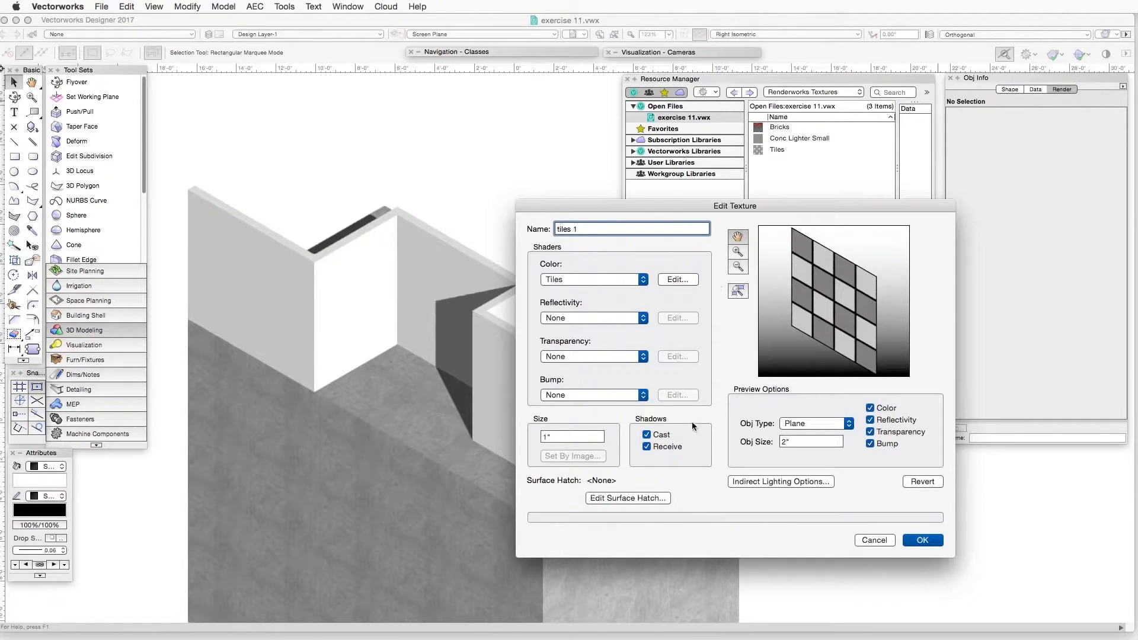
{"action": "mouse_move", "coordinate": [565, 433]}
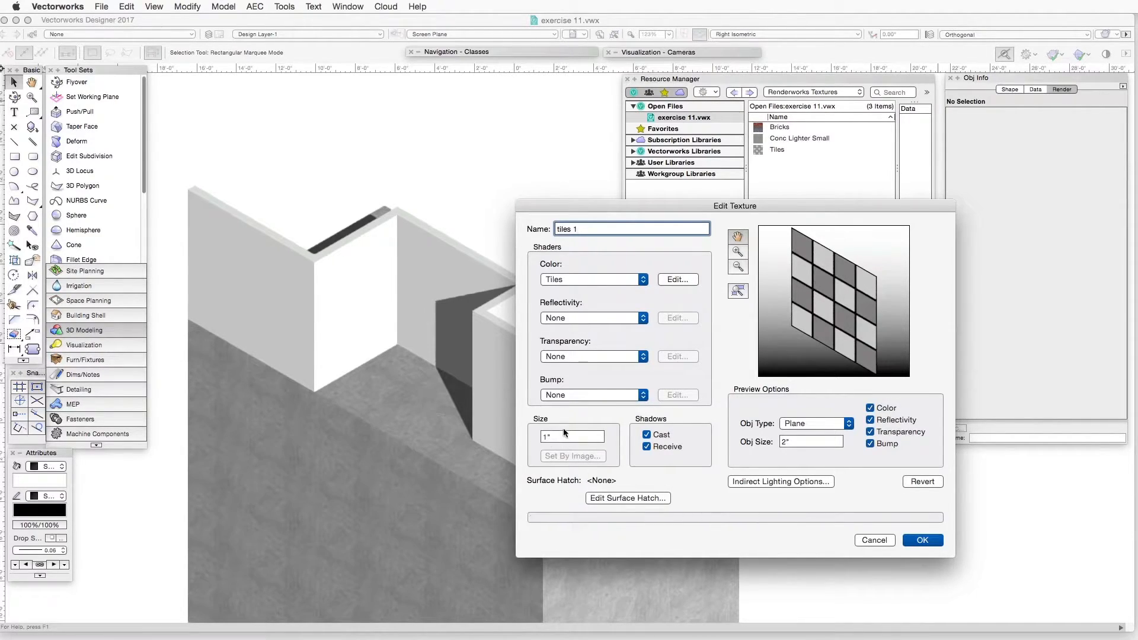
{"action": "left_click", "coordinate": [571, 436]}
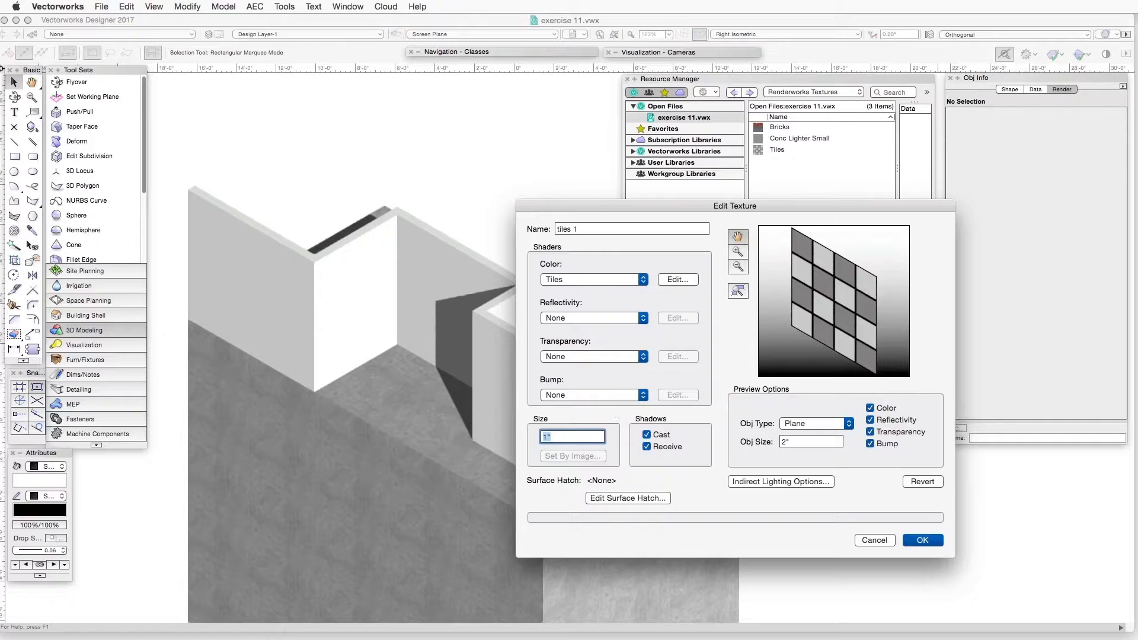
{"action": "type", "text": "8"}
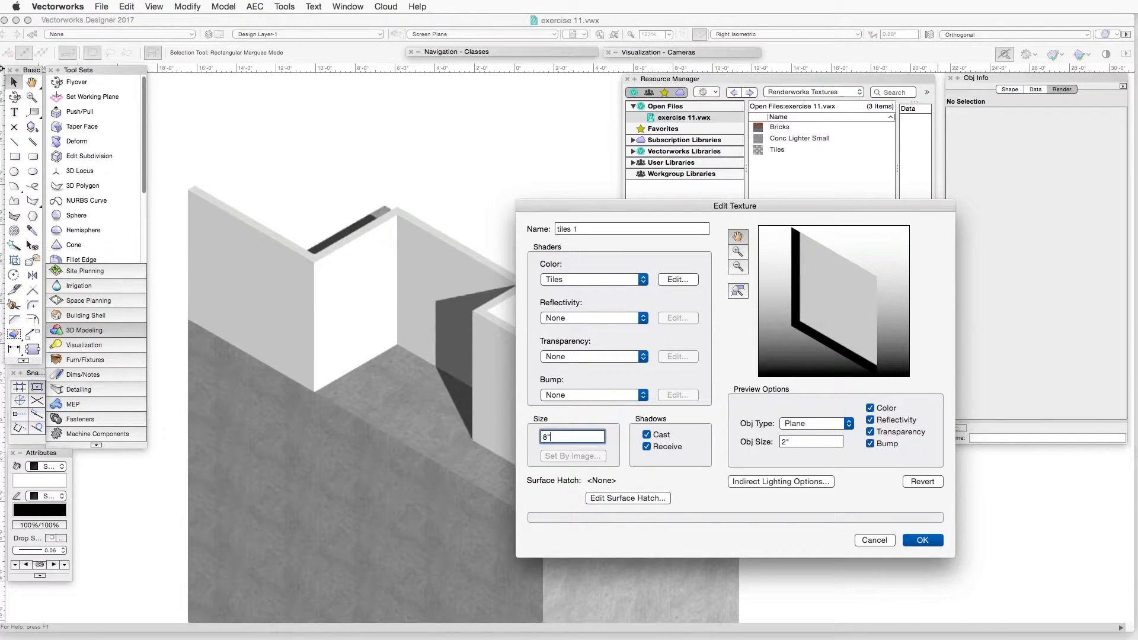
{"action": "left_click", "coordinate": [645, 434]}
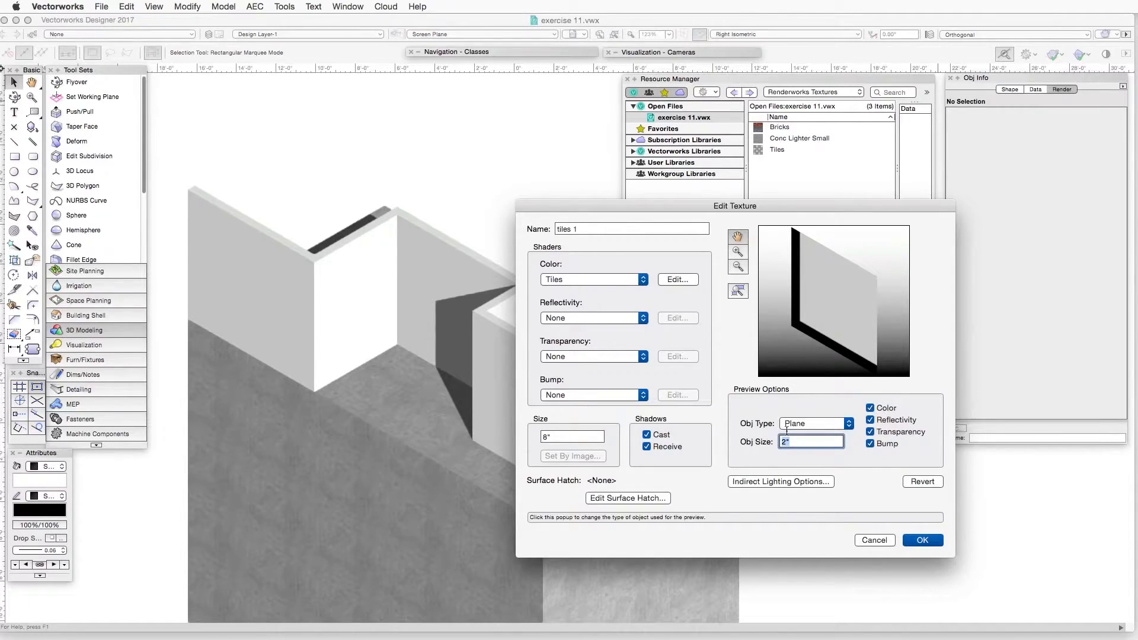
{"action": "type", "text": "24"}
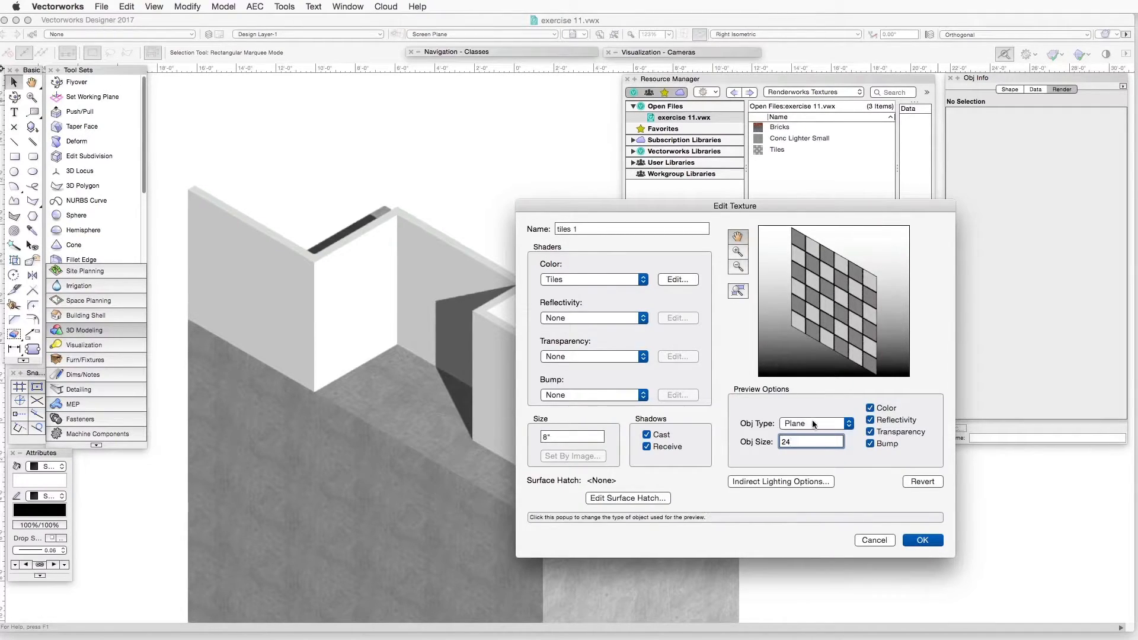
{"action": "left_click", "coordinate": [814, 423]}
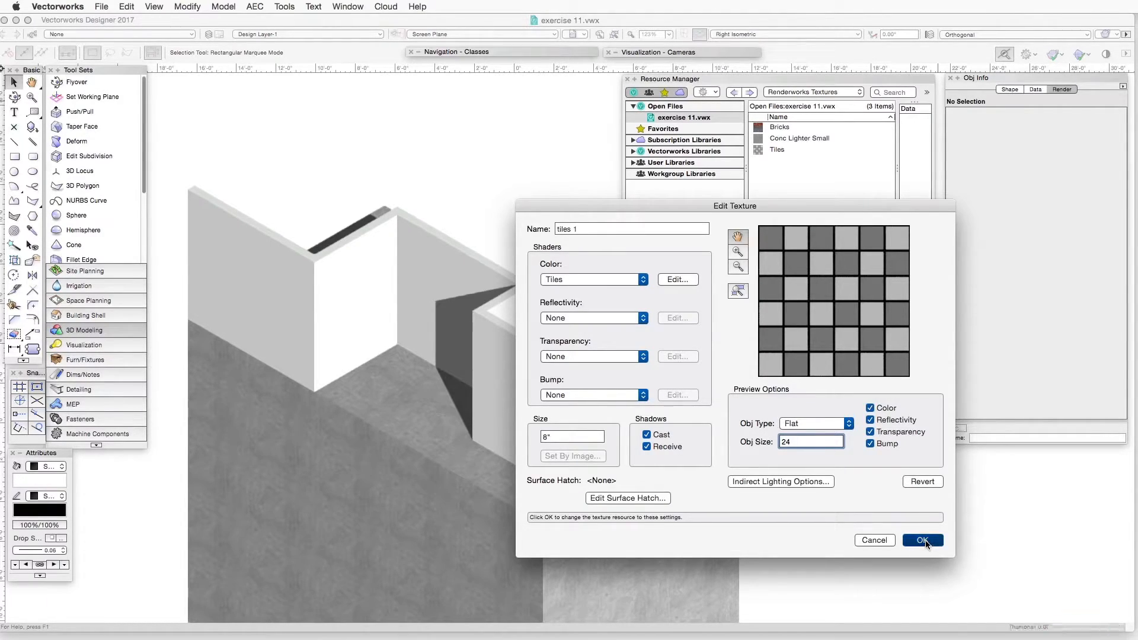
{"action": "left_click", "coordinate": [922, 540]}
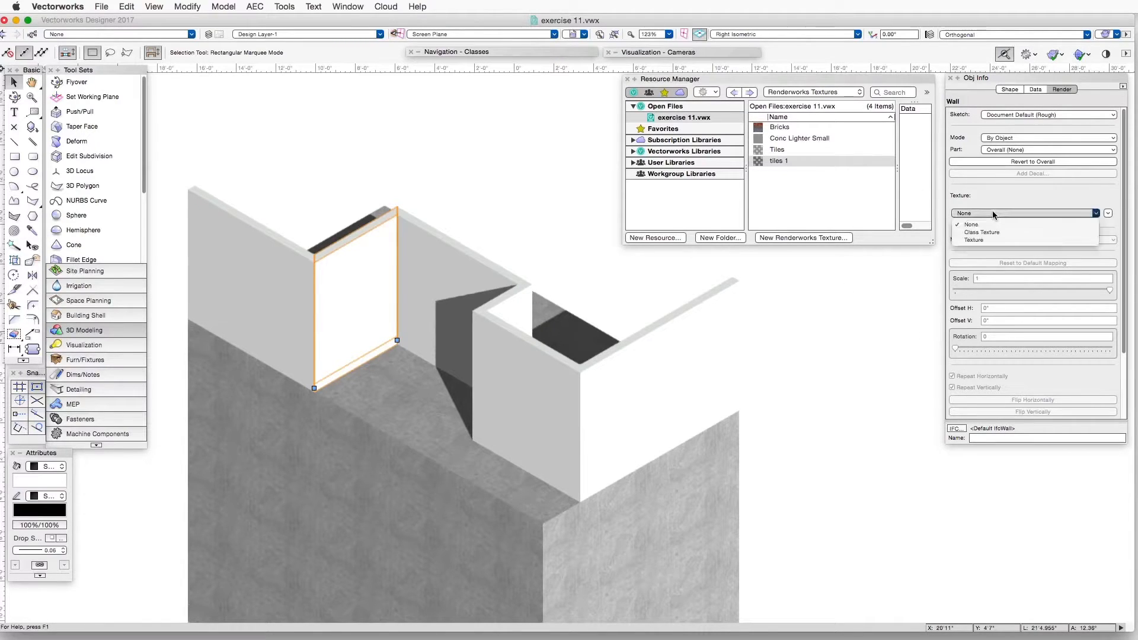
{"action": "mouse_move", "coordinate": [972, 240]}
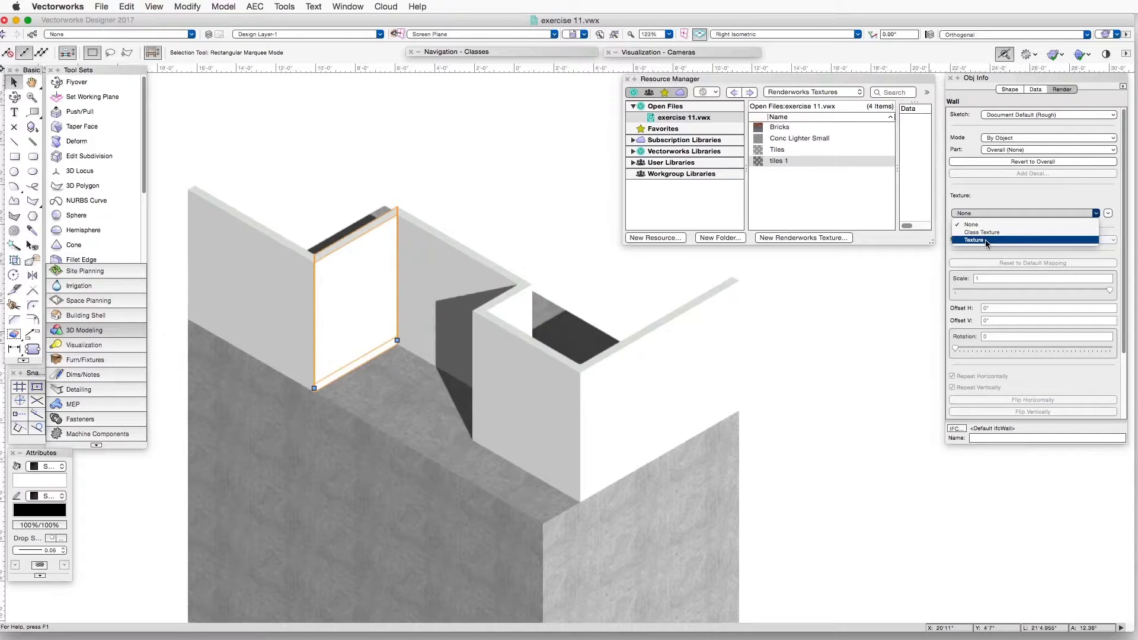
Step: Assign the 'tiles 1' texture to the selected wall in the Render tab
{"action": "left_click", "coordinate": [974, 240]}
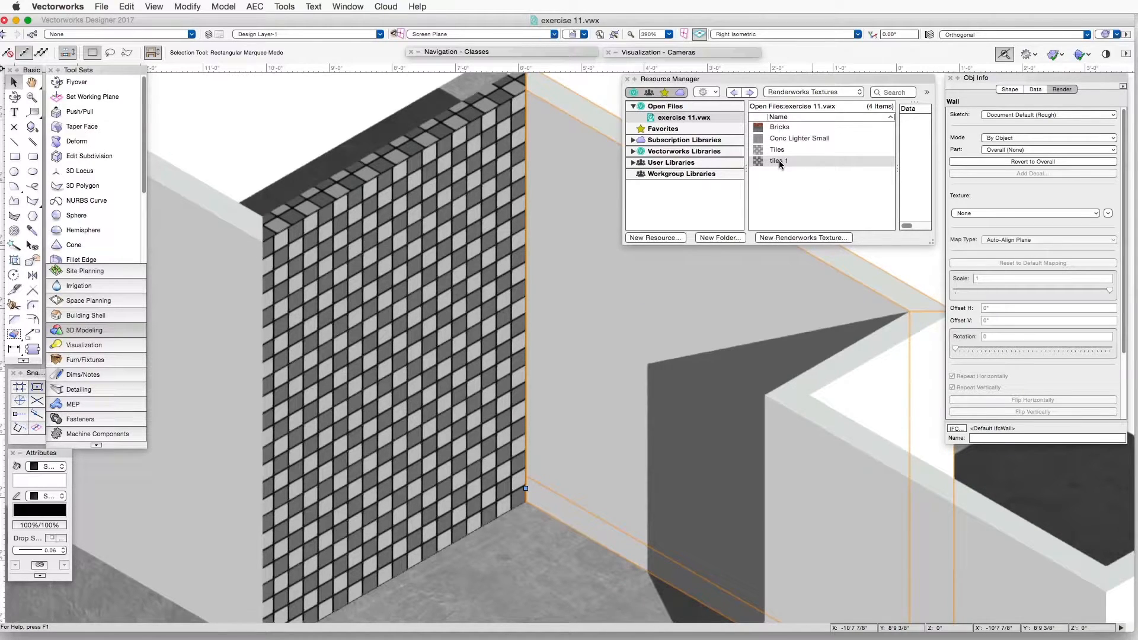
{"action": "right_click", "coordinate": [778, 160]}
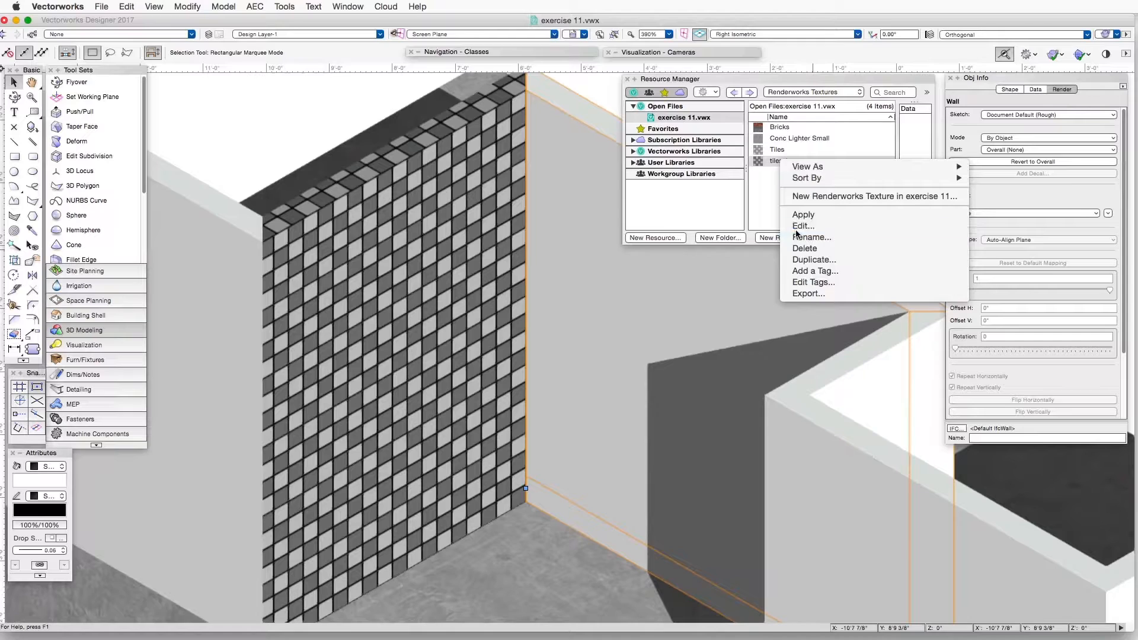
{"action": "left_click", "coordinate": [801, 226]}
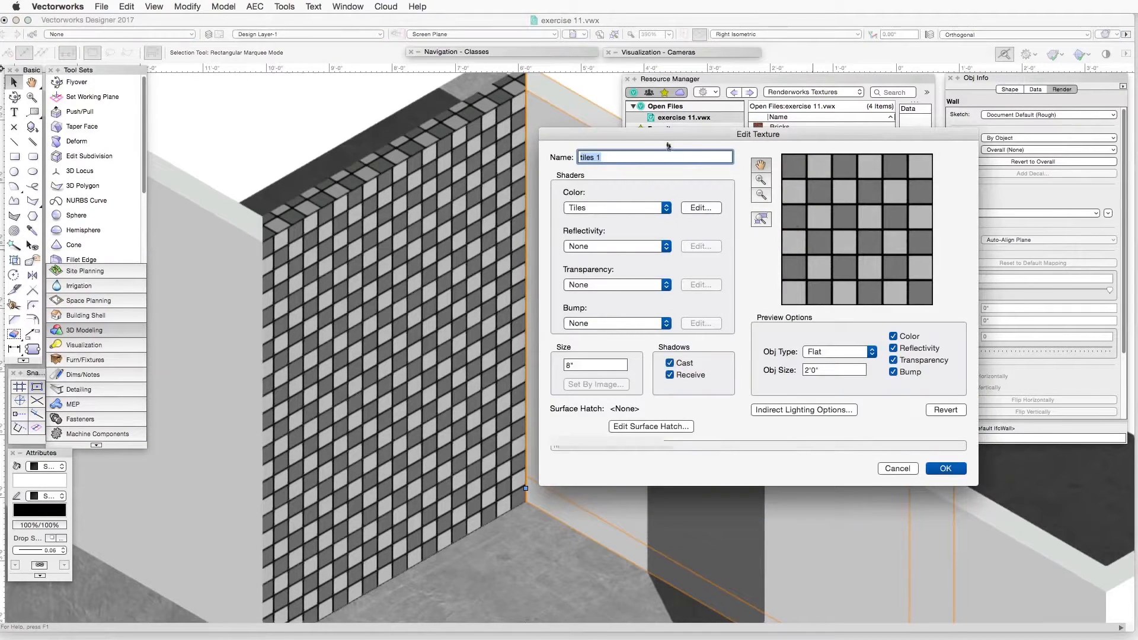
{"action": "left_click_drag", "start_coordinate": [757, 135], "coordinate": [686, 106]}
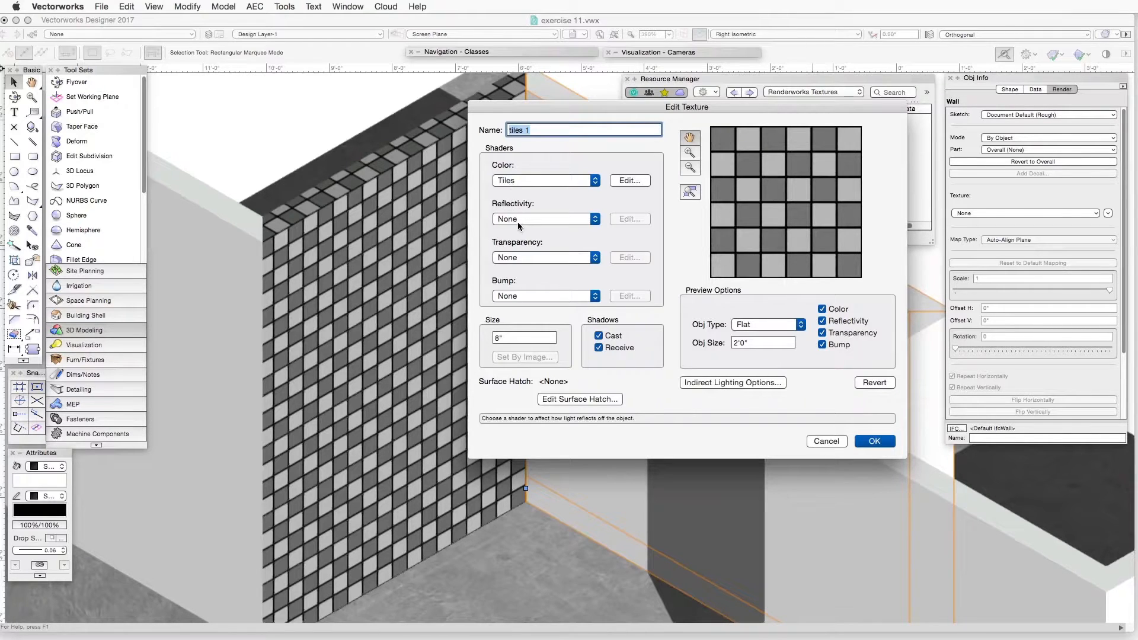
{"action": "mouse_move", "coordinate": [528, 299]}
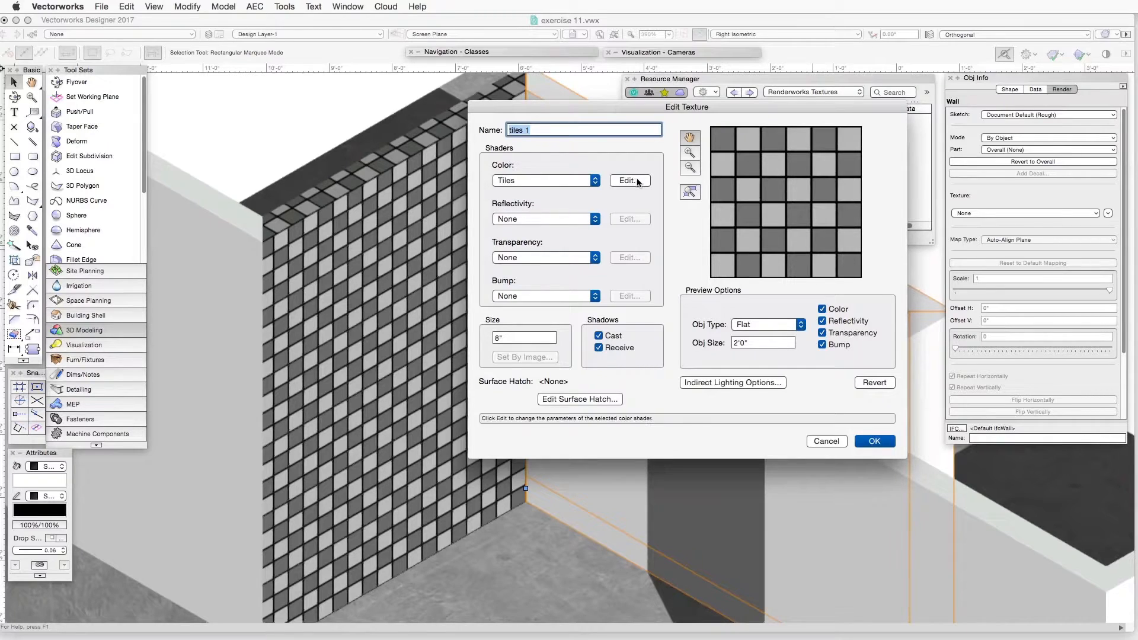
{"action": "left_click", "coordinate": [627, 180]}
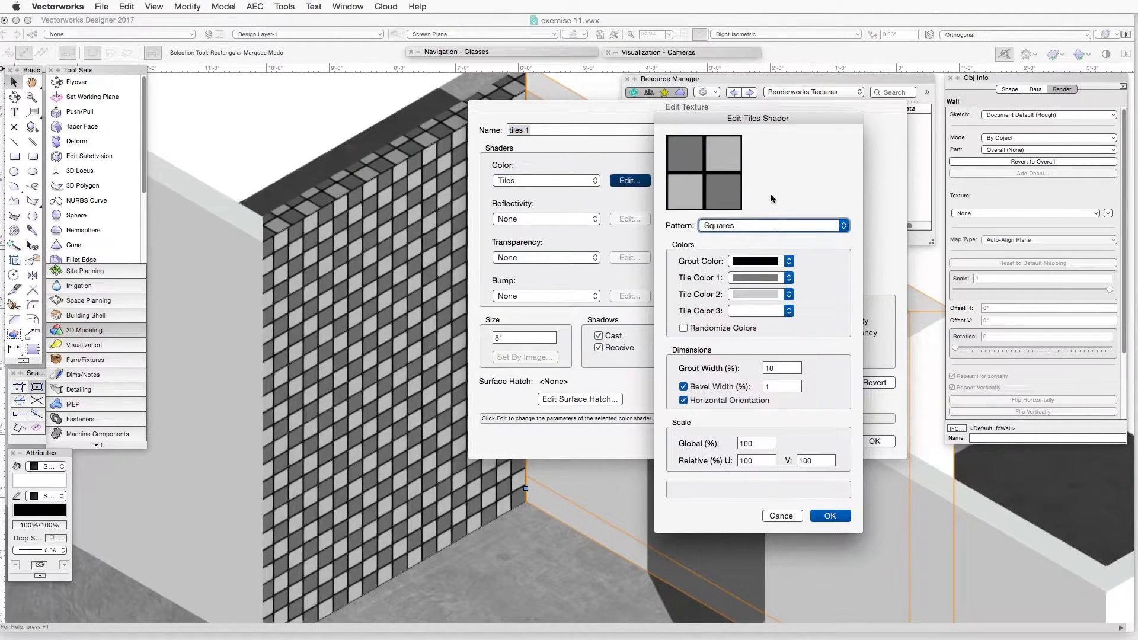
{"action": "mouse_move", "coordinate": [521, 172]}
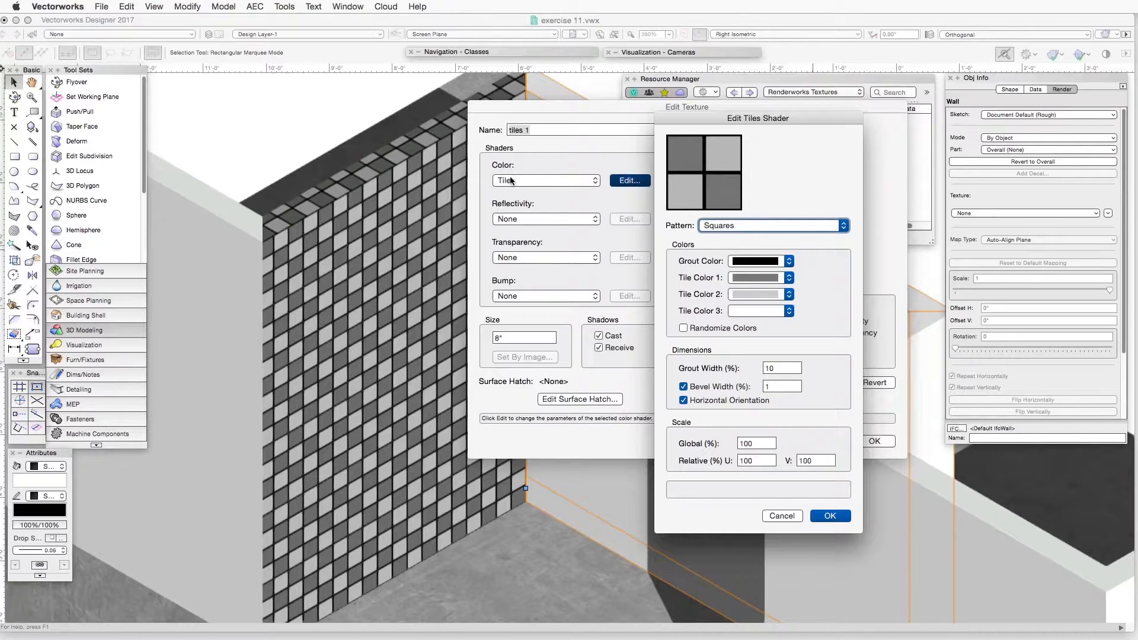
{"action": "mouse_move", "coordinate": [520, 181]}
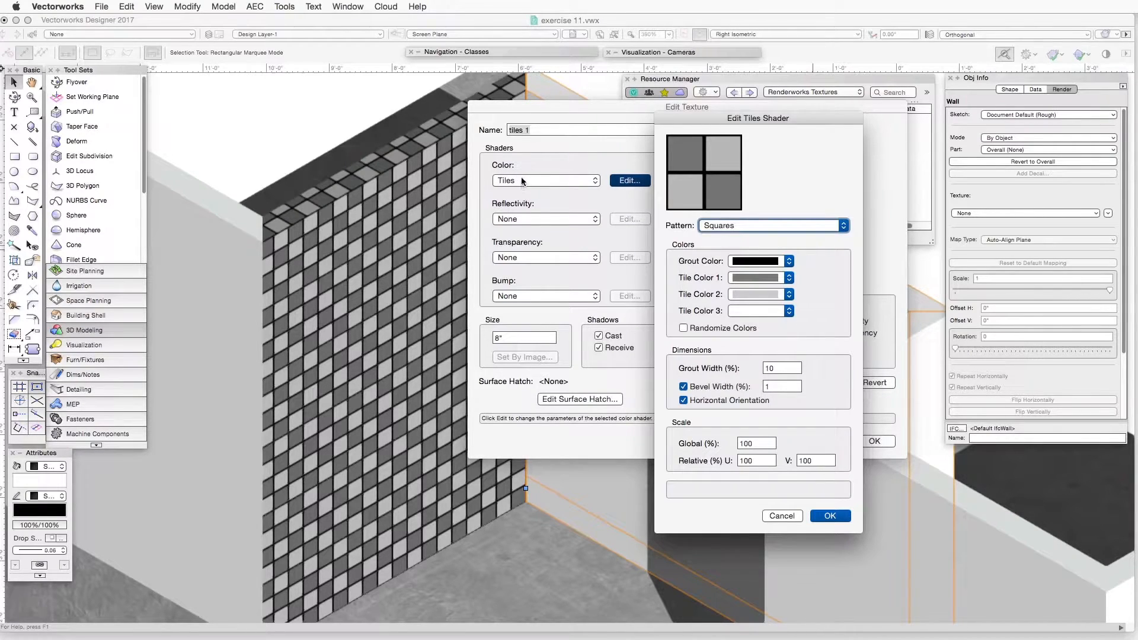
{"action": "mouse_move", "coordinate": [725, 392]}
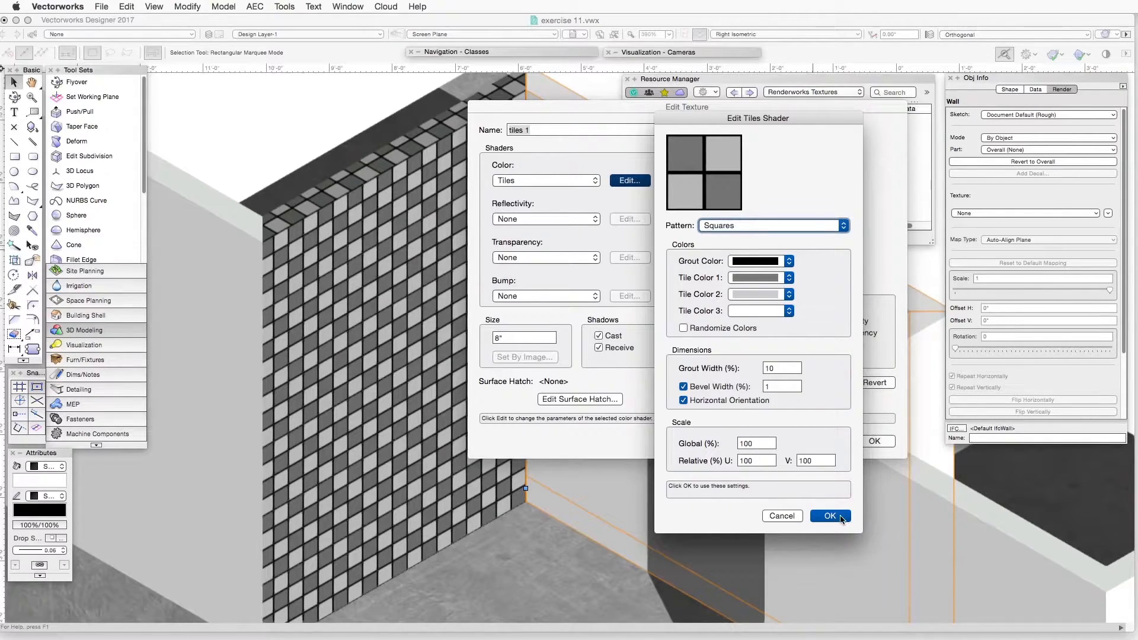
{"action": "left_click", "coordinate": [830, 516]}
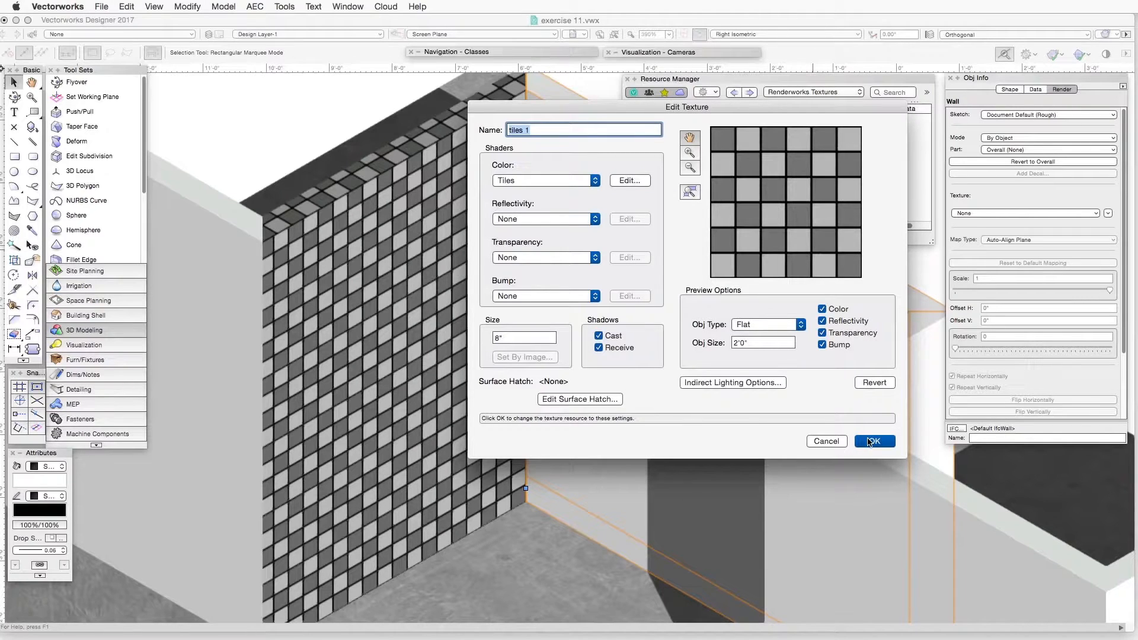
{"action": "left_click", "coordinate": [874, 441]}
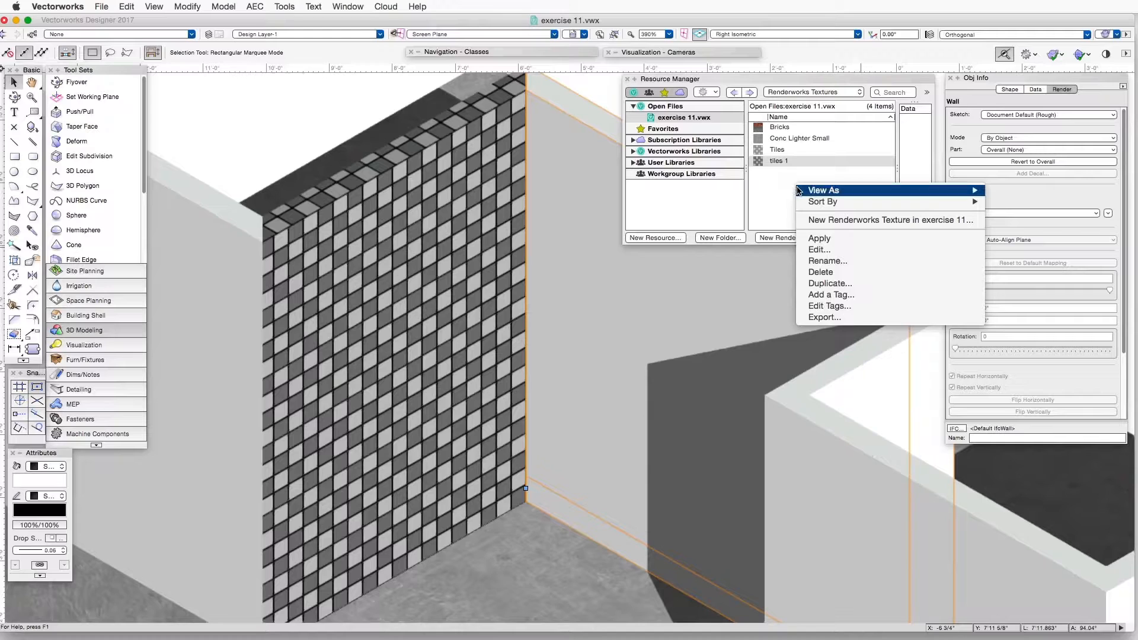
{"action": "mouse_move", "coordinate": [890, 220]}
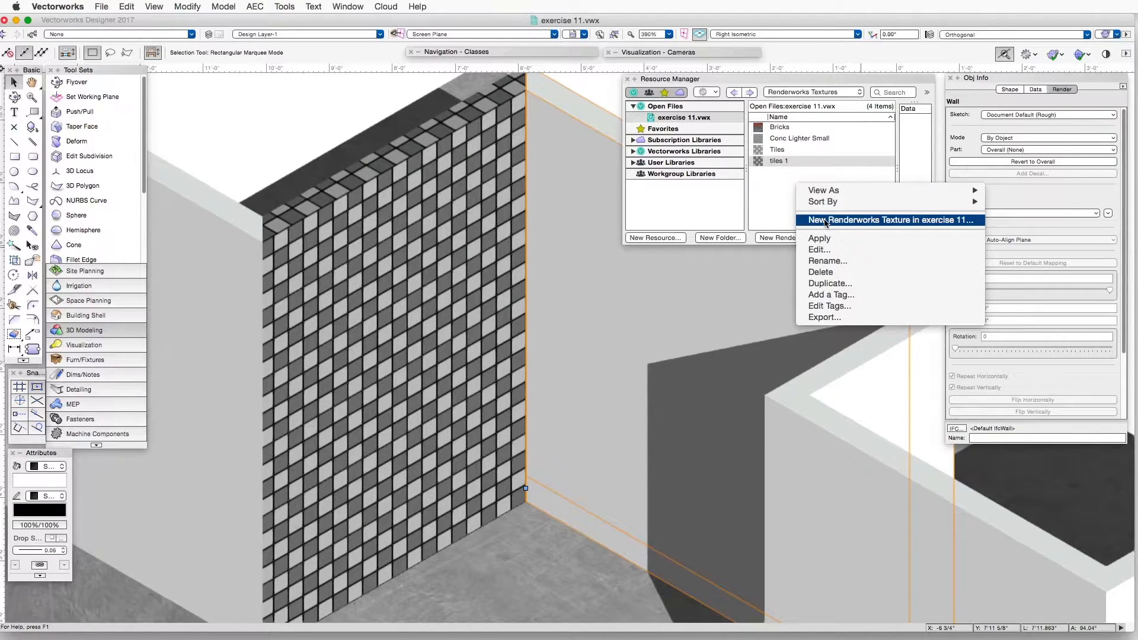
Step: Create a new Renderworks texture named 'bricks 1' using the Bricks colour shader
{"action": "left_click", "coordinate": [888, 220]}
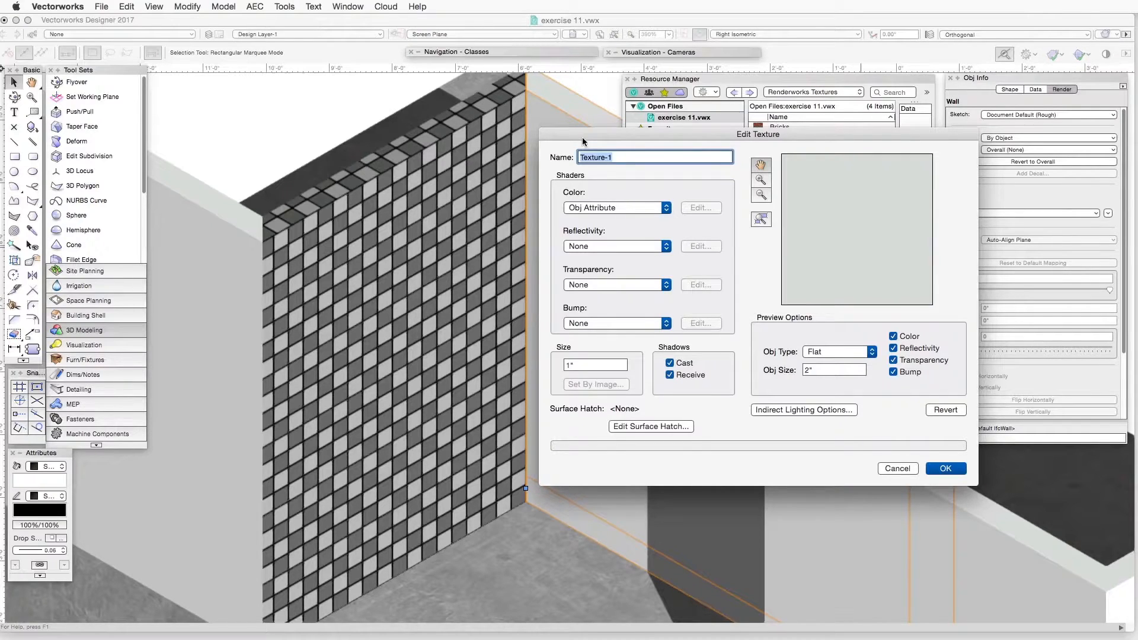
{"action": "type", "text": "bricks 1"}
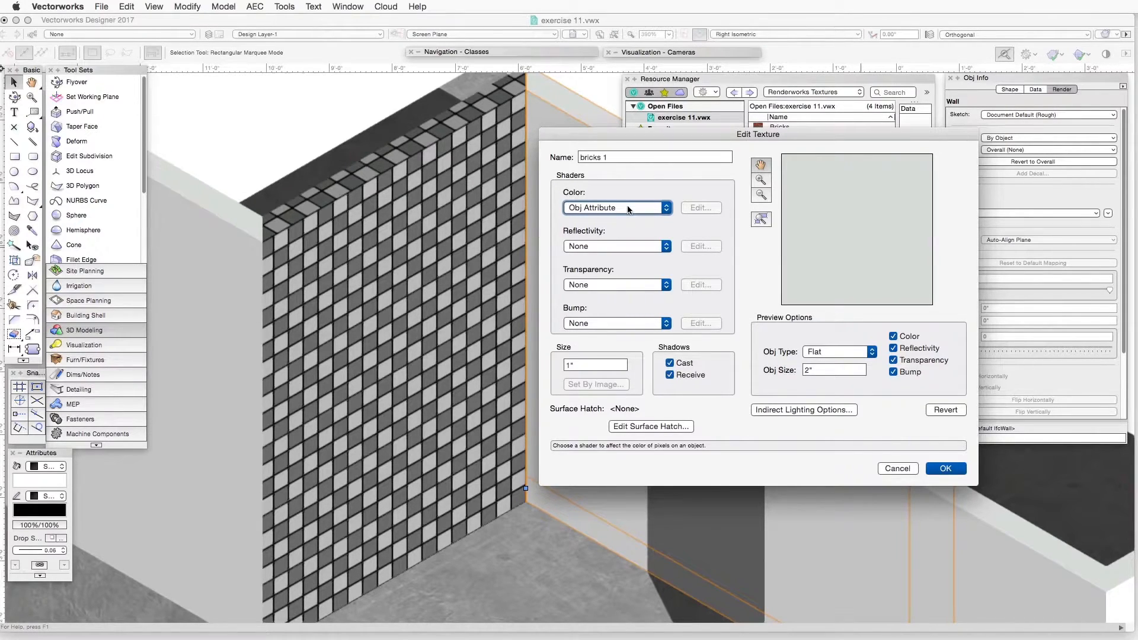
{"action": "left_click", "coordinate": [615, 208]}
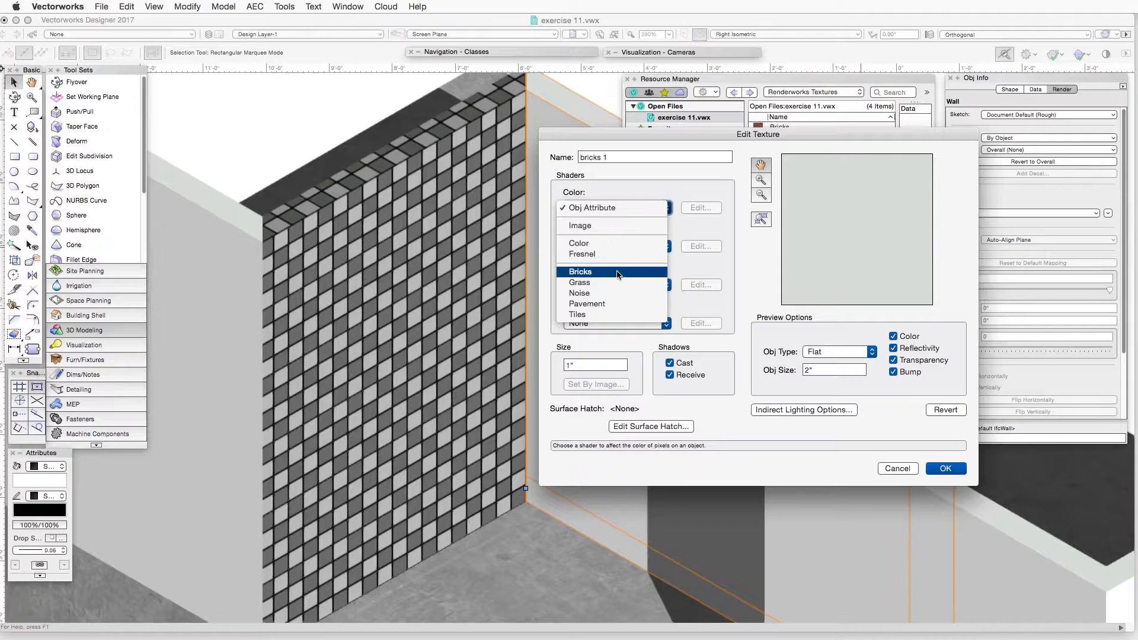
{"action": "left_click", "coordinate": [580, 271]}
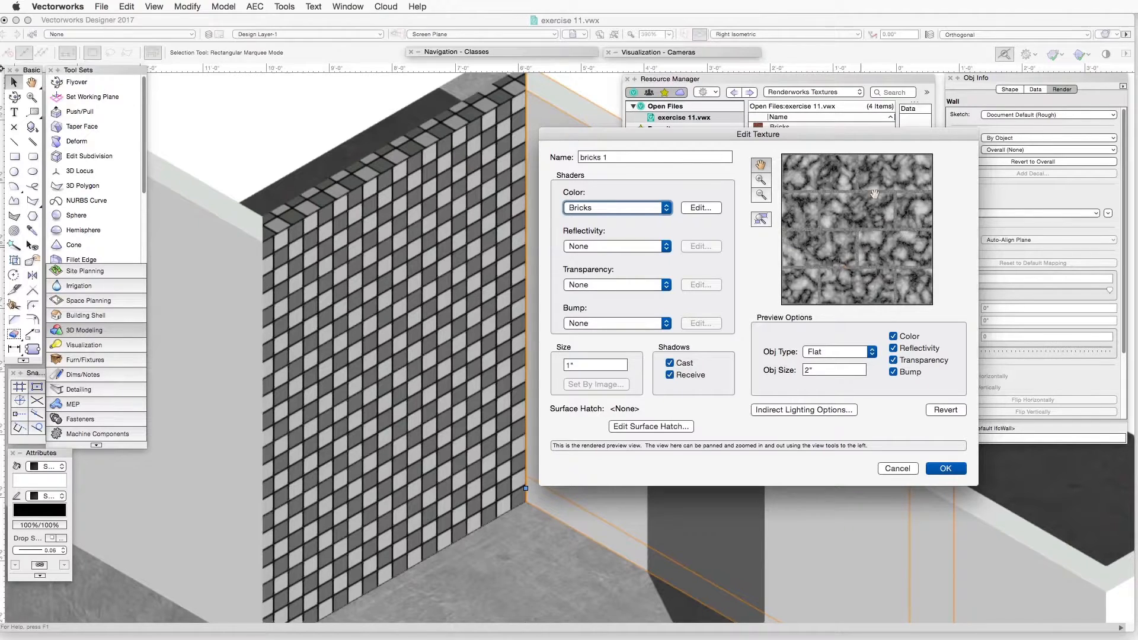
{"action": "mouse_move", "coordinate": [850, 214]}
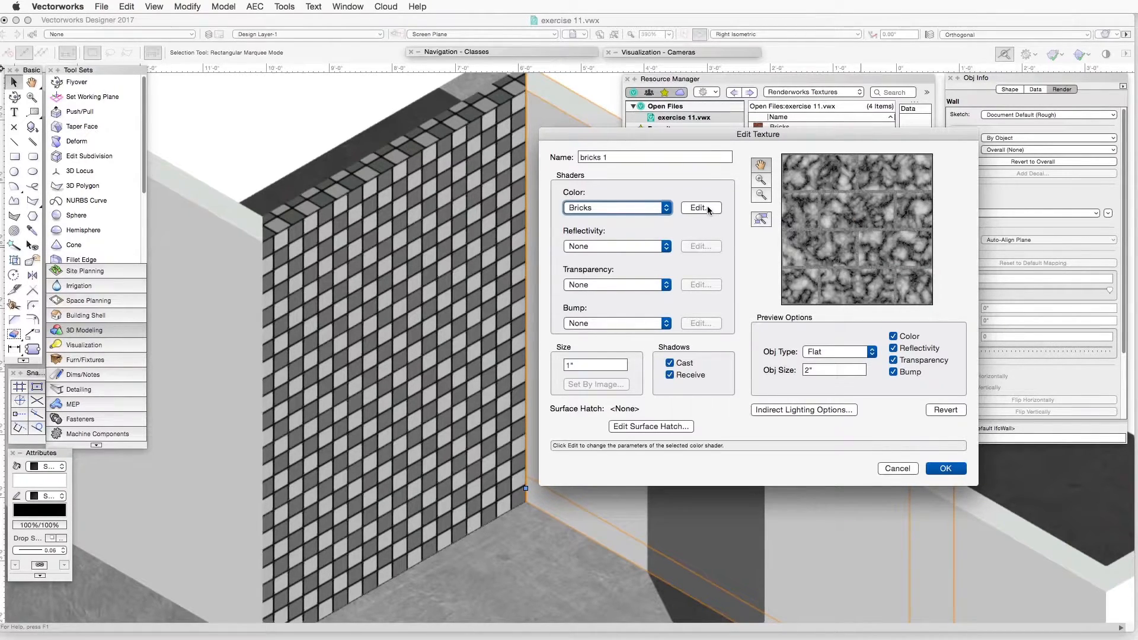
Step: Edit the Bricks shader and show its Bricks pane with colour and size settings
{"action": "left_click", "coordinate": [699, 208]}
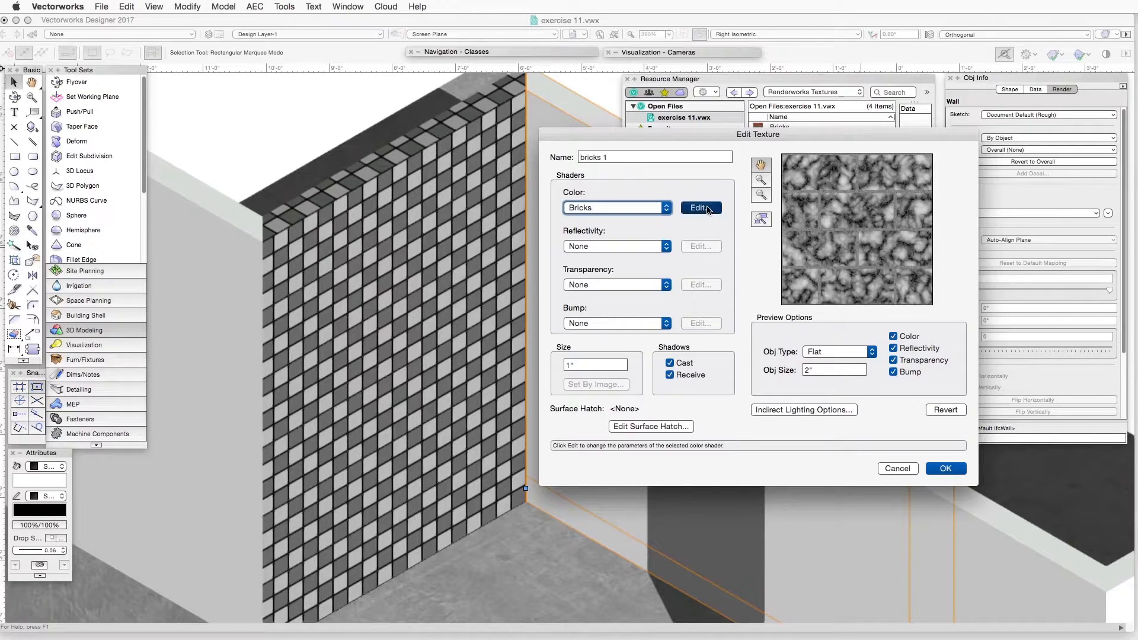
{"action": "left_click", "coordinate": [698, 207]}
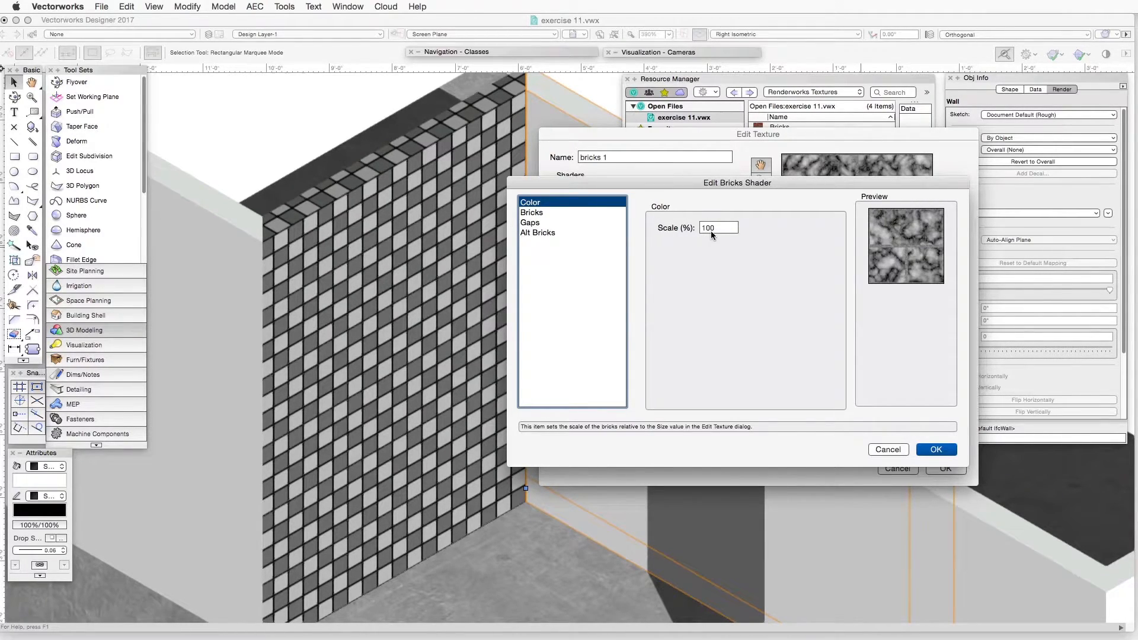
{"action": "left_click", "coordinate": [717, 226]}
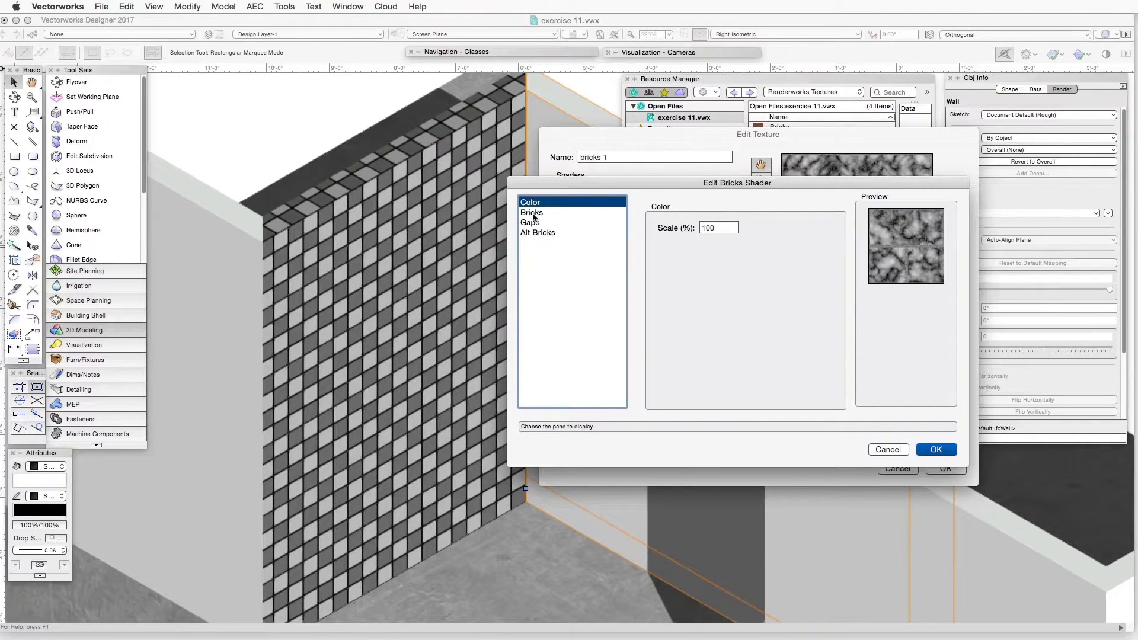
{"action": "left_click", "coordinate": [531, 212]}
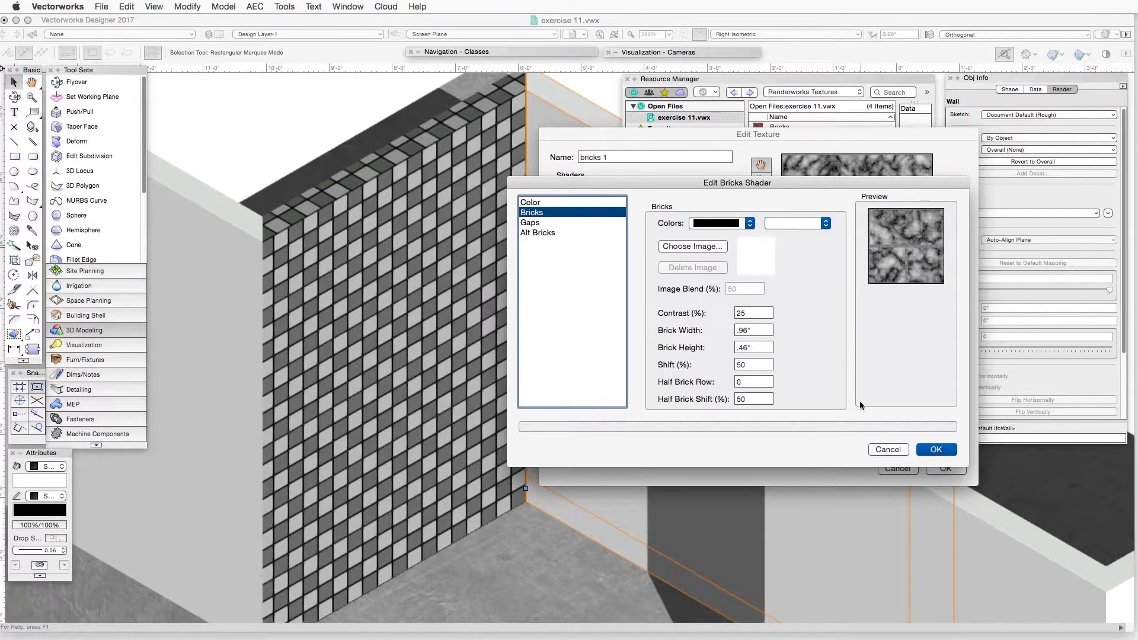
{"action": "mouse_move", "coordinate": [785, 384]}
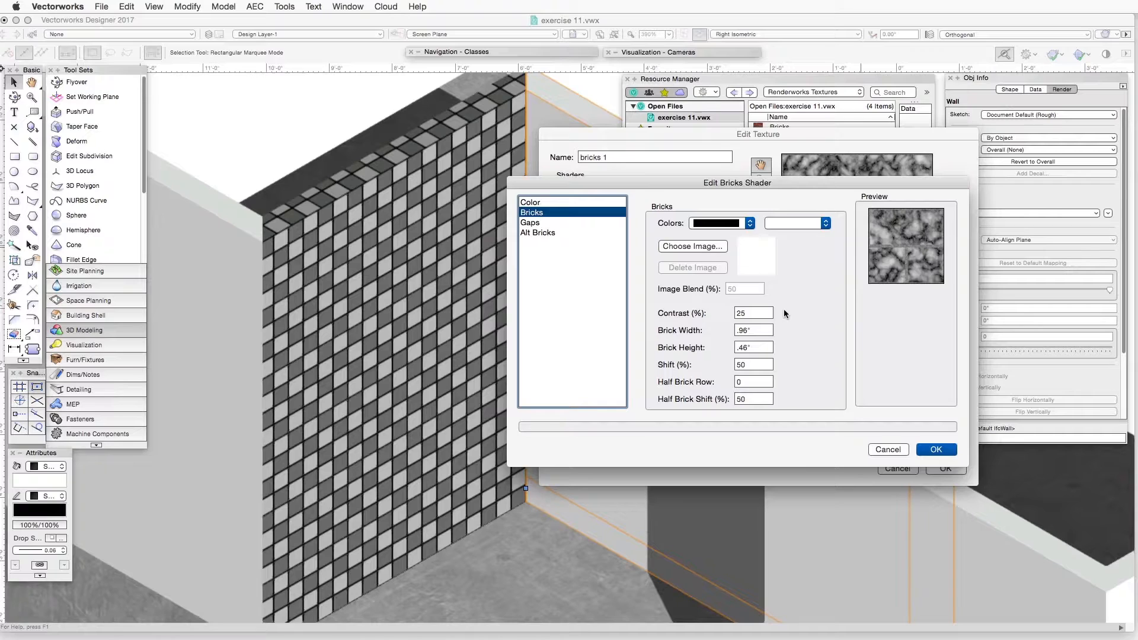
{"action": "mouse_move", "coordinate": [691, 246]}
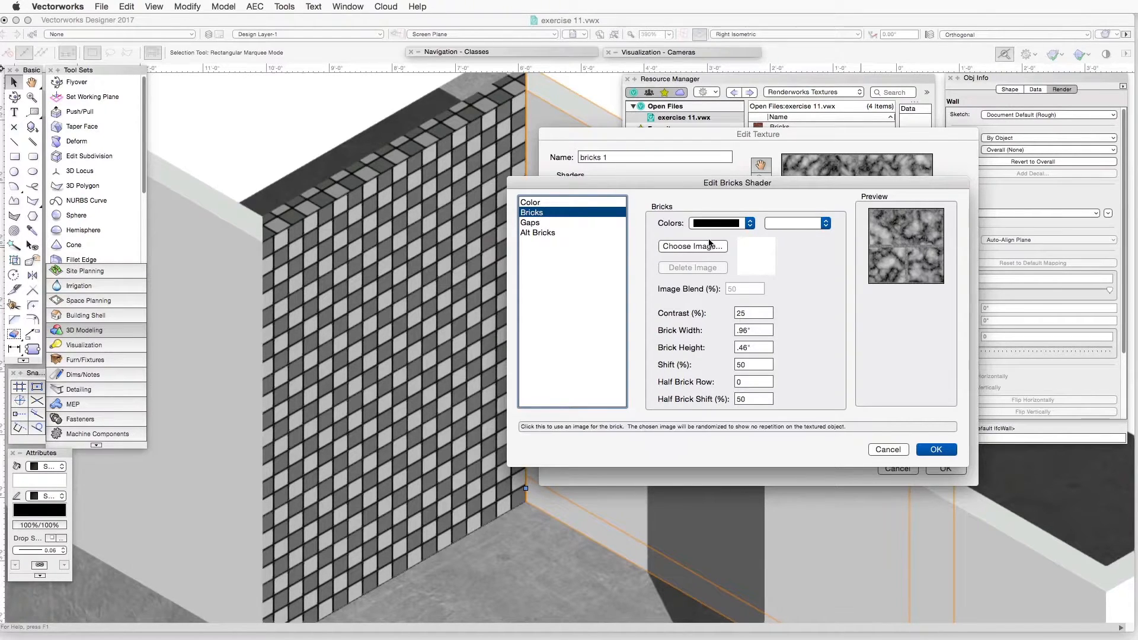
Step: Set the brick colours to dark red and tan with contrast 10
{"action": "left_click", "coordinate": [750, 222]}
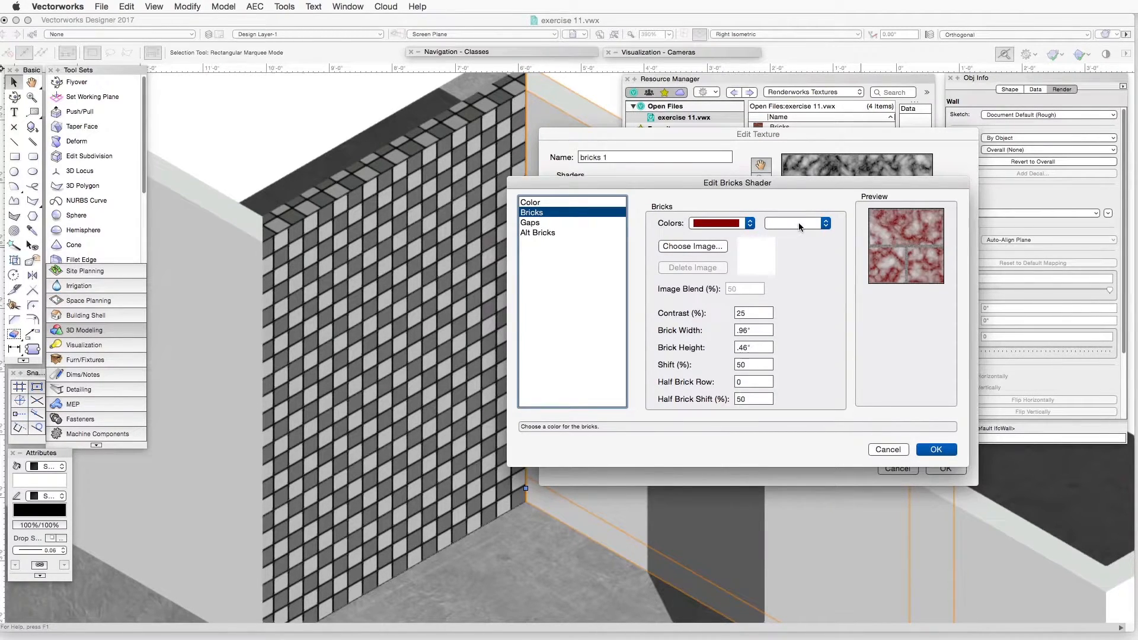
{"action": "left_click", "coordinate": [823, 222]}
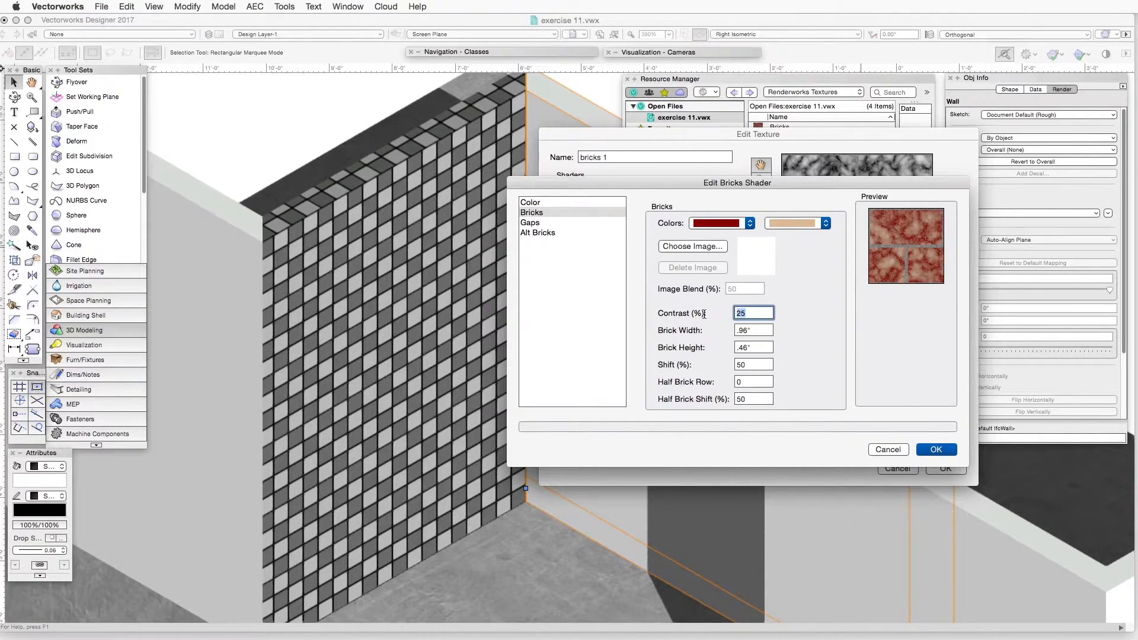
{"action": "type", "text": "10"}
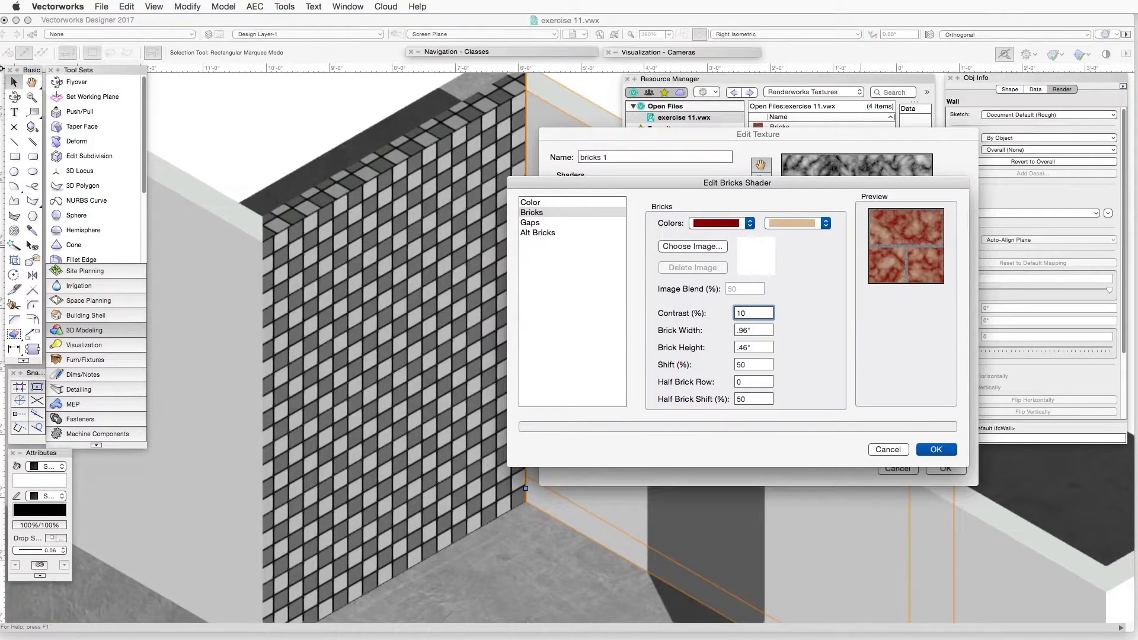
Step: Set brick width 8", brick height 4" and half brick row 10
{"action": "left_click", "coordinate": [753, 330]}
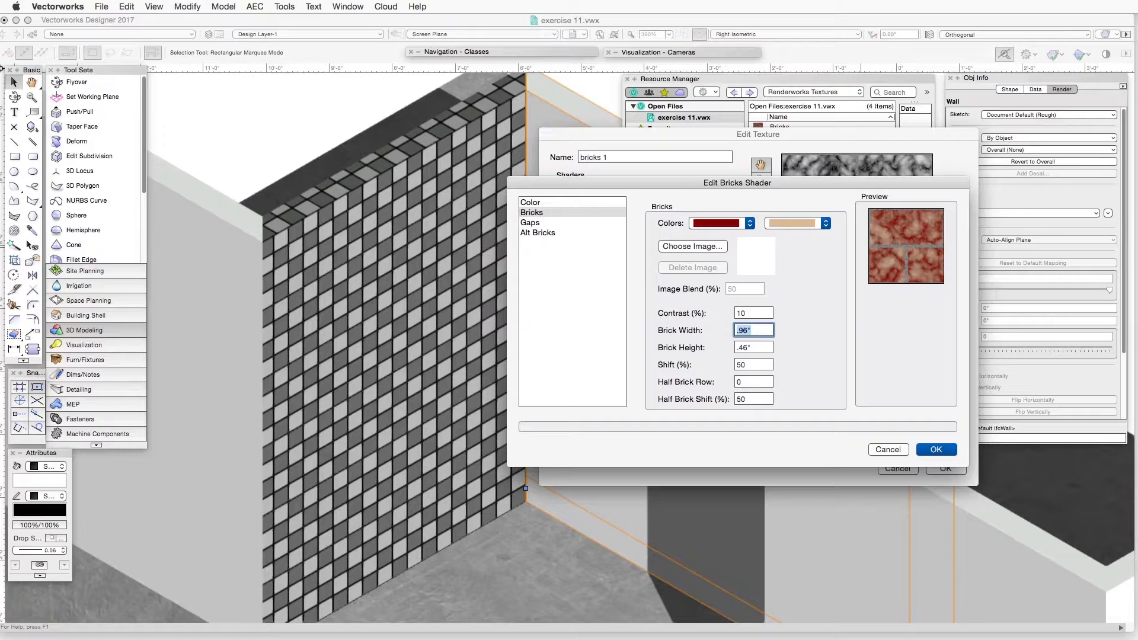
{"action": "type", "text": "8\""}
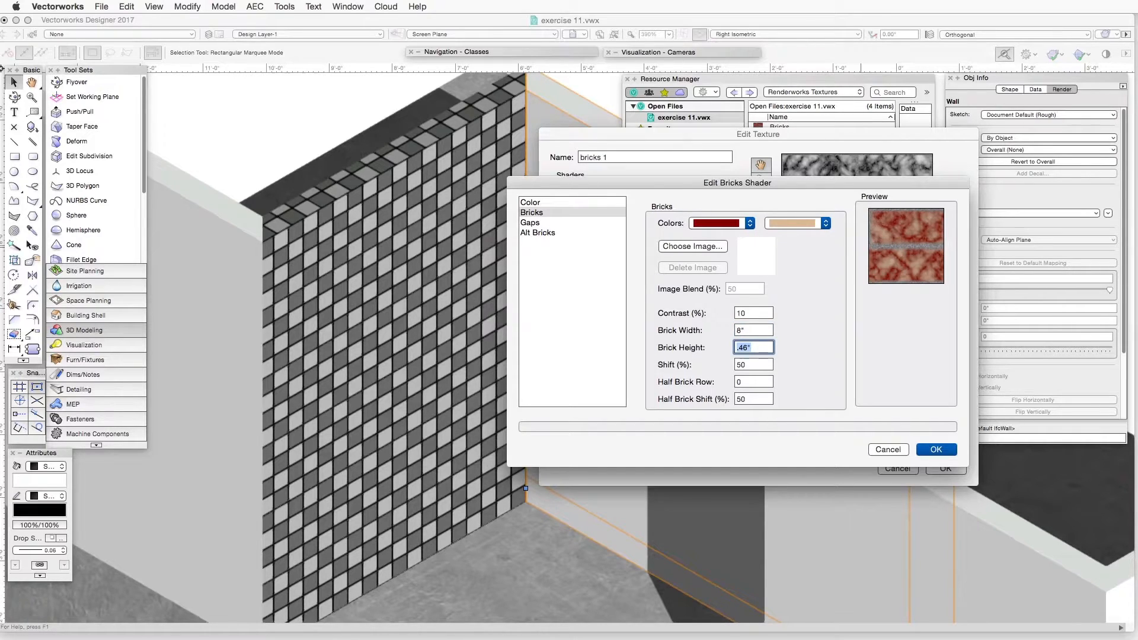
{"action": "type", "text": "4"}
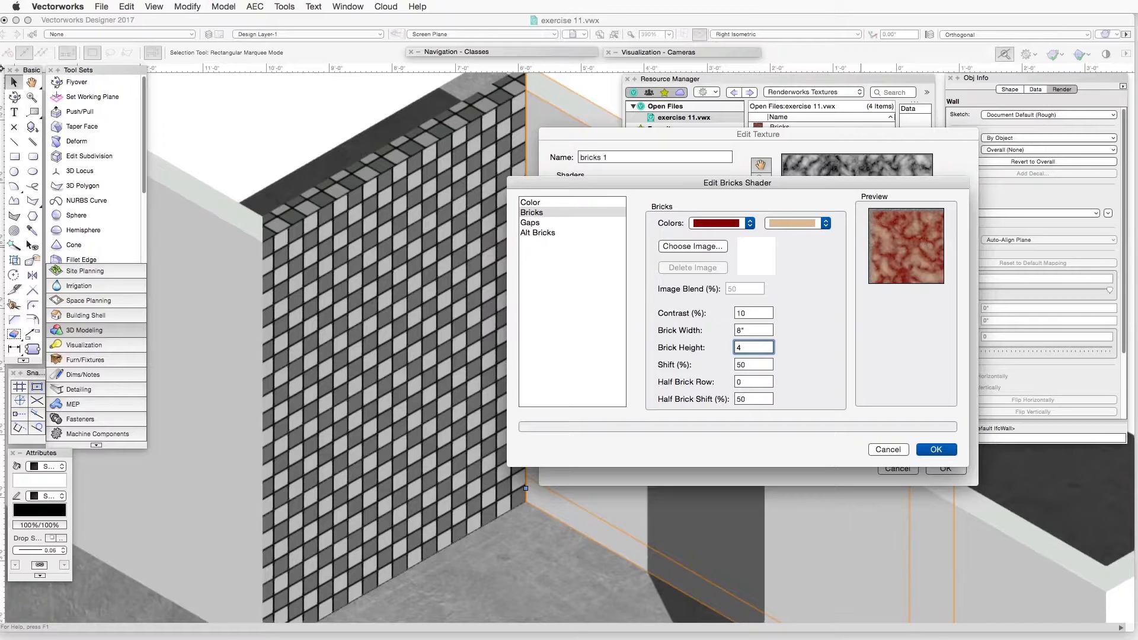
{"action": "left_click", "coordinate": [752, 347]}
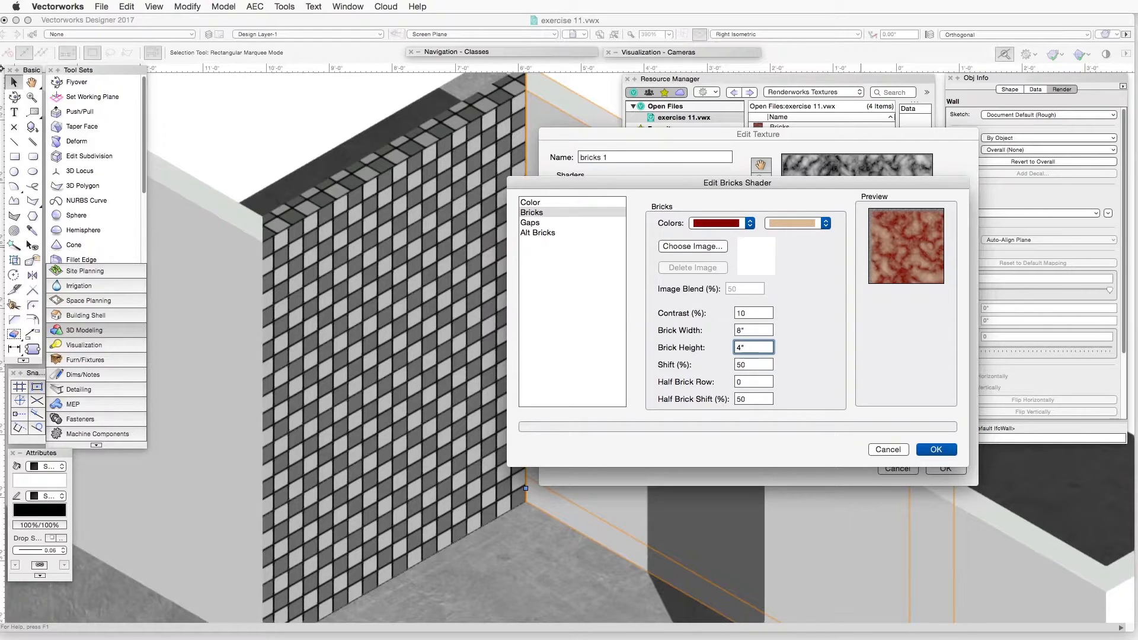
{"action": "left_click", "coordinate": [752, 347]}
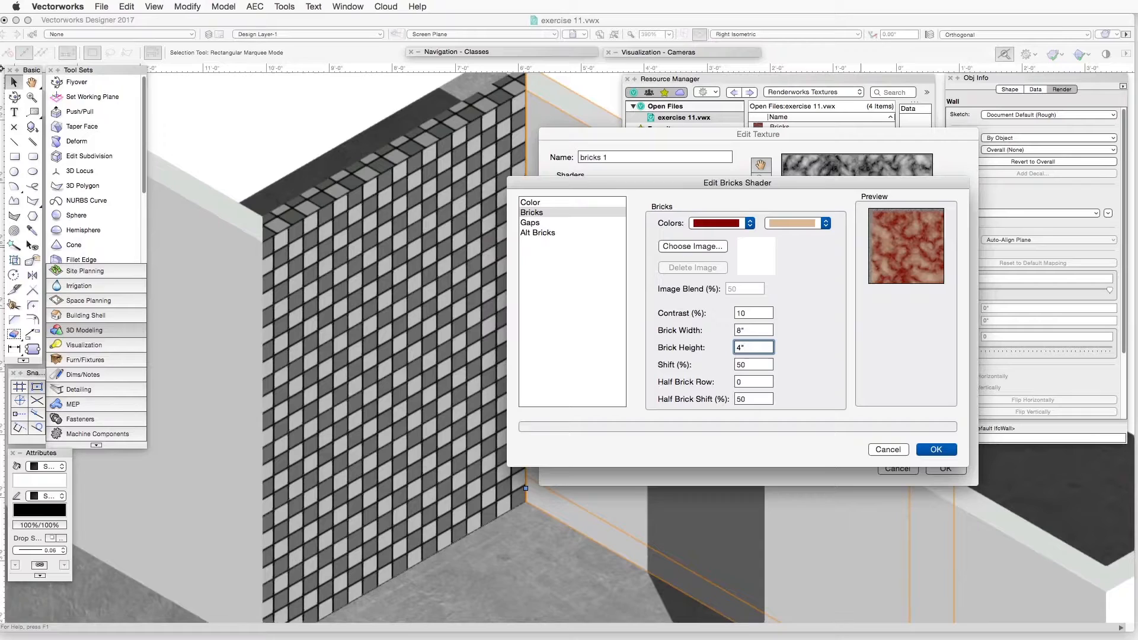
{"action": "left_click", "coordinate": [752, 346]}
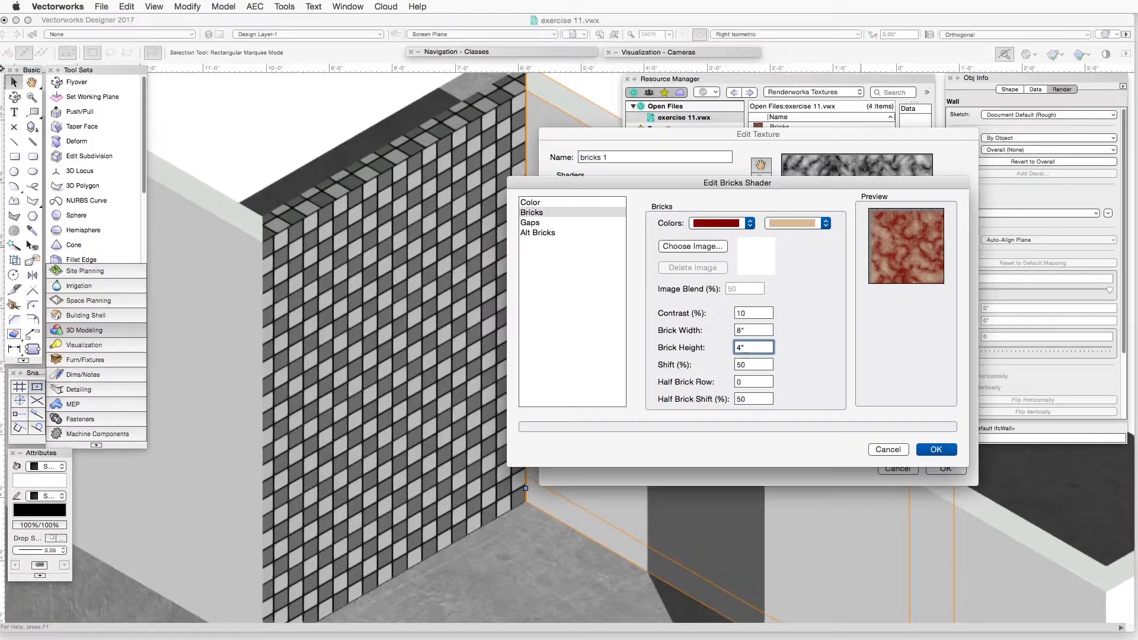
{"action": "left_click", "coordinate": [753, 364]}
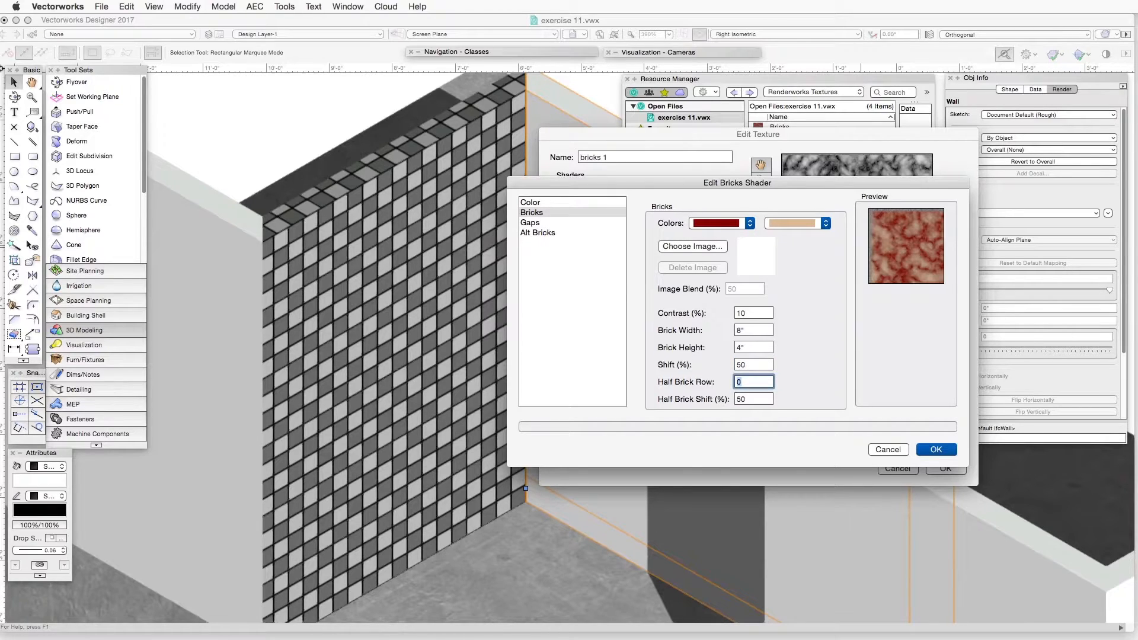
{"action": "type", "text": "1"}
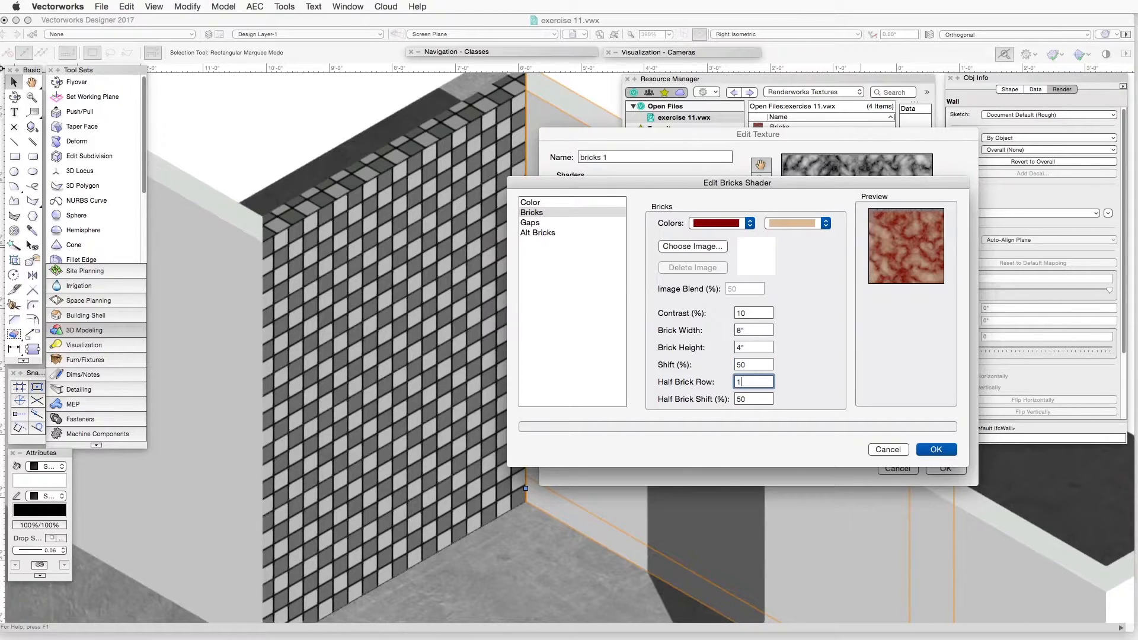
{"action": "type", "text": "0"}
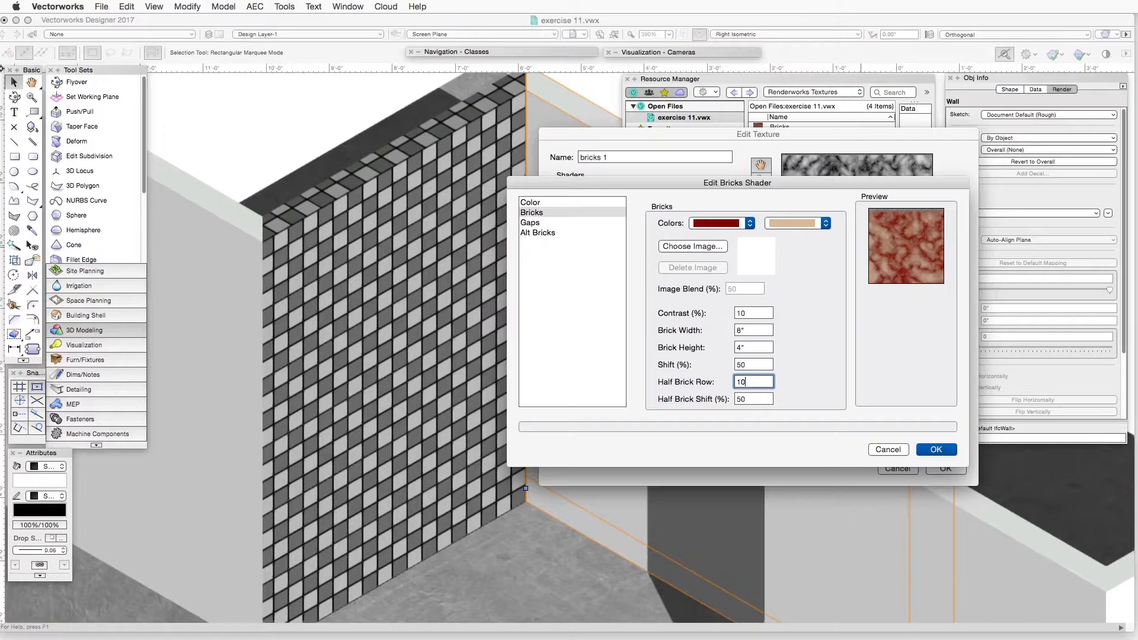
{"action": "left_click", "coordinate": [753, 398]}
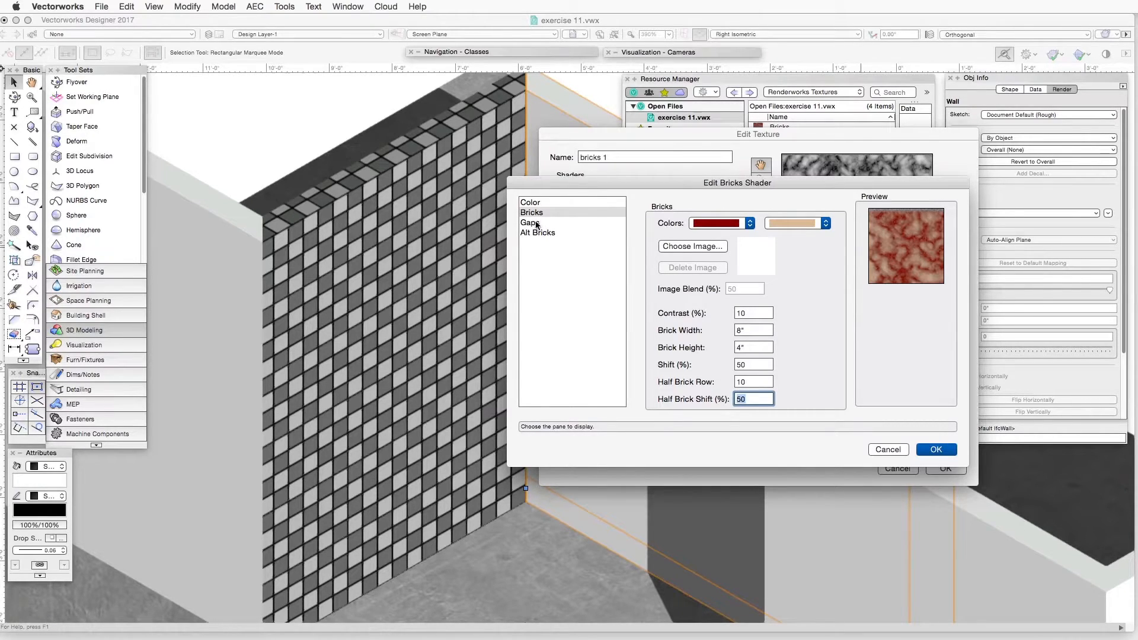
Step: In the Gaps pane, make the gaps grey with size .5" and 20% noise
{"action": "left_click", "coordinate": [531, 223]}
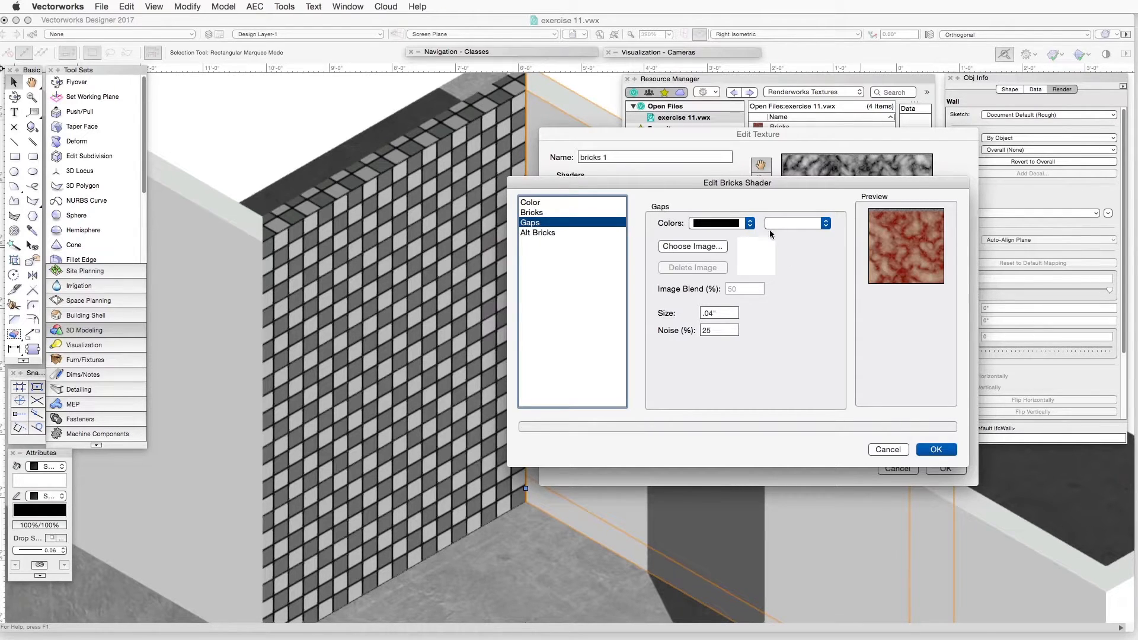
{"action": "left_click", "coordinate": [751, 223]}
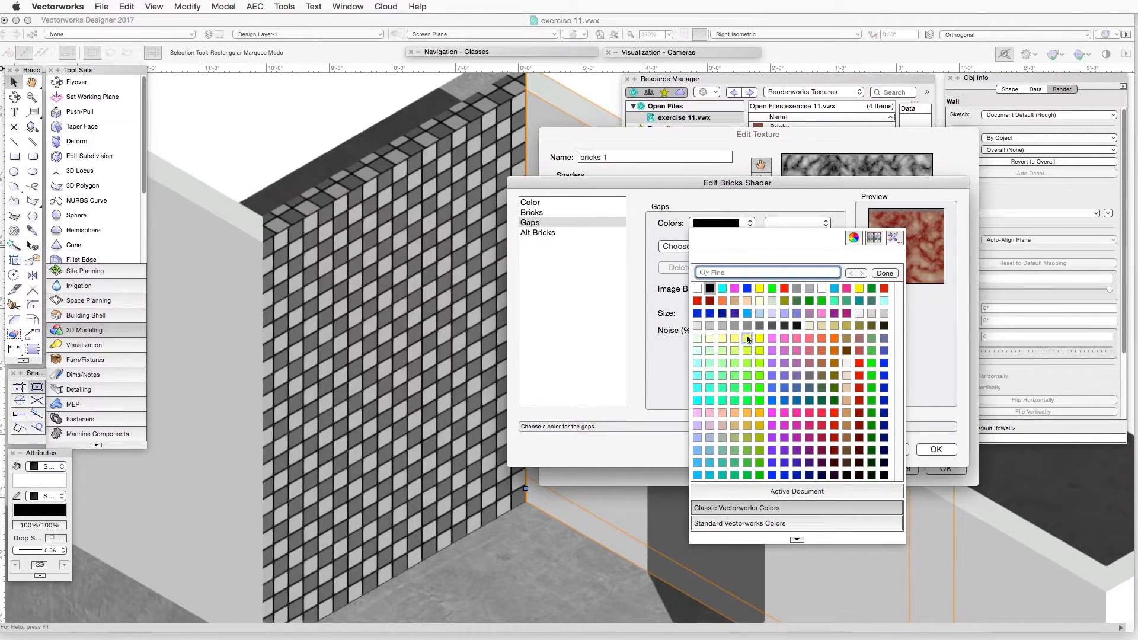
{"action": "left_click", "coordinate": [747, 333]}
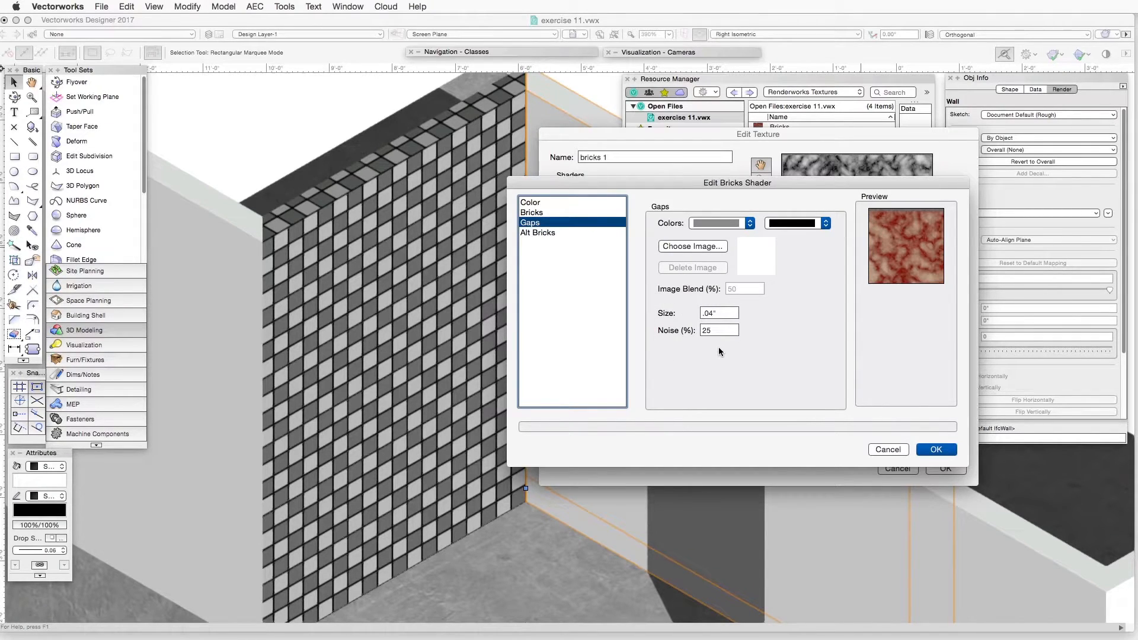
{"action": "left_click", "coordinate": [718, 313]}
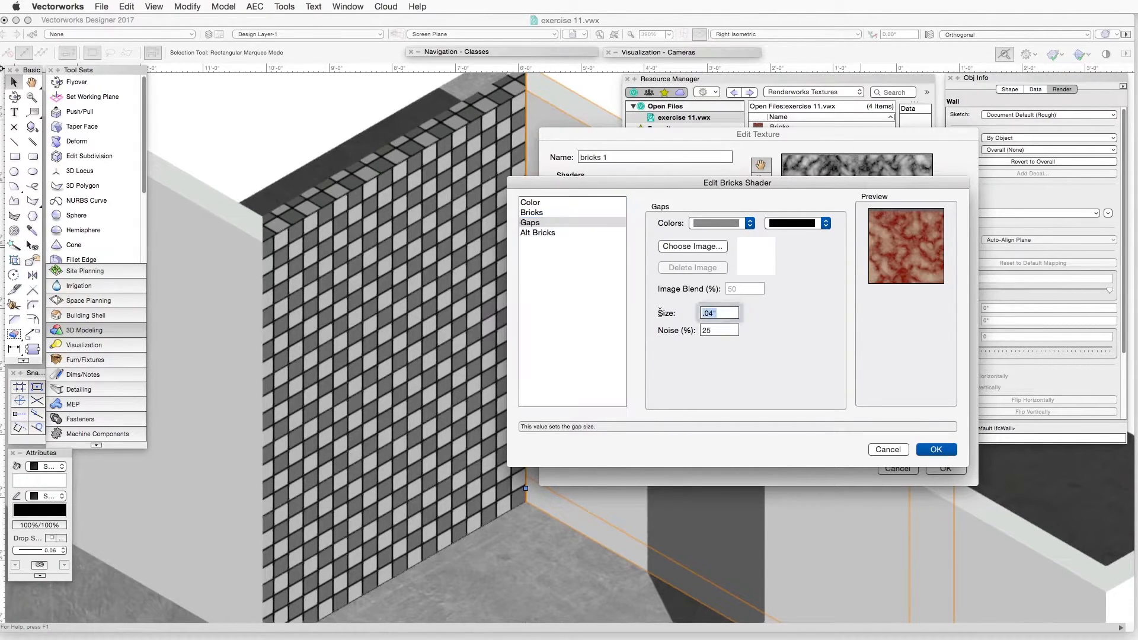
{"action": "type", "text": ".5"}
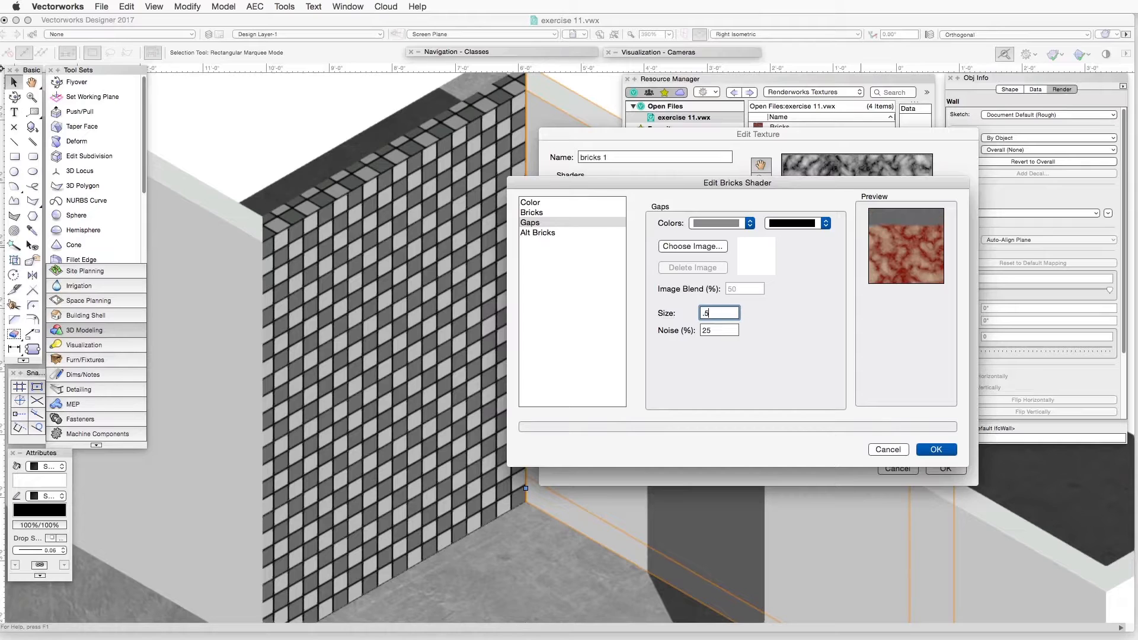
{"action": "left_click", "coordinate": [718, 330]}
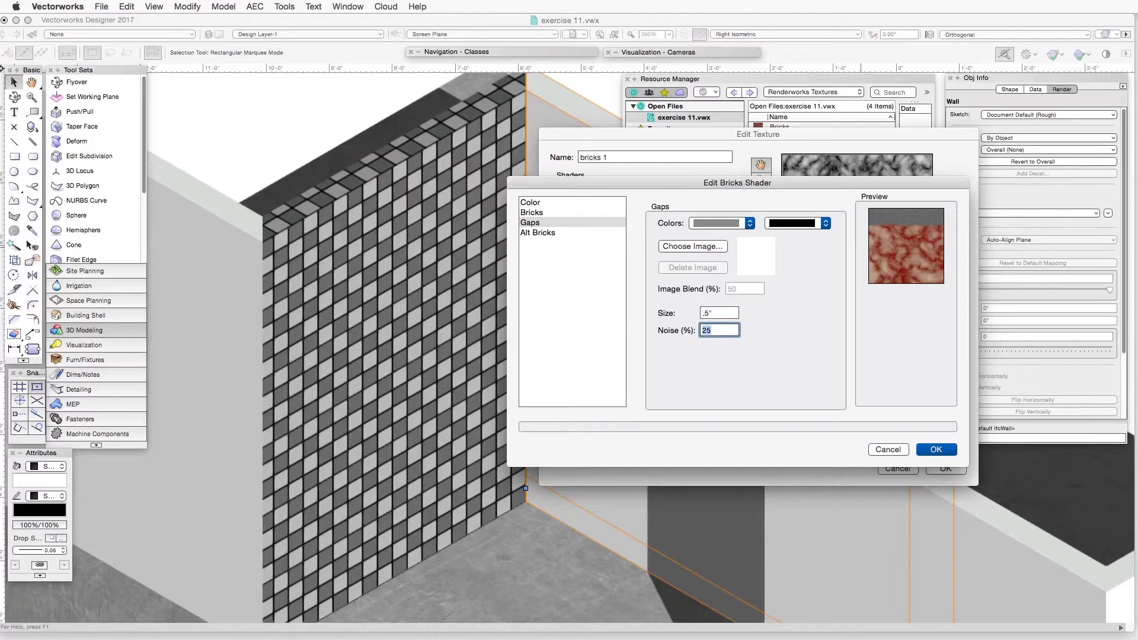
{"action": "type", "text": "20"}
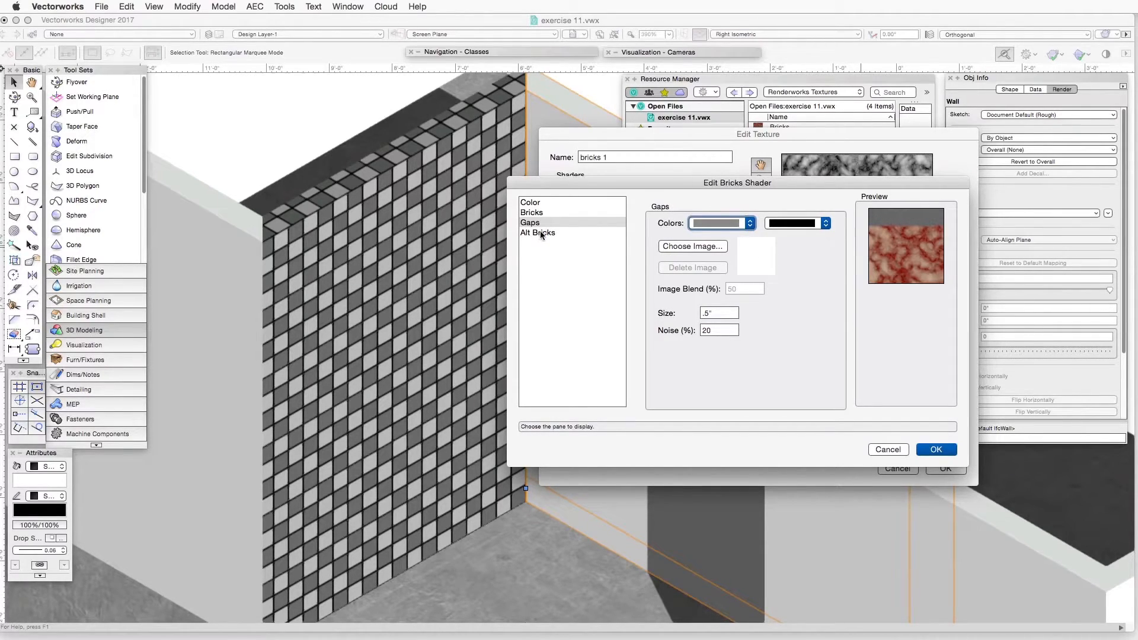
Step: Give the alternate bricks a grey colour and a blue second colour in the Alt Bricks pane
{"action": "left_click", "coordinate": [537, 233]}
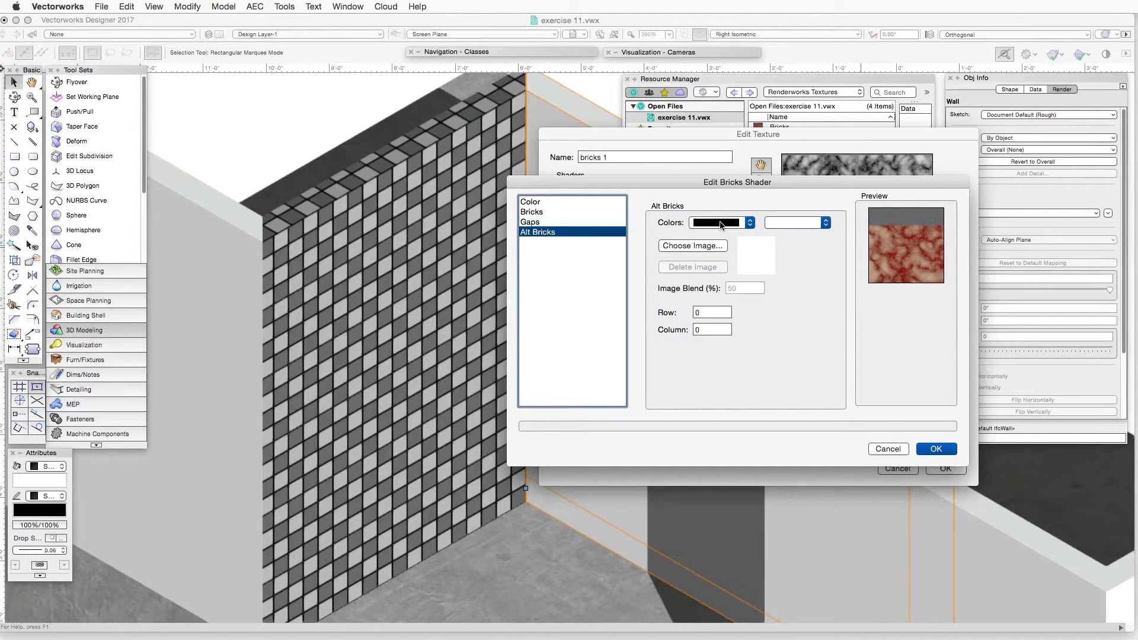
{"action": "left_click", "coordinate": [749, 222]}
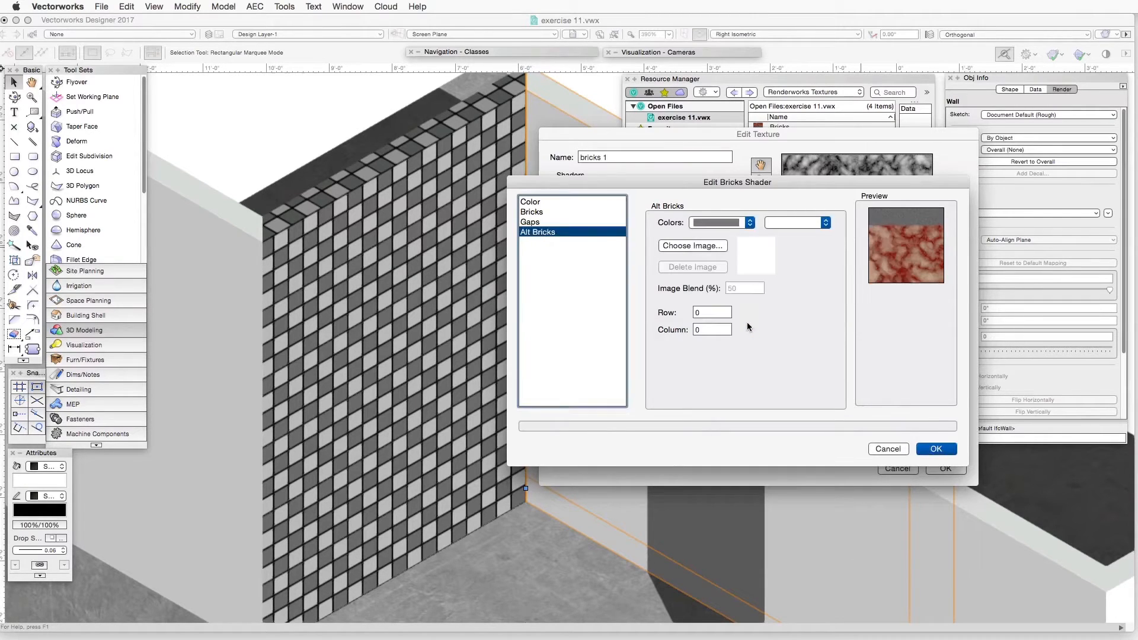
{"action": "left_click", "coordinate": [824, 223]}
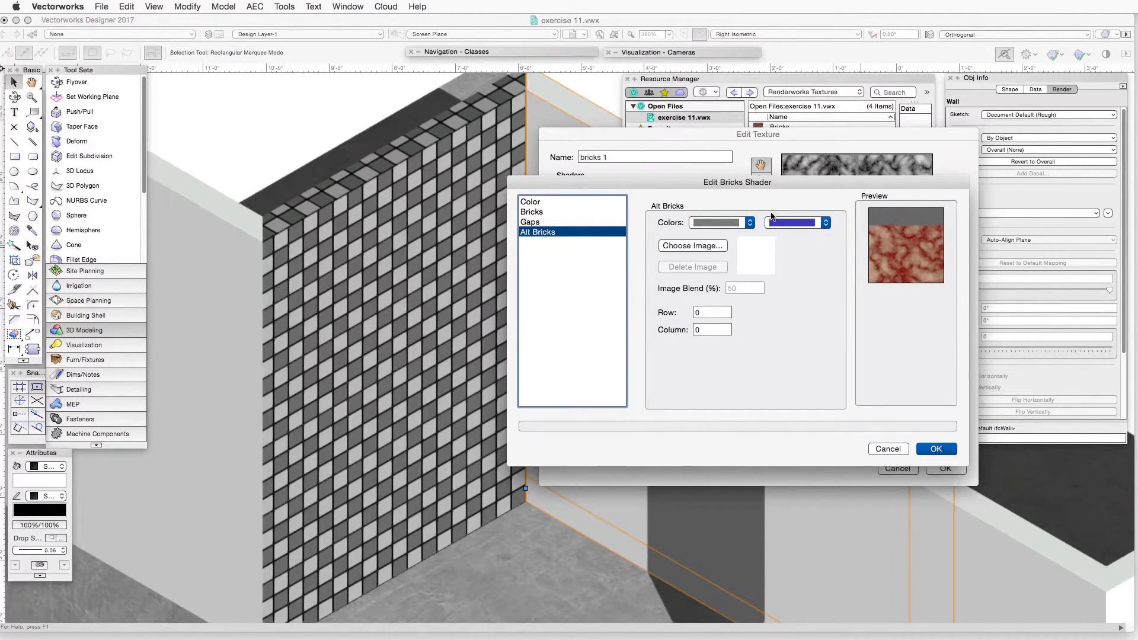
{"action": "mouse_move", "coordinate": [843, 284]}
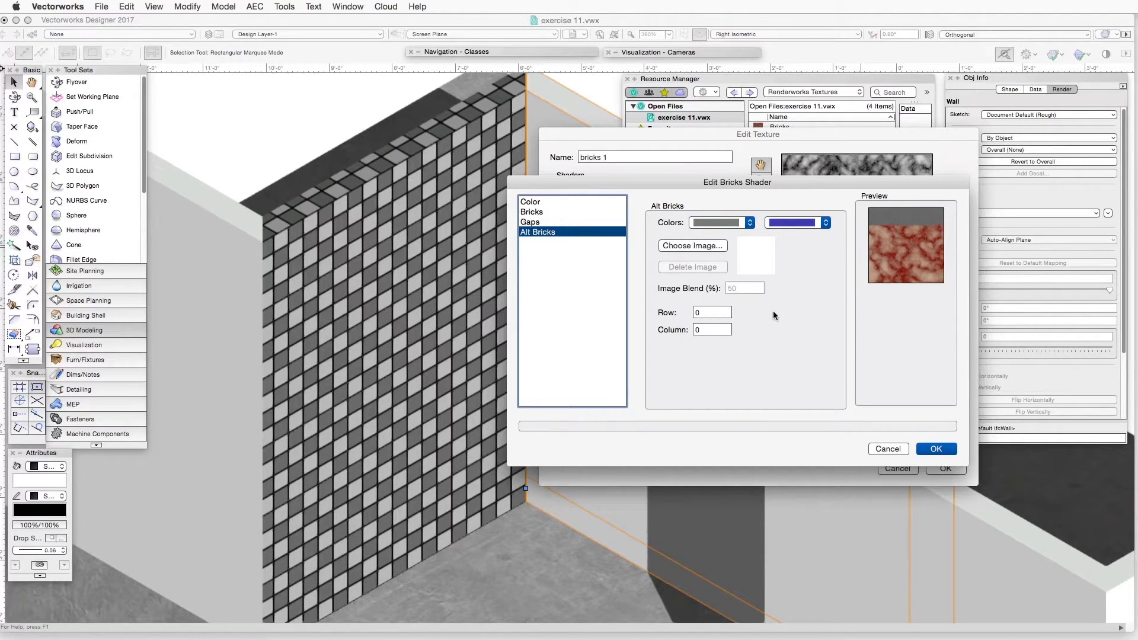
Step: Set the alternate brick Row to 4 so every fourth row uses the blue bricks
{"action": "left_click", "coordinate": [711, 312]}
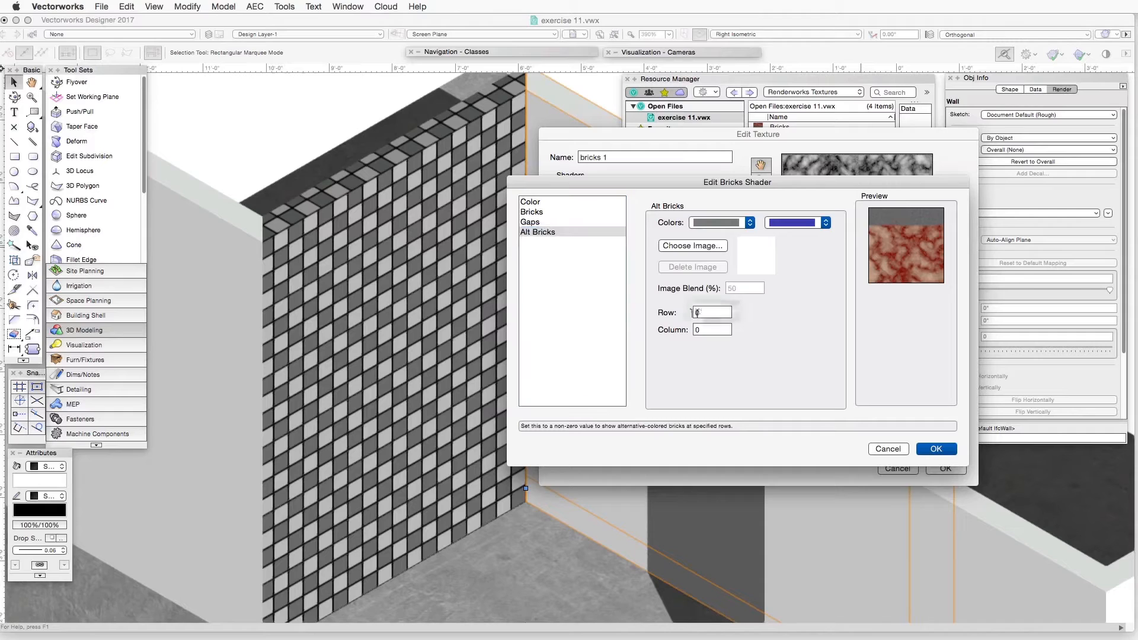
{"action": "type", "text": "4"}
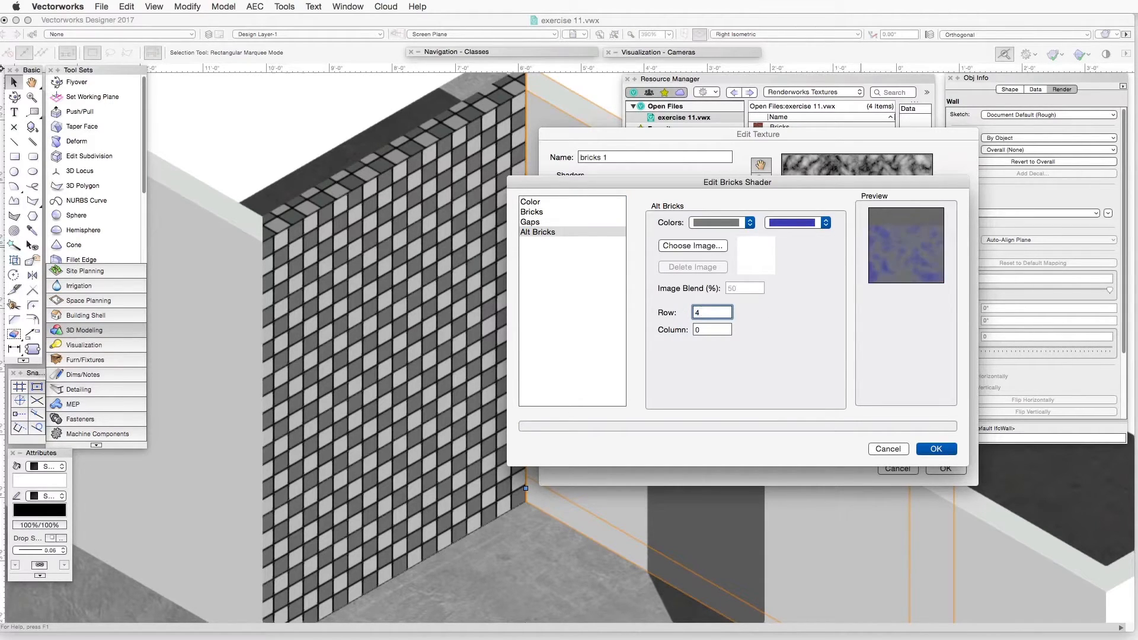
{"action": "left_click", "coordinate": [711, 329]}
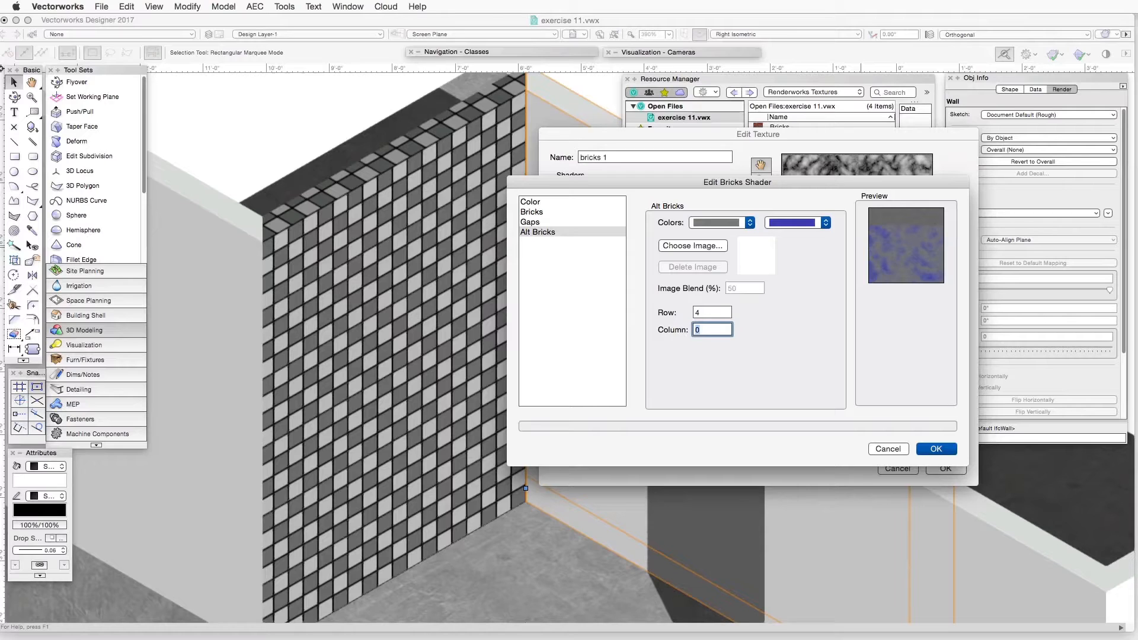
{"action": "mouse_move", "coordinate": [986, 419]}
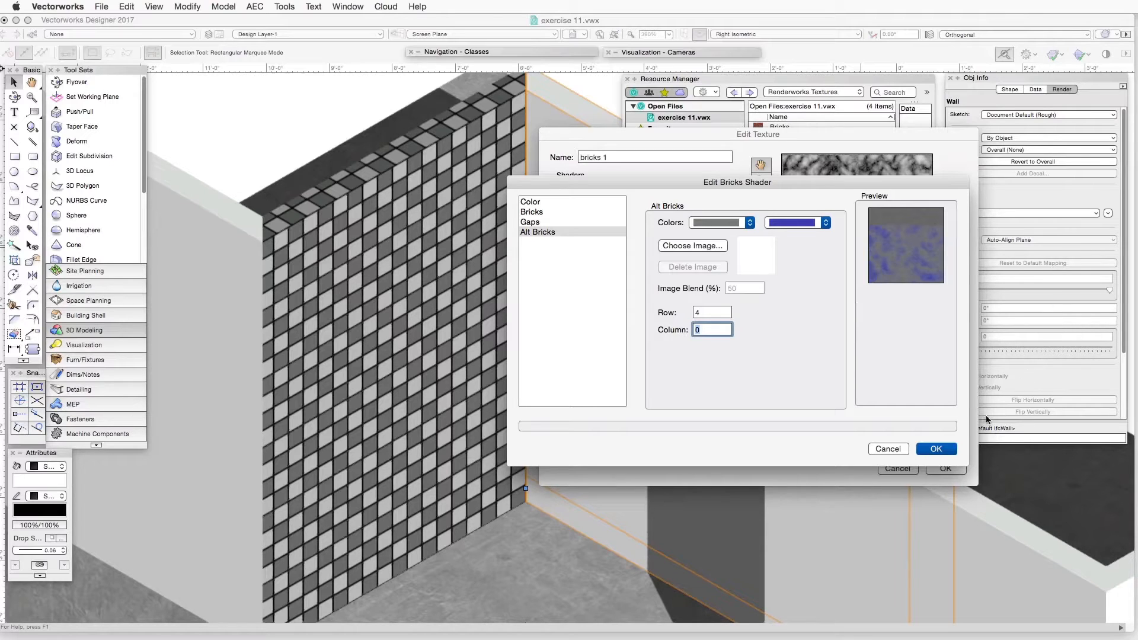
Step: Confirm the Bricks colour shader and set the texture preview object size to 60
{"action": "left_click", "coordinate": [936, 448]}
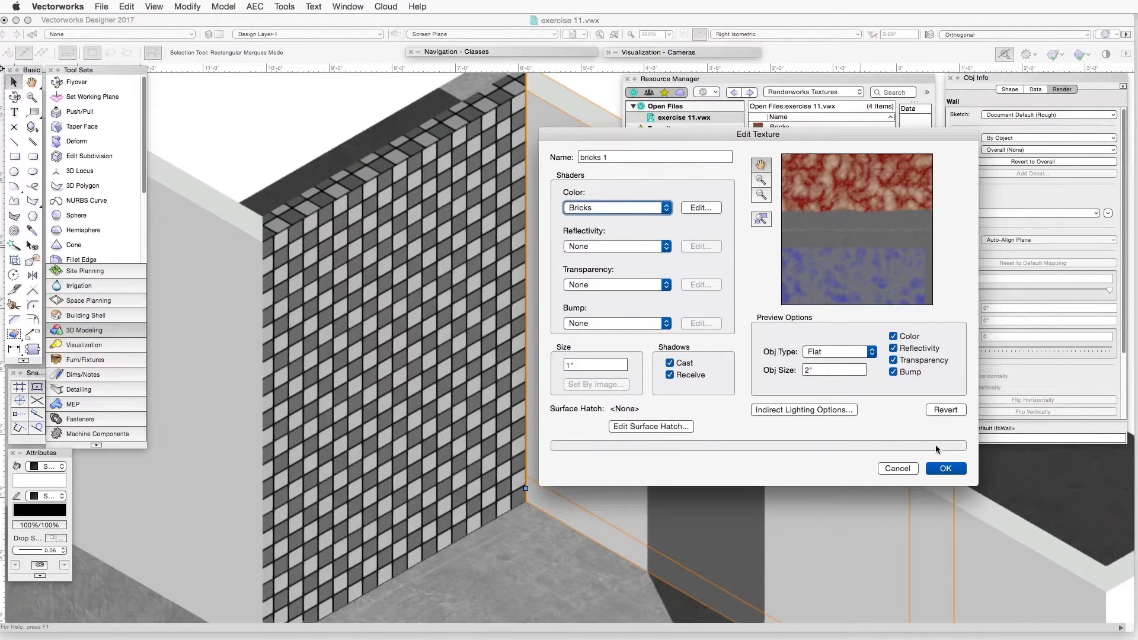
{"action": "mouse_move", "coordinate": [740, 190]}
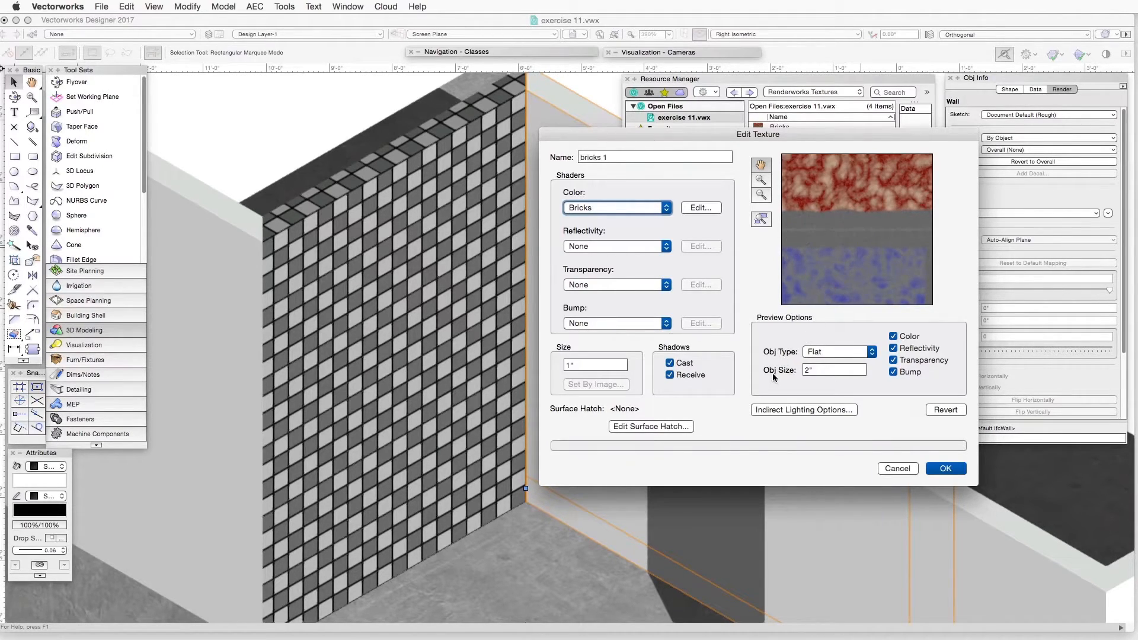
{"action": "left_click", "coordinate": [834, 370]}
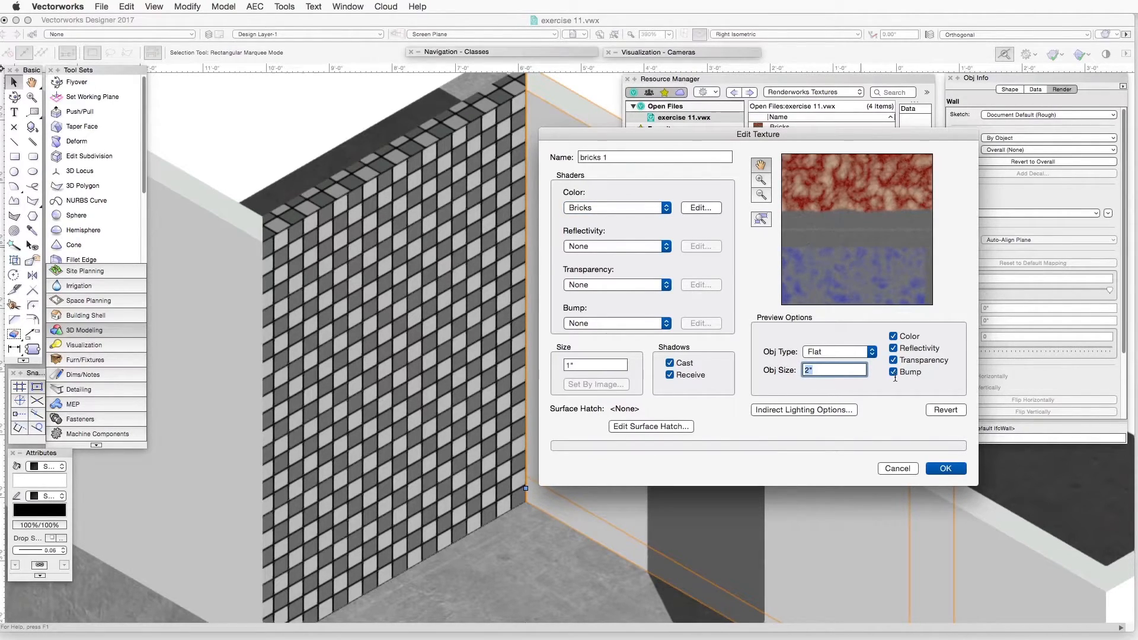
{"action": "type", "text": "6"}
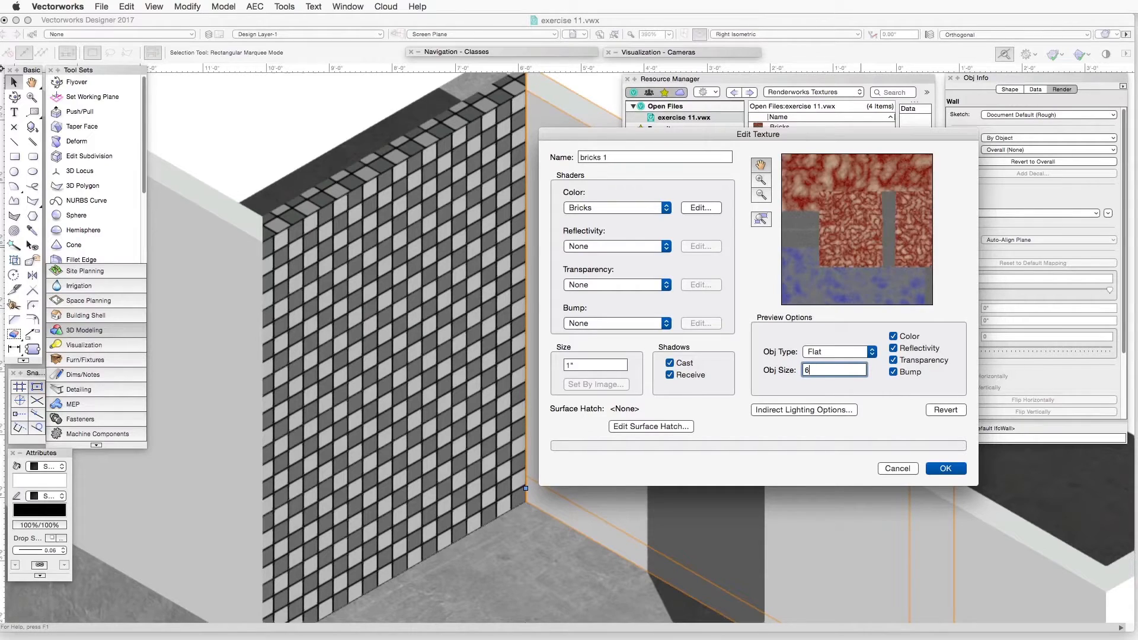
{"action": "type", "text": "0"}
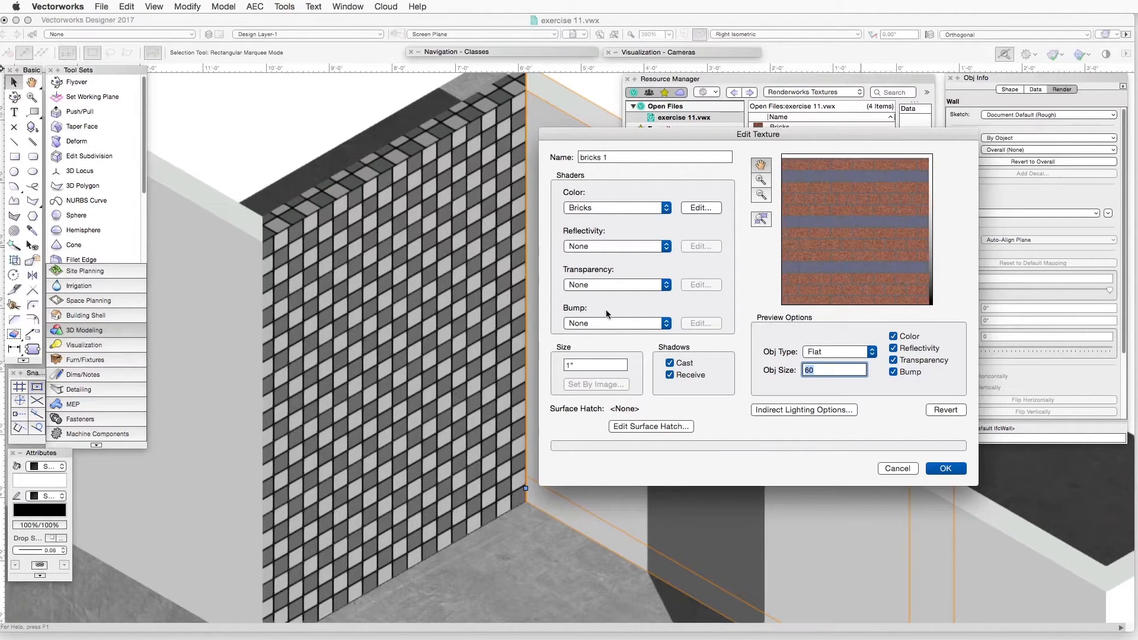
{"action": "mouse_move", "coordinate": [601, 310]}
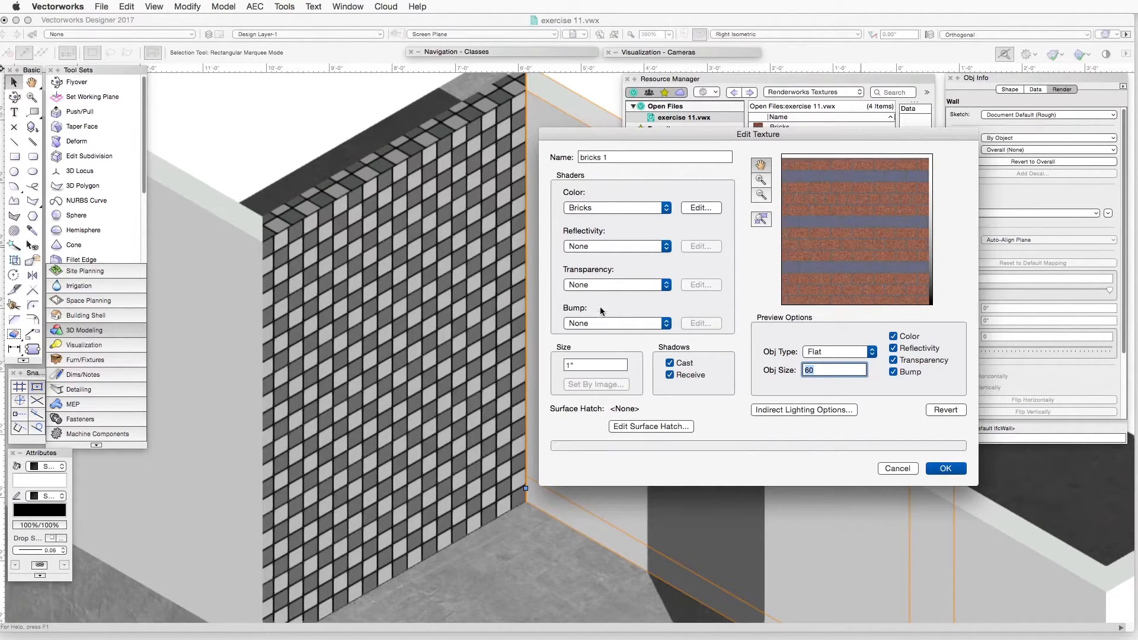
{"action": "mouse_move", "coordinate": [615, 331]}
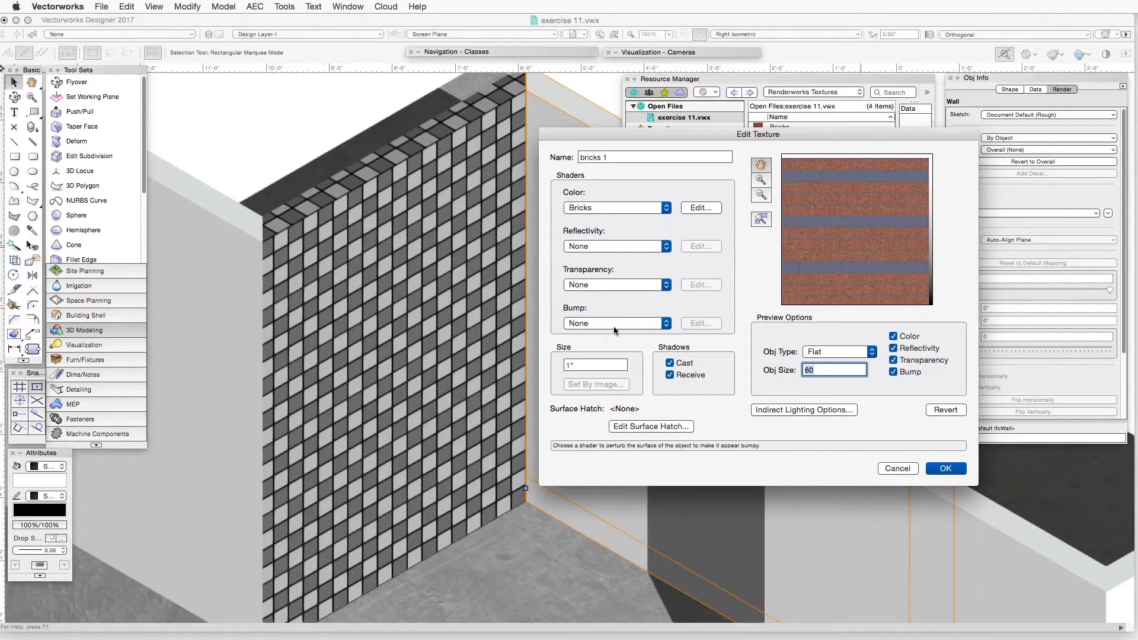
{"action": "mouse_move", "coordinate": [617, 327]}
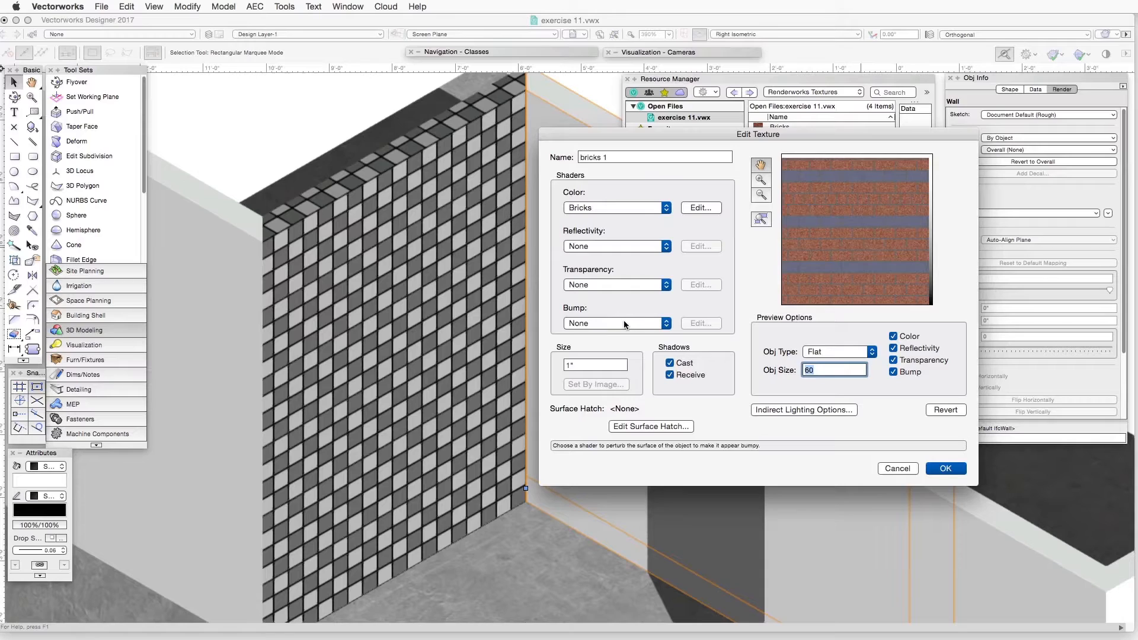
Step: Choose Bricks as the bump shader of the 'bricks 1' texture
{"action": "left_click", "coordinate": [616, 323]}
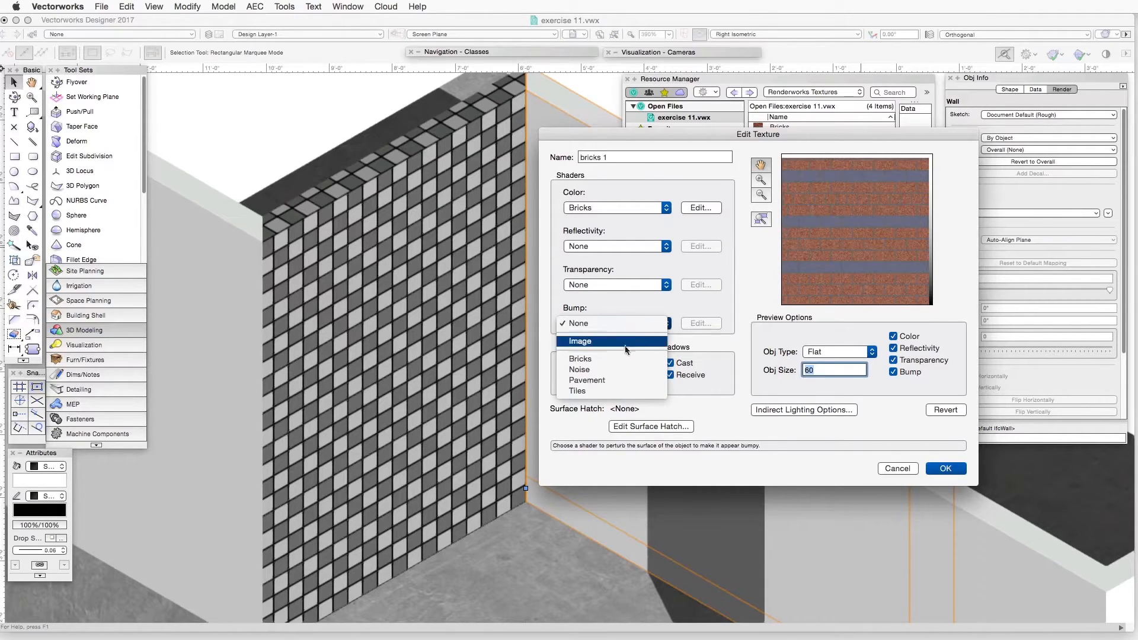
{"action": "left_click", "coordinate": [579, 358]}
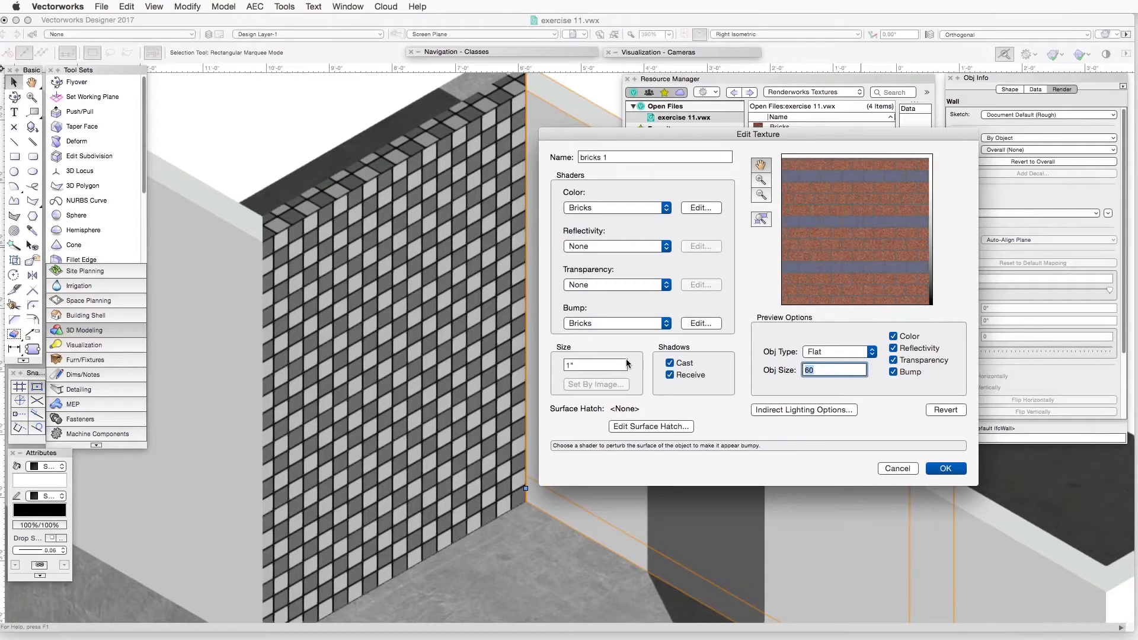
{"action": "left_click", "coordinate": [669, 363]}
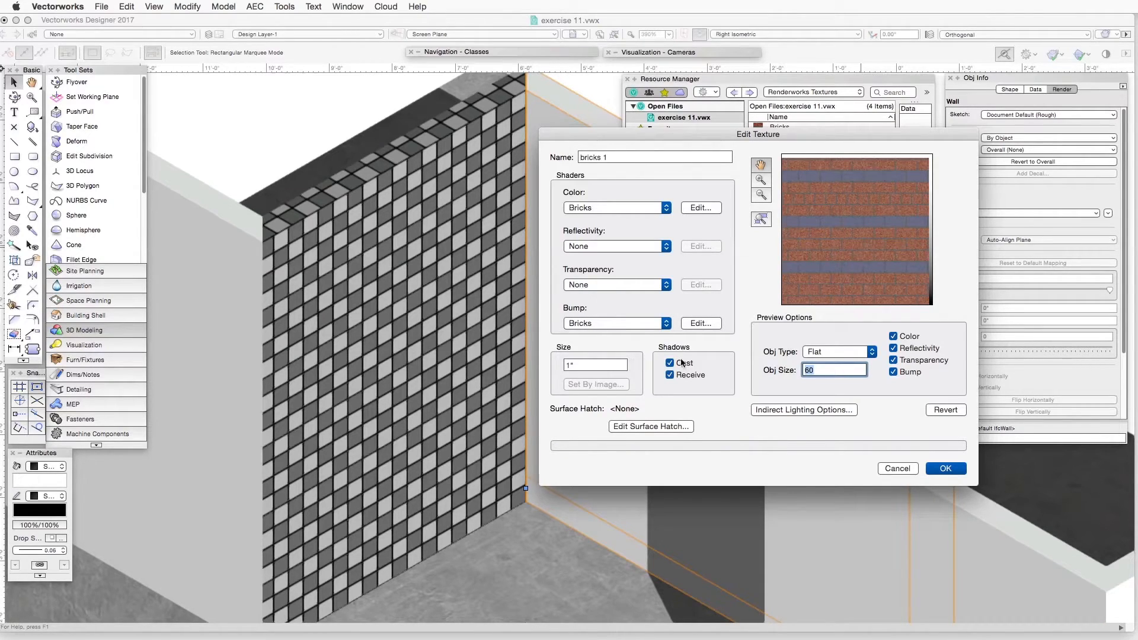
{"action": "mouse_move", "coordinate": [699, 323]}
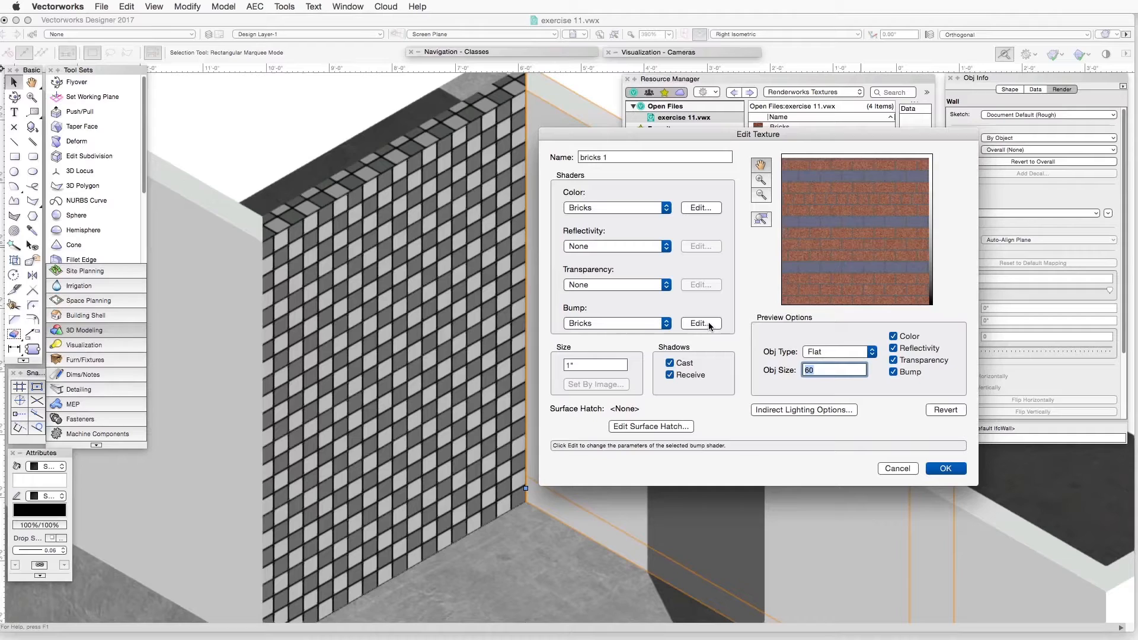
Step: Set the Bricks bump shader strength to 1000
{"action": "left_click", "coordinate": [698, 323]}
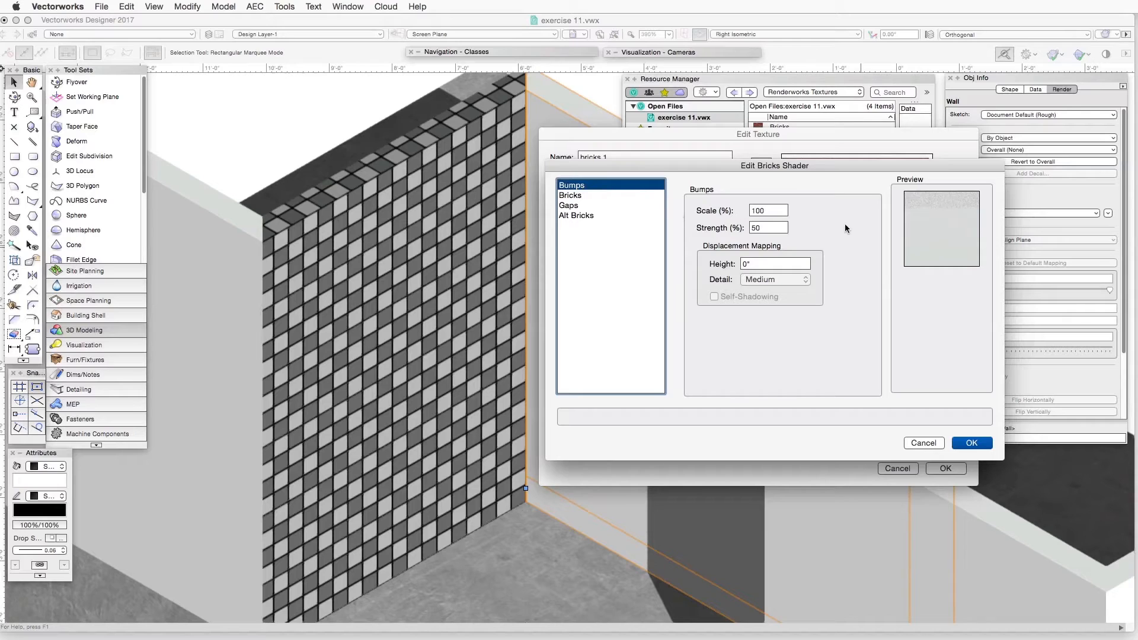
{"action": "mouse_move", "coordinate": [807, 212]}
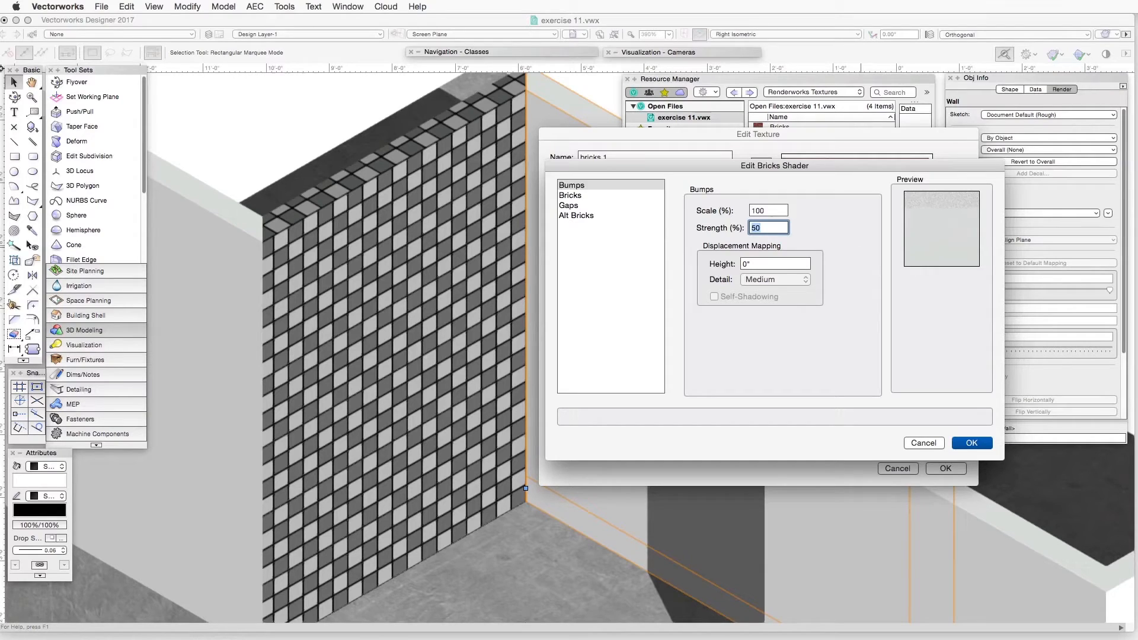
{"action": "type", "text": "1000"}
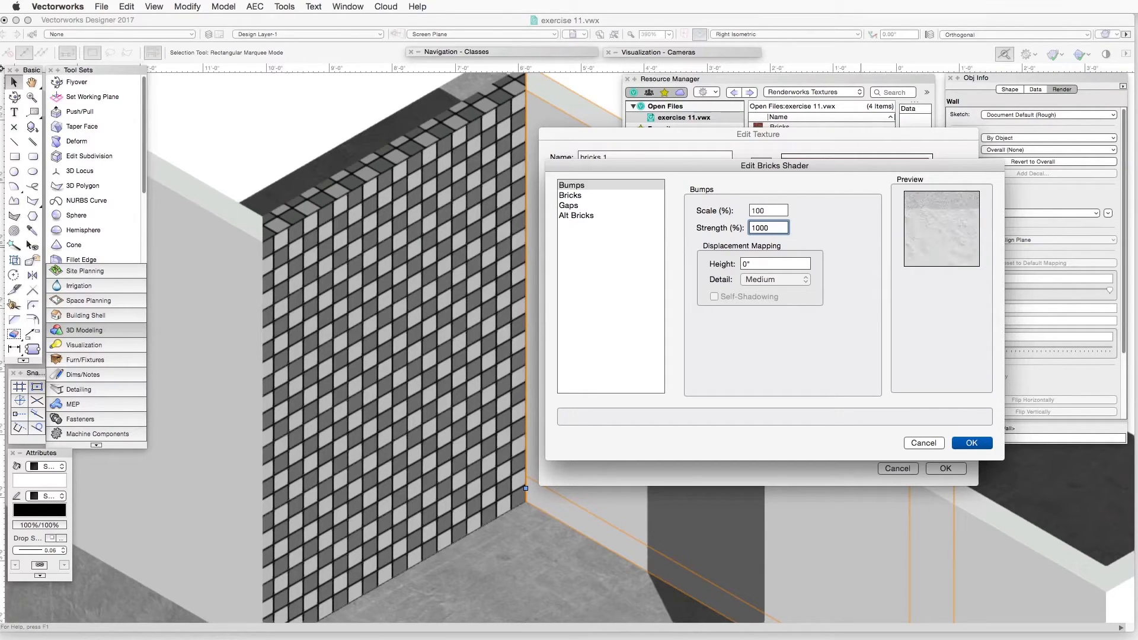
{"action": "left_click", "coordinate": [768, 210]}
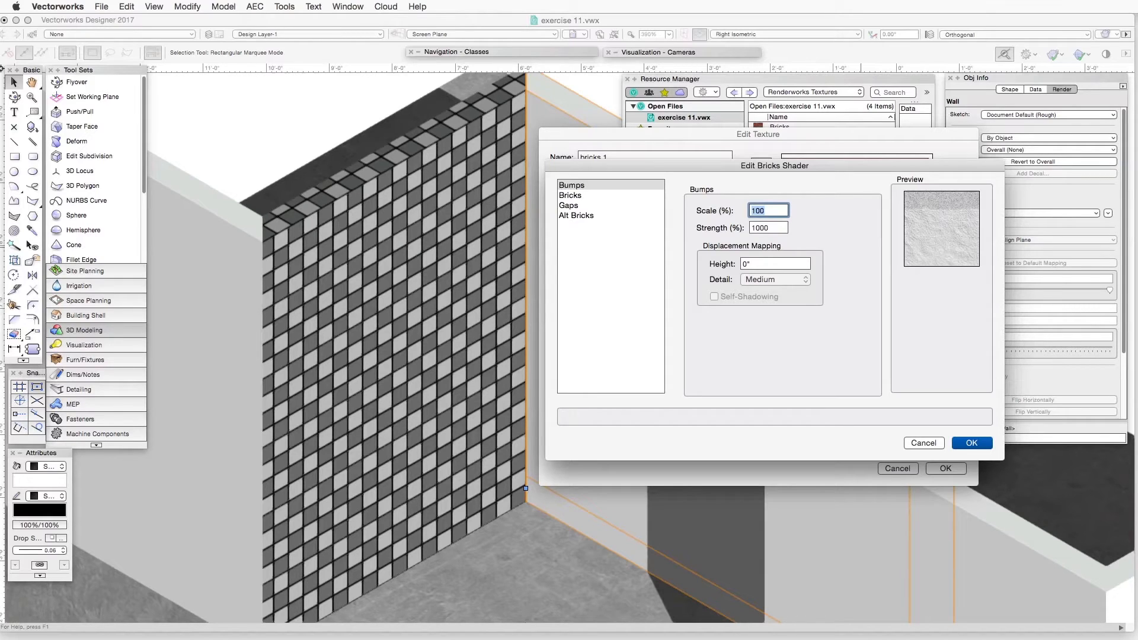
{"action": "mouse_move", "coordinate": [862, 272]}
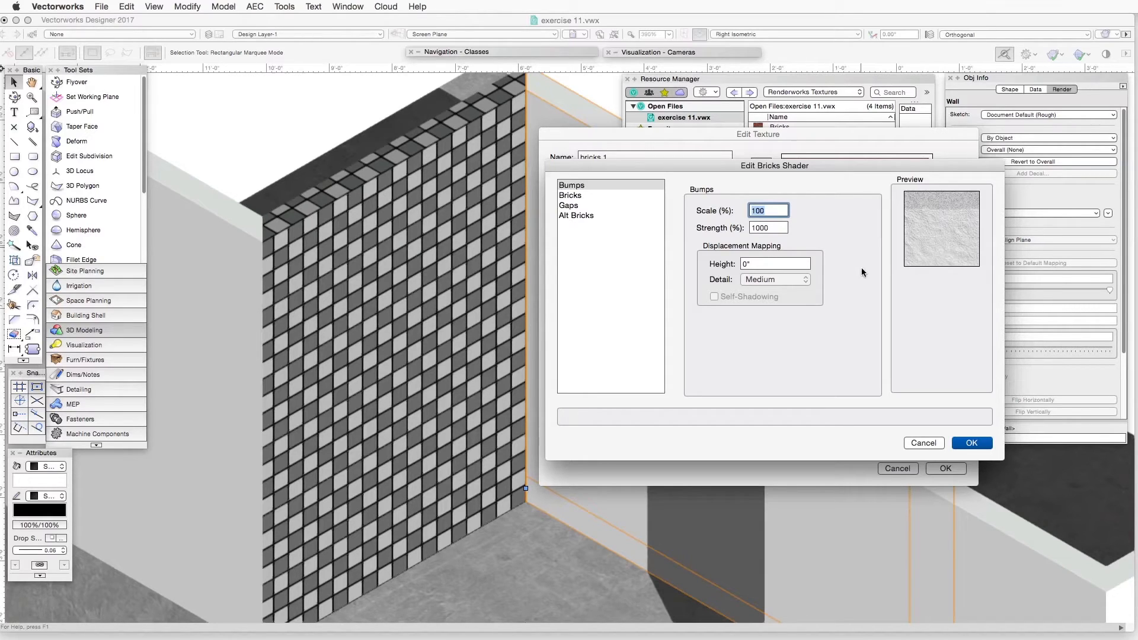
{"action": "mouse_move", "coordinate": [751, 246]}
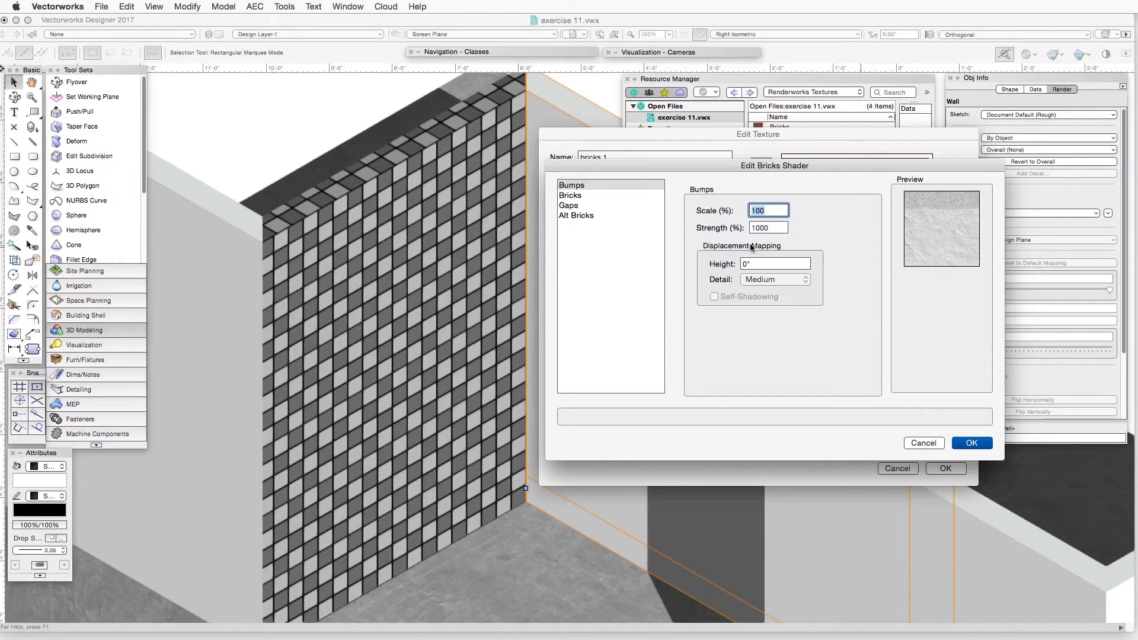
{"action": "mouse_move", "coordinate": [775, 259]}
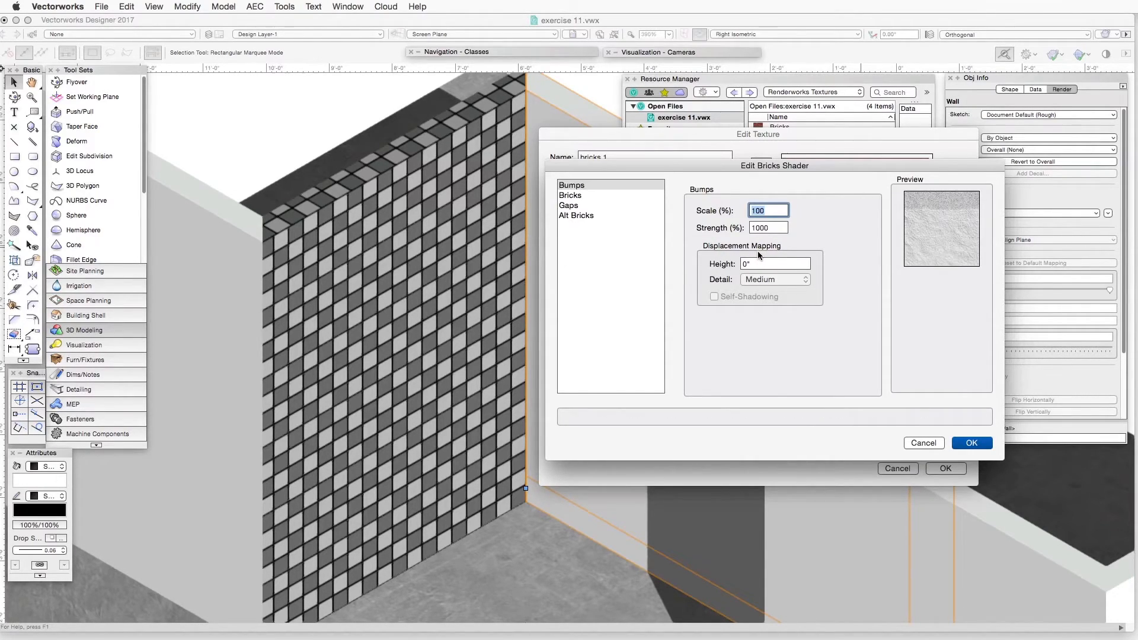
{"action": "mouse_move", "coordinate": [770, 197]}
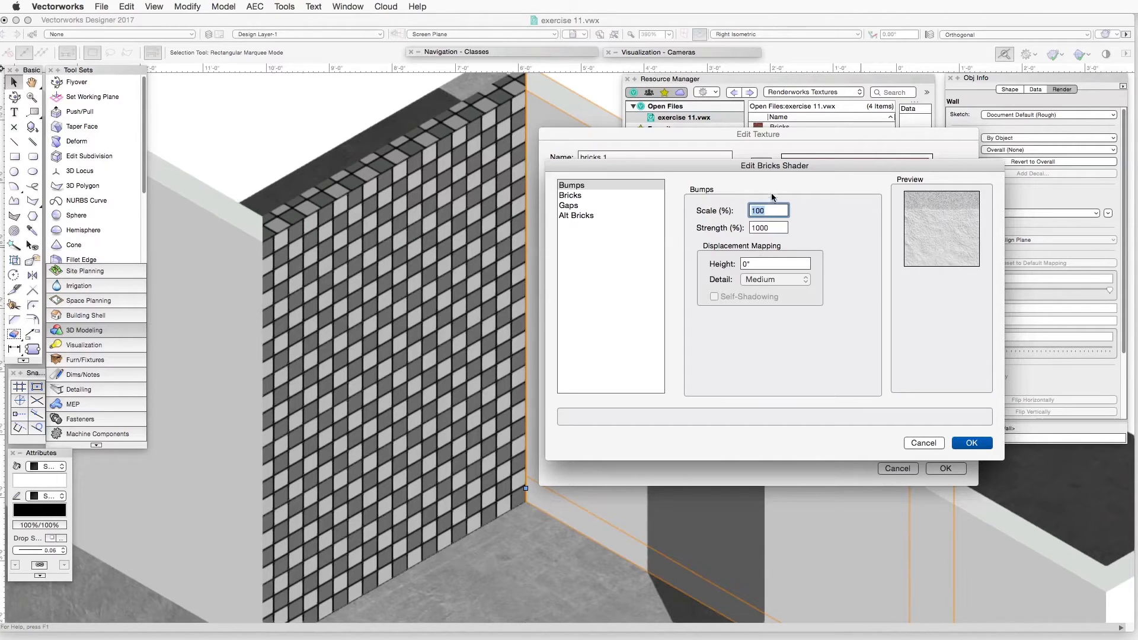
{"action": "mouse_move", "coordinate": [796, 273]}
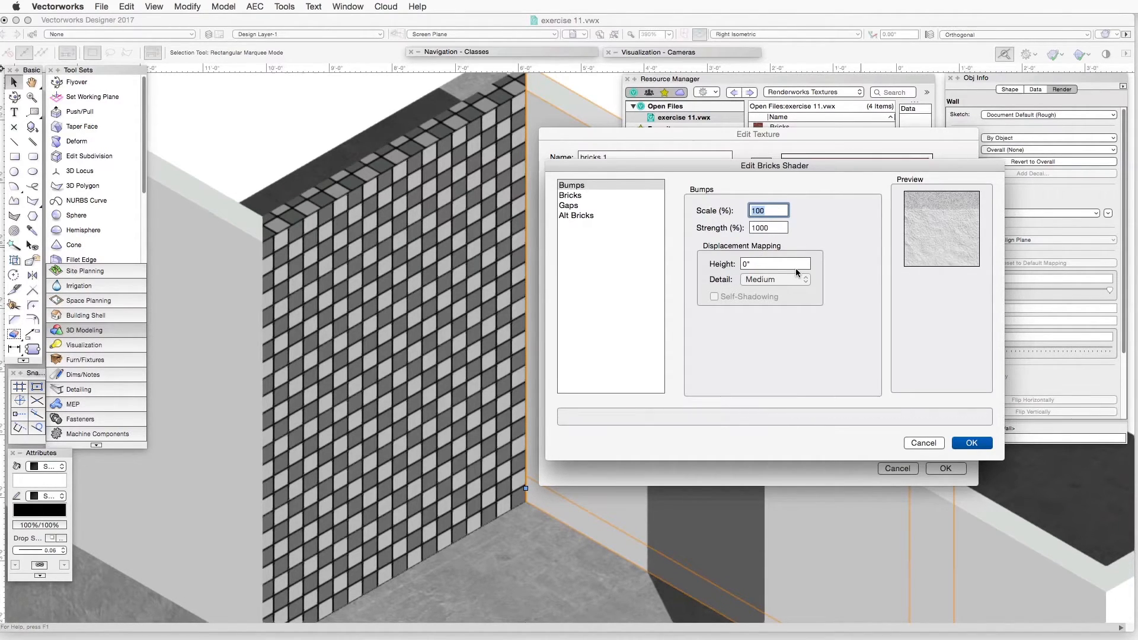
{"action": "mouse_move", "coordinate": [821, 246]}
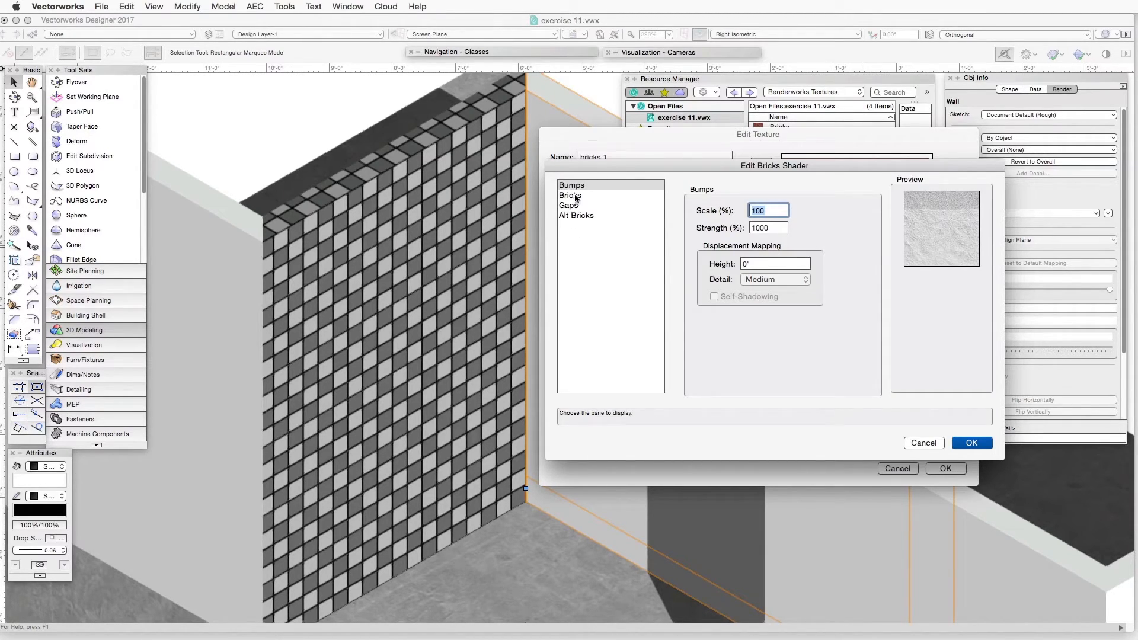
Step: In the Bricks pane set brick height, contrast and shift percentages to 0
{"action": "left_click", "coordinate": [570, 195]}
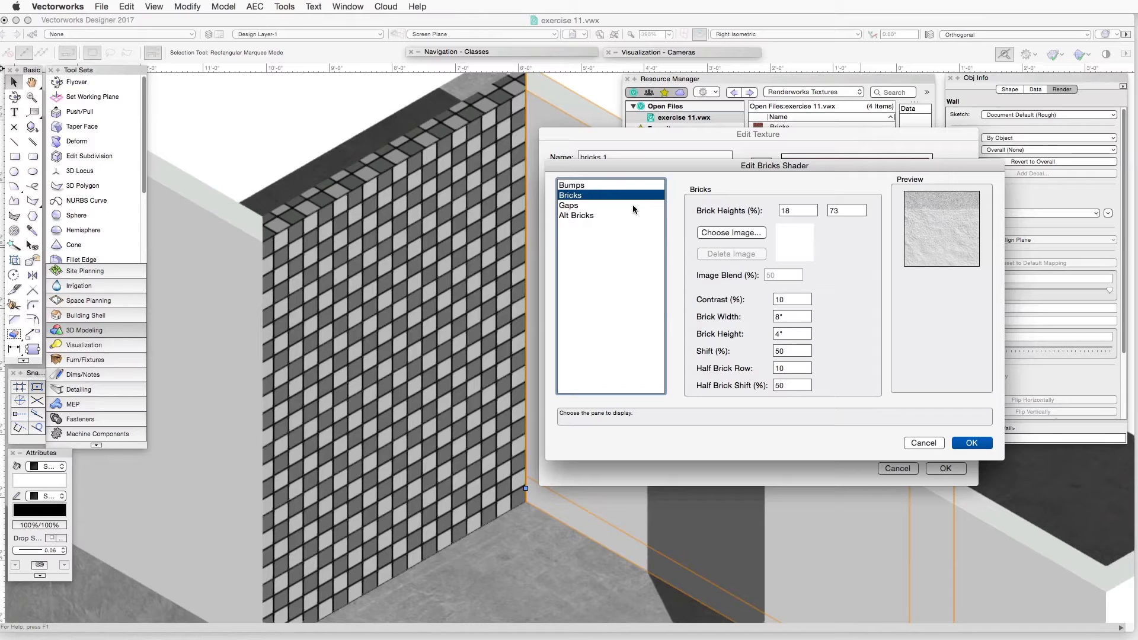
{"action": "mouse_move", "coordinate": [646, 211]}
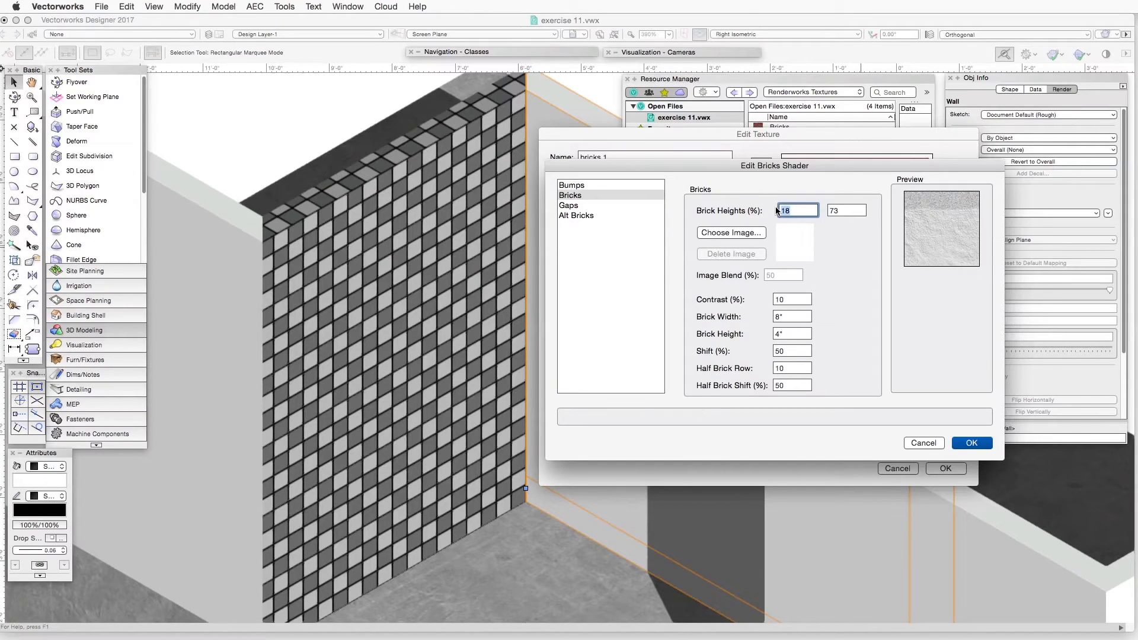
{"action": "type", "text": "0"}
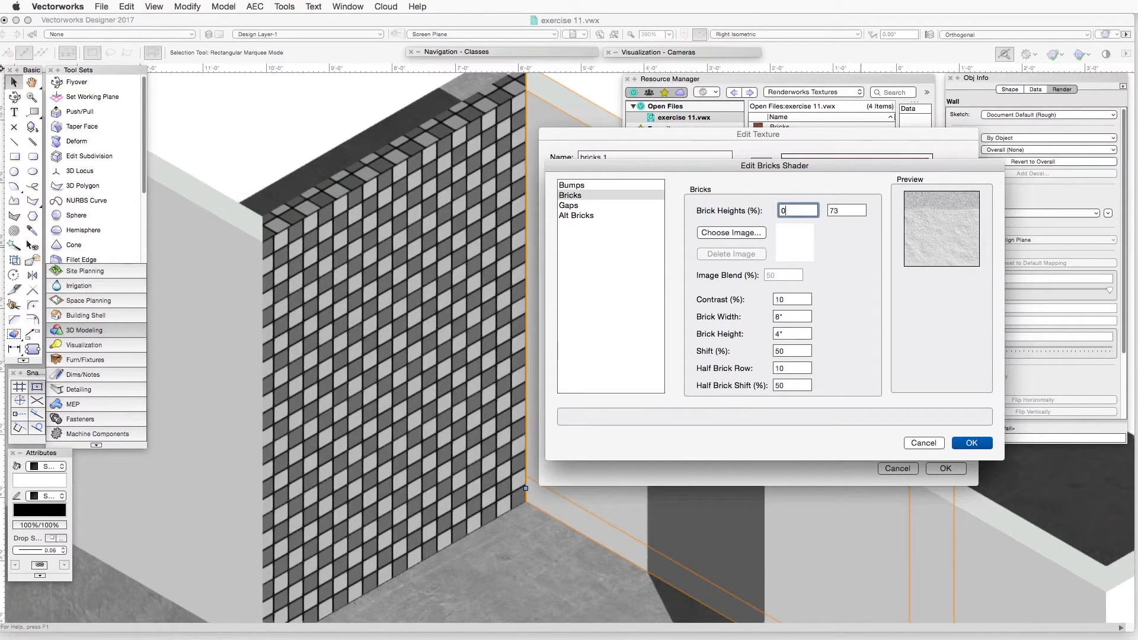
{"action": "left_click", "coordinate": [846, 210]}
{"action": "type", "text": "100"}
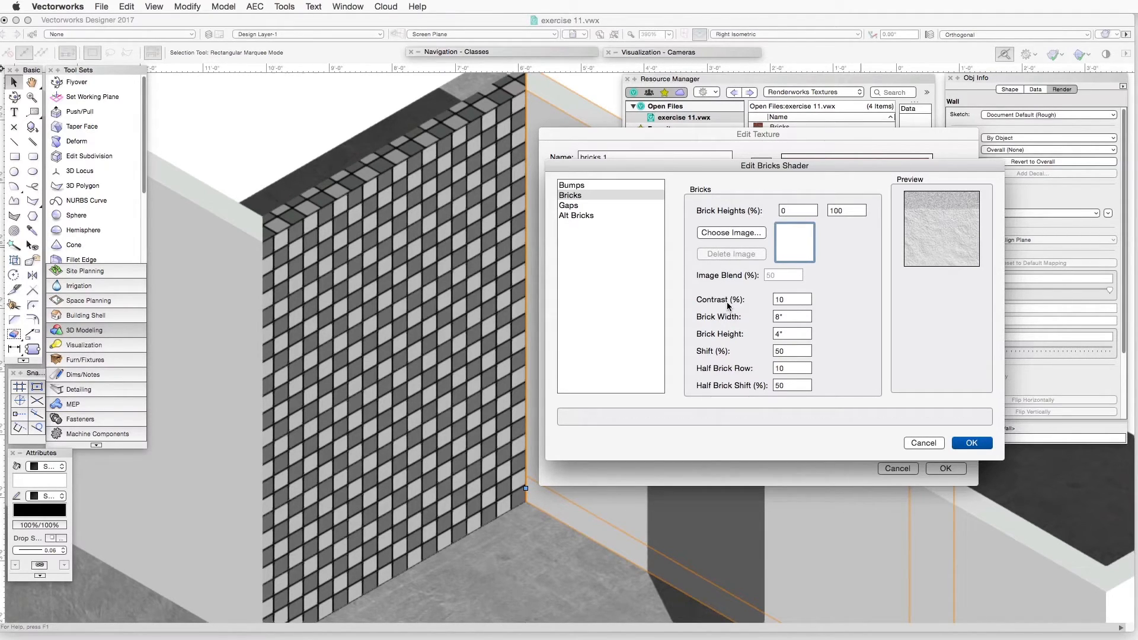
{"action": "left_click", "coordinate": [791, 299]}
{"action": "type", "text": "0"}
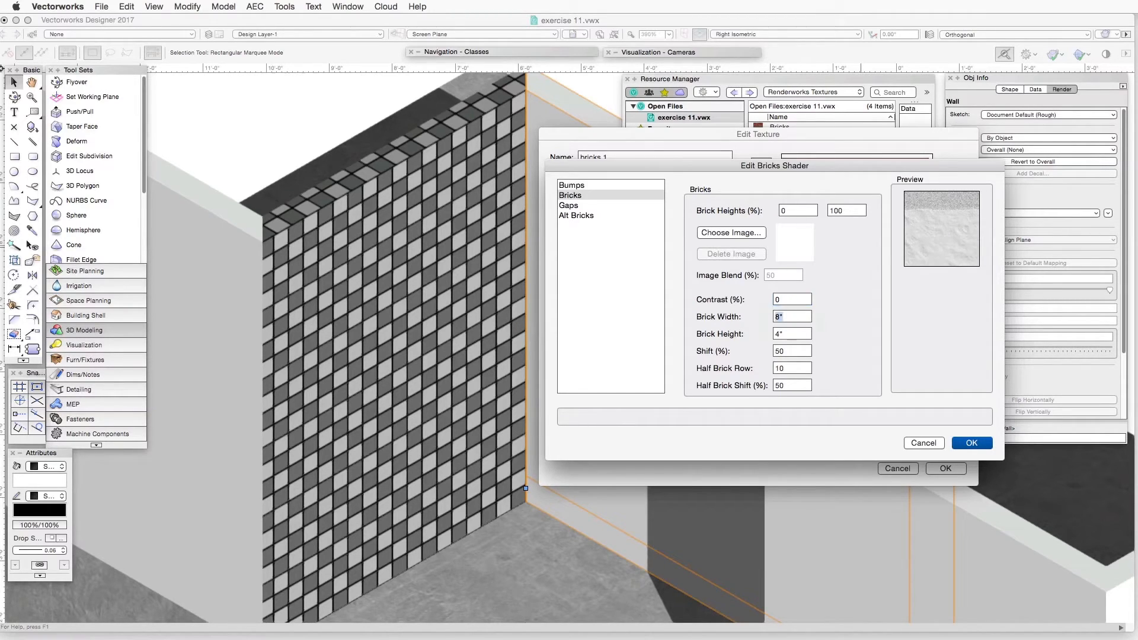
{"action": "left_click", "coordinate": [791, 317]}
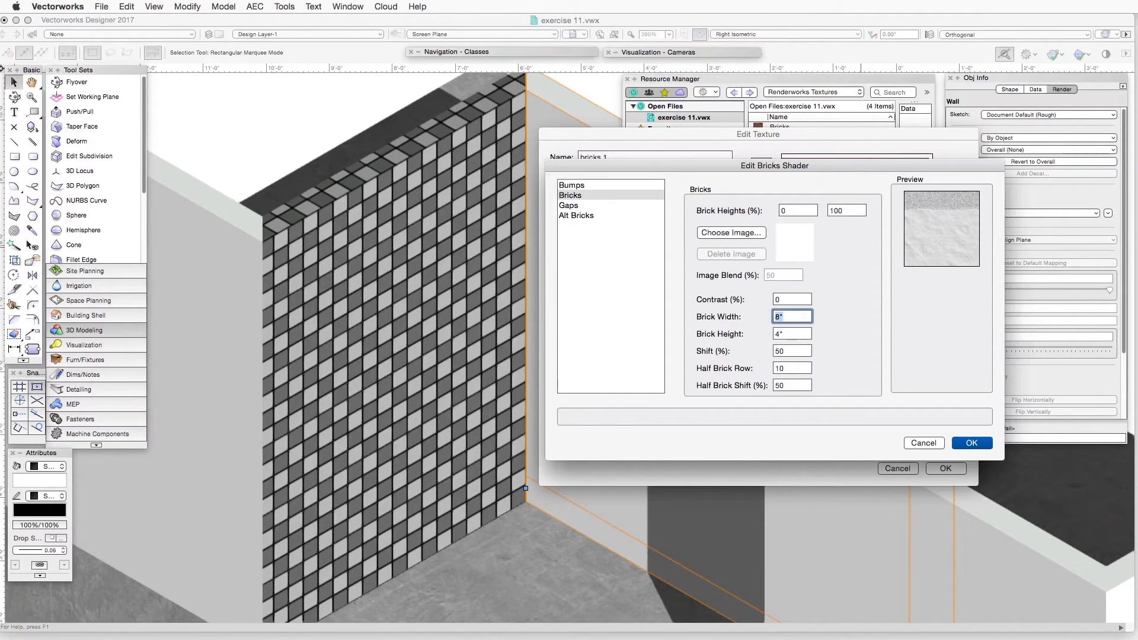
{"action": "left_click", "coordinate": [792, 333]}
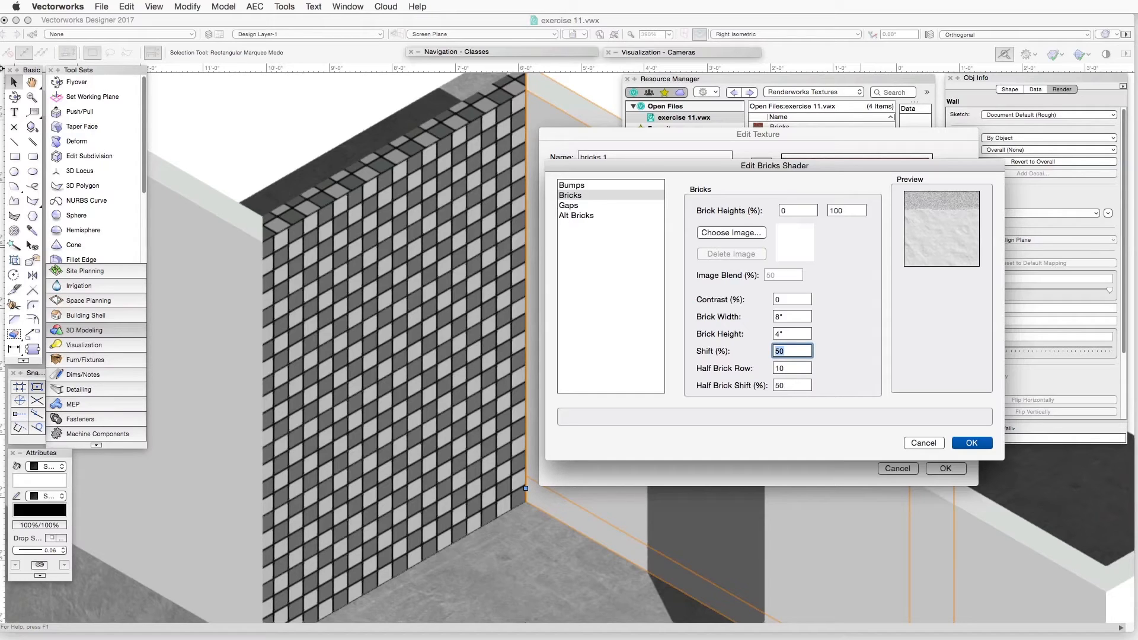
{"action": "type", "text": "0"}
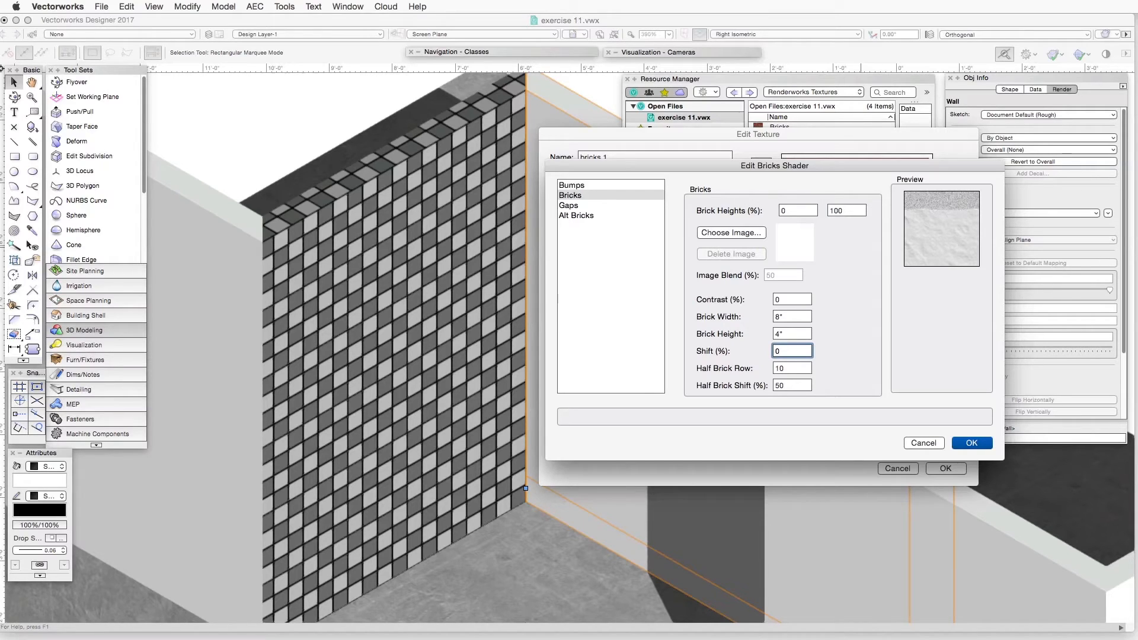
Step: Set the half-brick row and half-brick shift to 0
{"action": "left_click", "coordinate": [791, 368]}
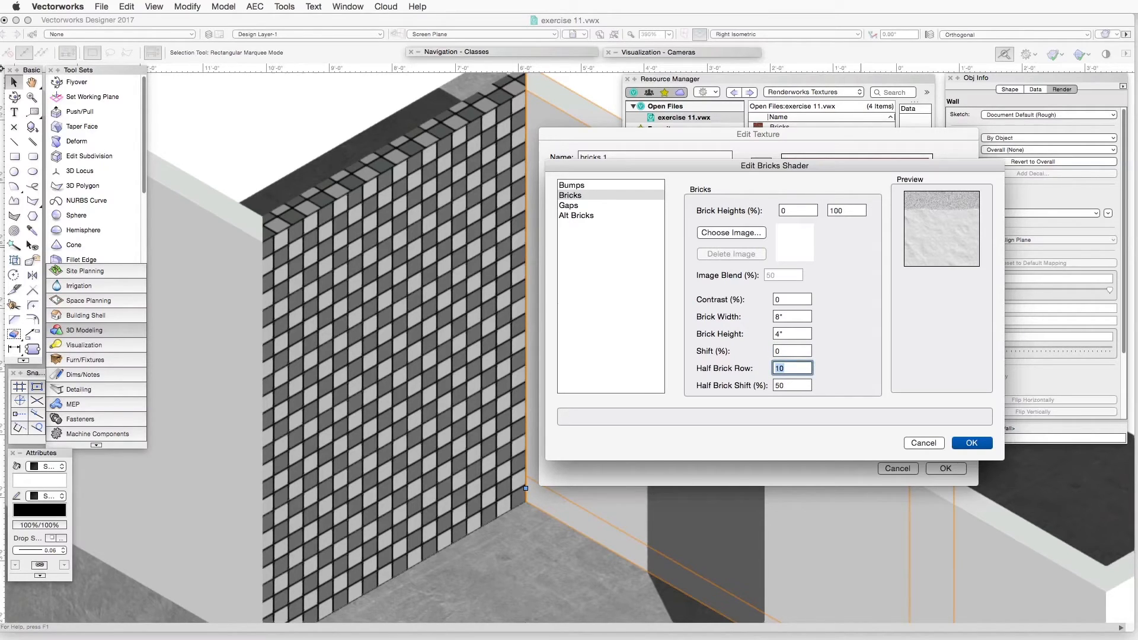
{"action": "type", "text": "0"}
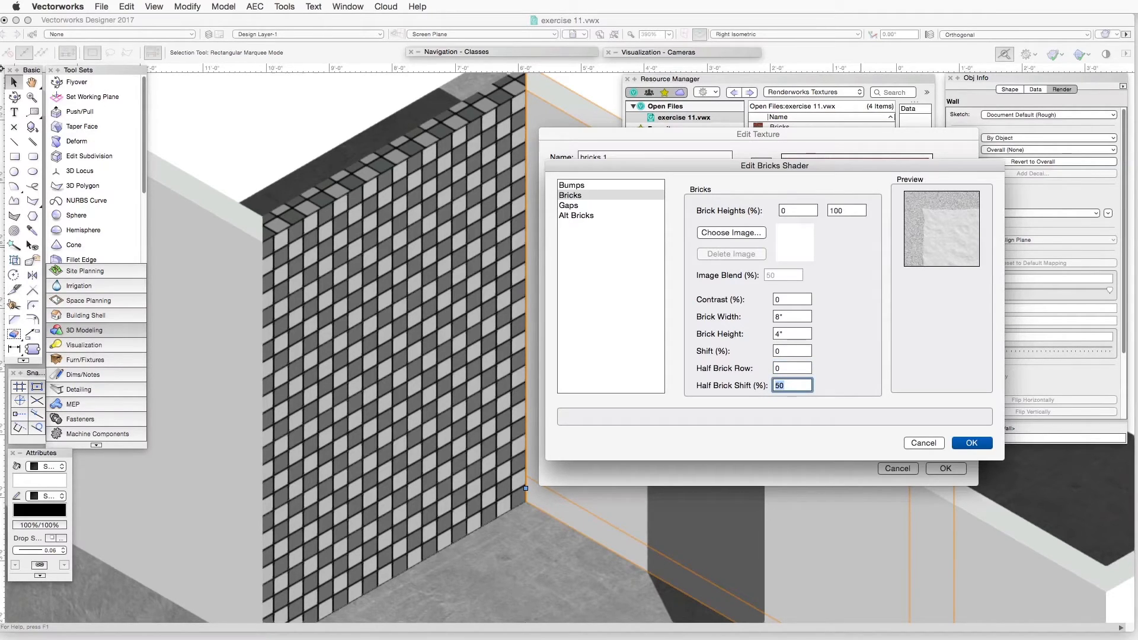
{"action": "type", "text": "0"}
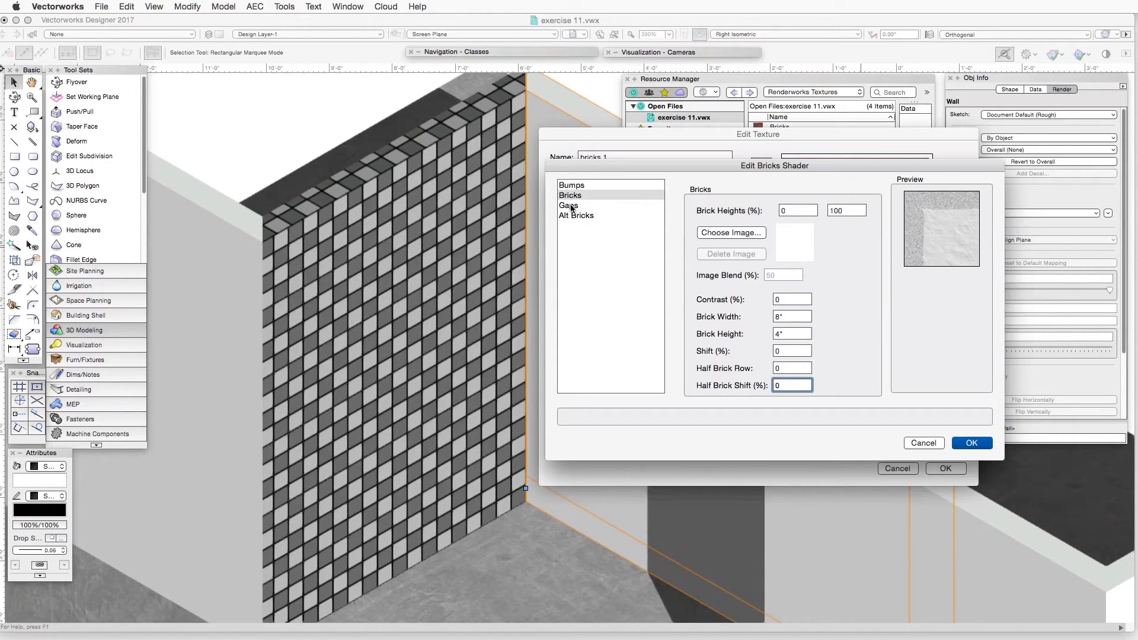
Step: Set the bump shader gap heights to 0 and 10 and the gap noise to 0
{"action": "left_click", "coordinate": [569, 206]}
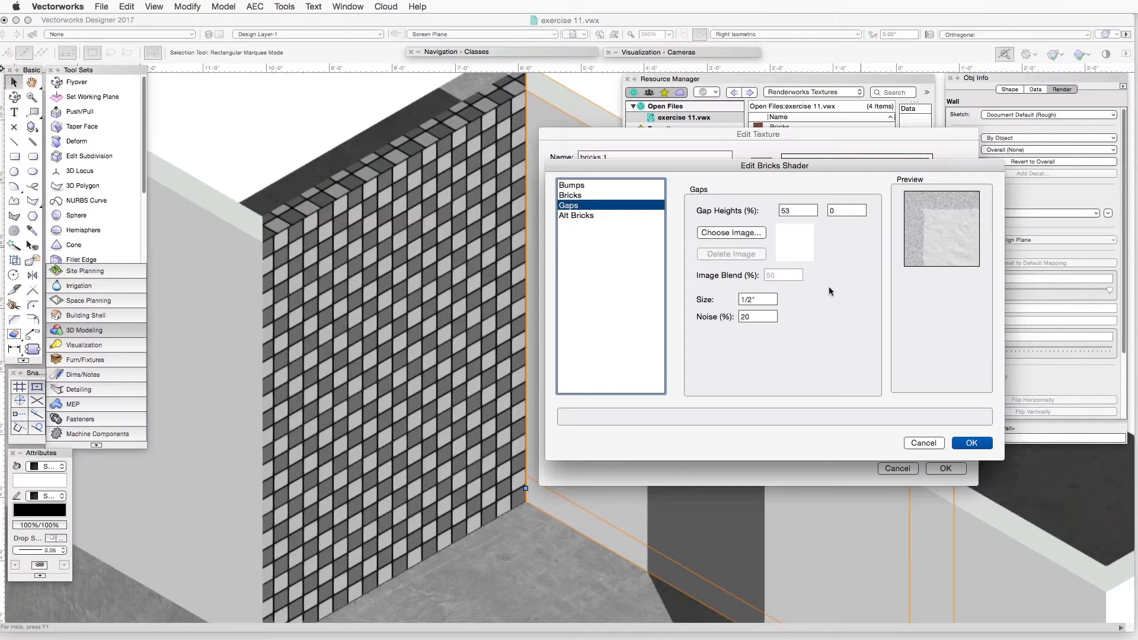
{"action": "mouse_move", "coordinate": [798, 207]}
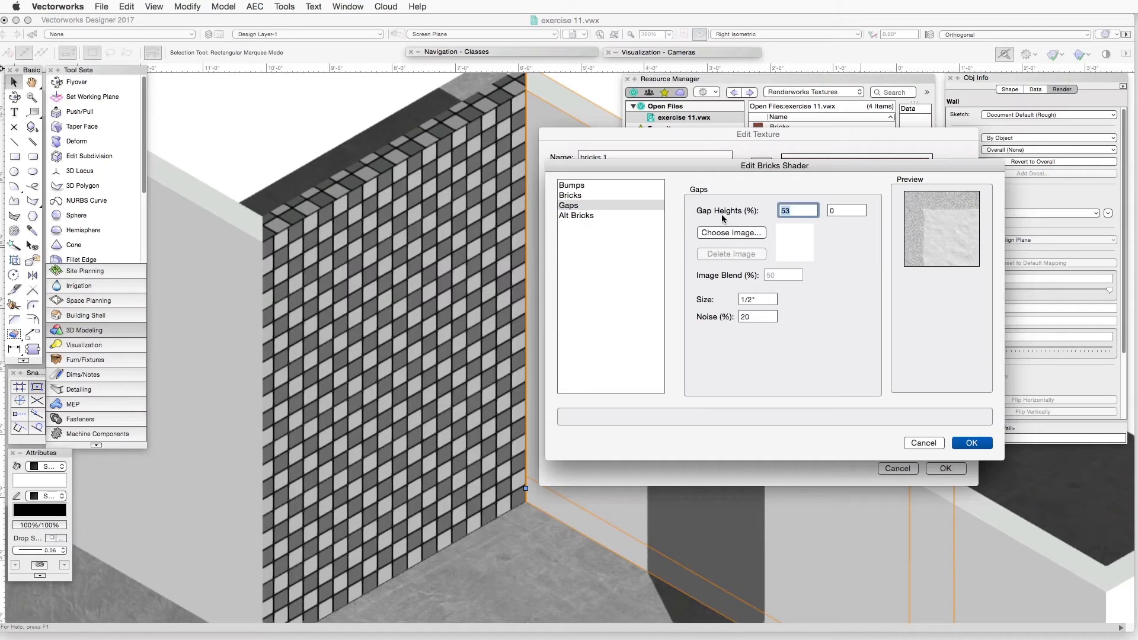
{"action": "mouse_move", "coordinate": [870, 270]}
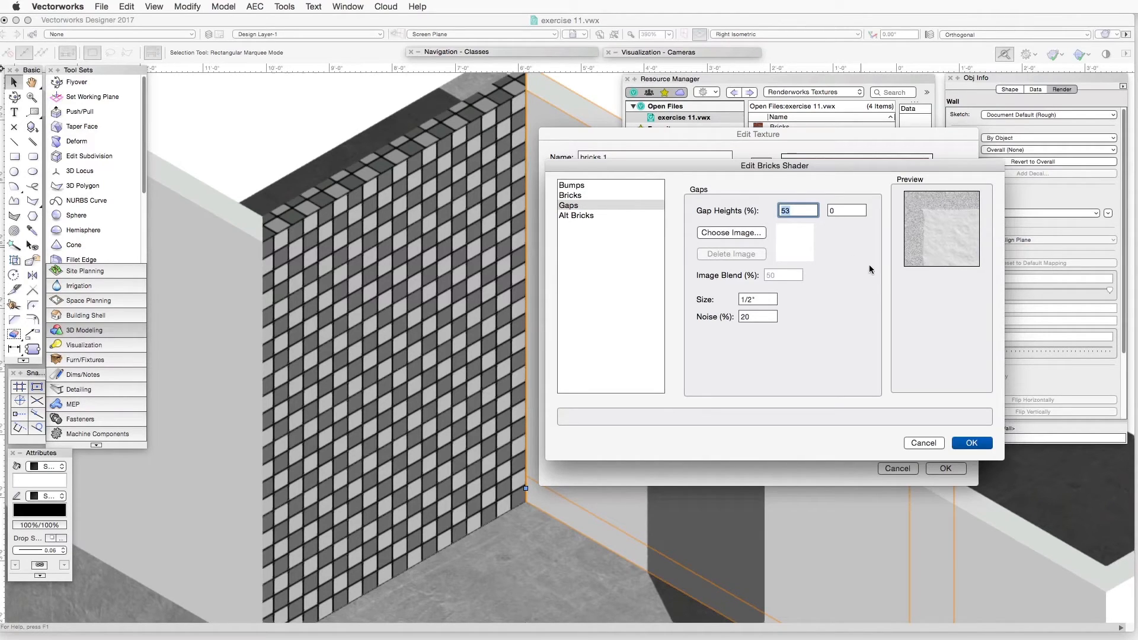
{"action": "type", "text": "0"}
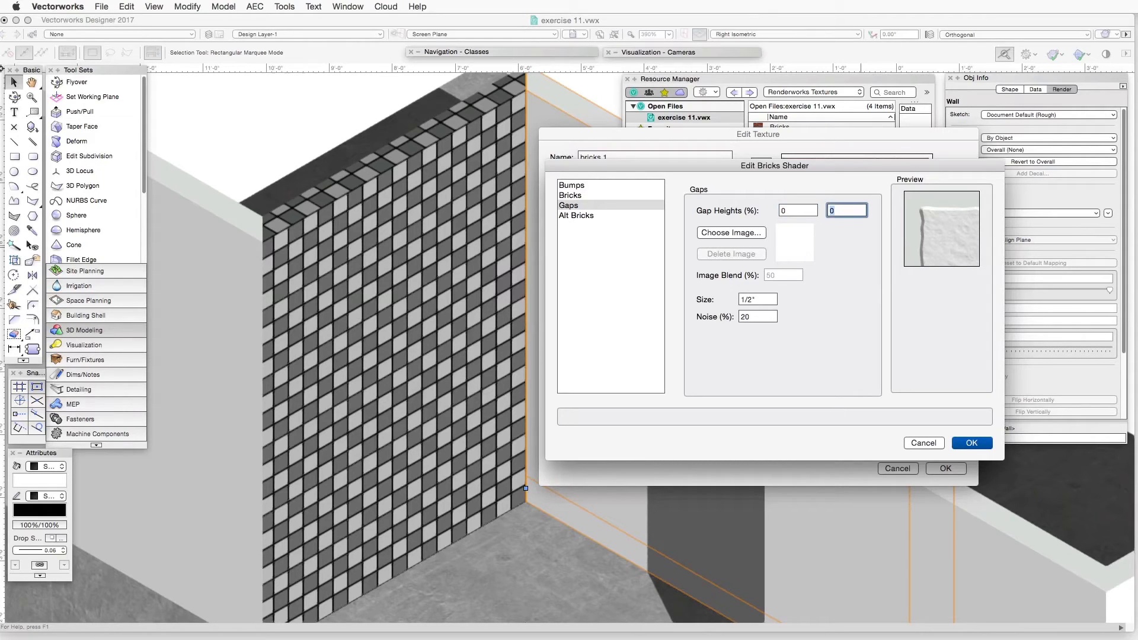
{"action": "type", "text": "1"}
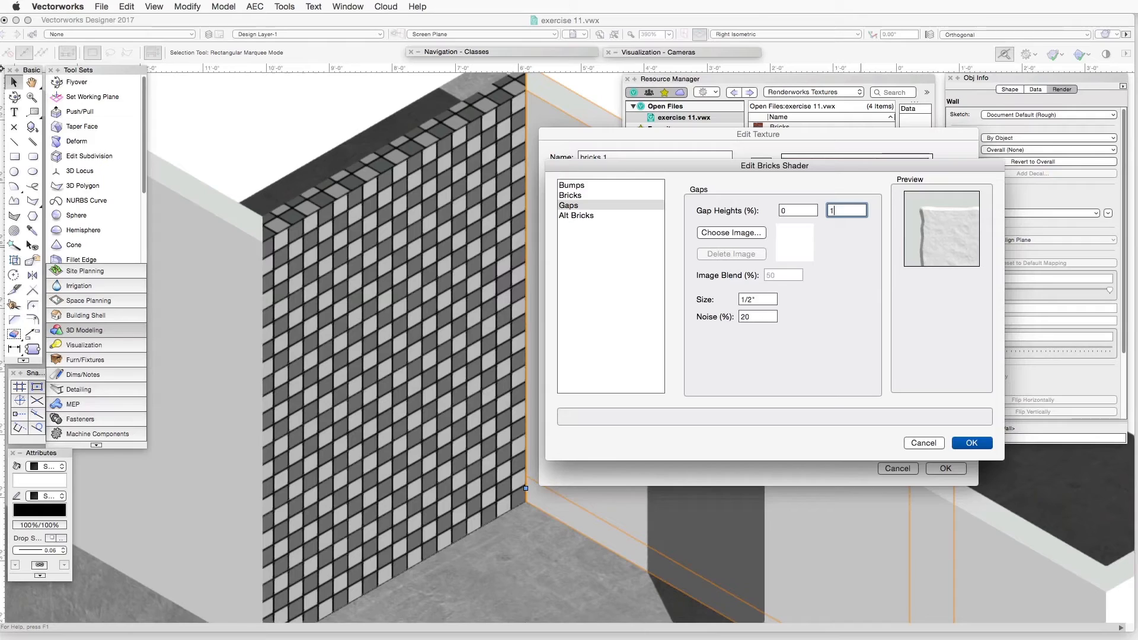
{"action": "type", "text": "0"}
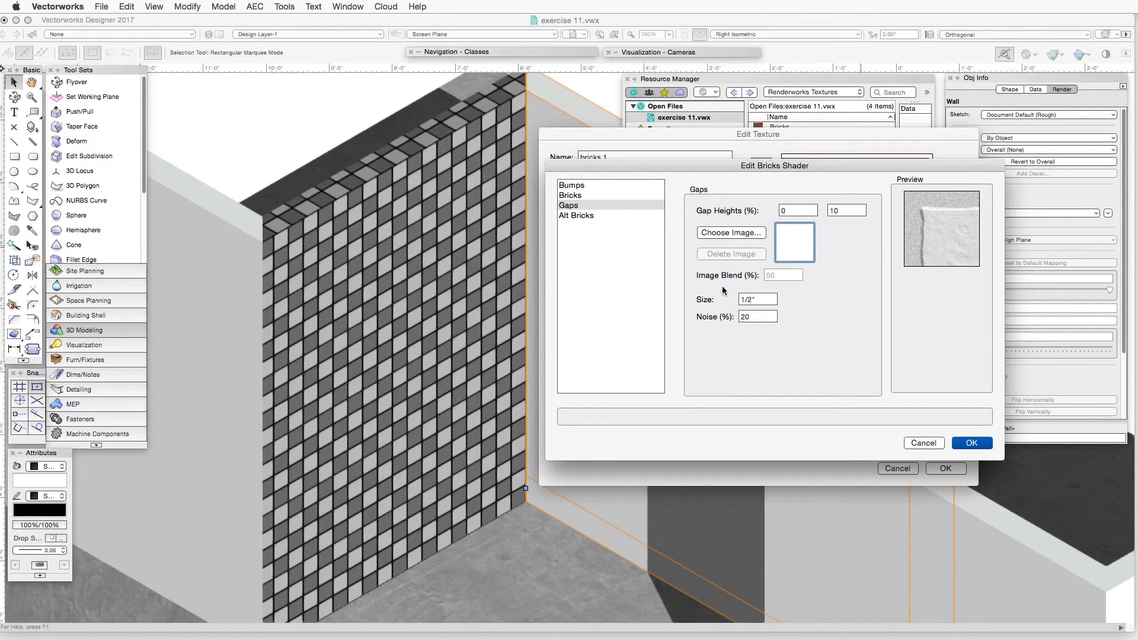
{"action": "mouse_move", "coordinate": [718, 310]}
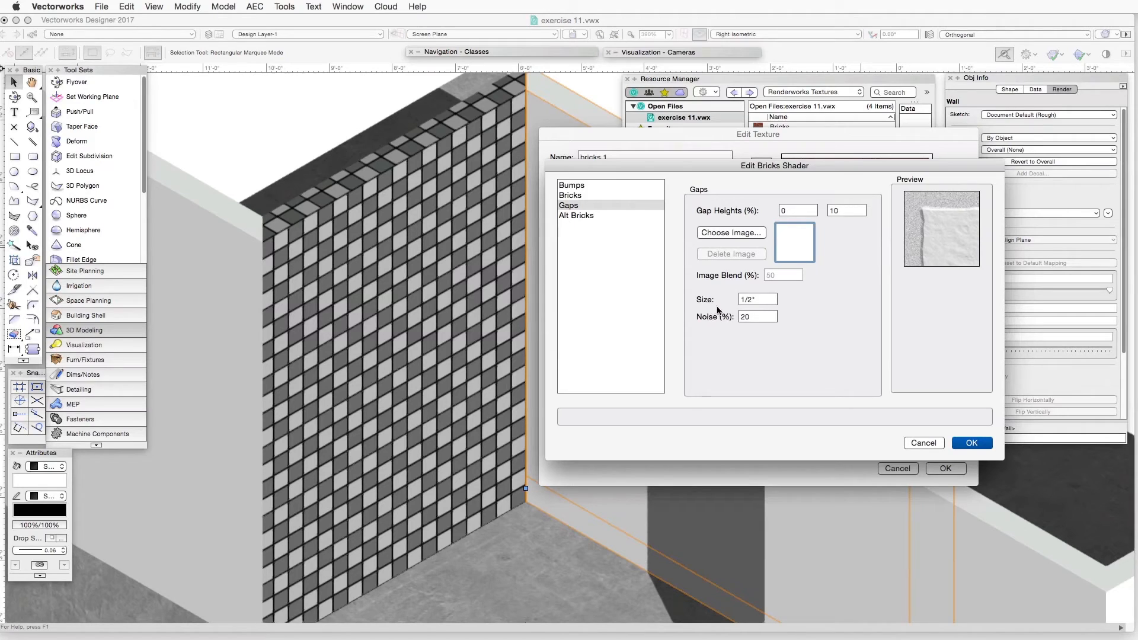
{"action": "mouse_move", "coordinate": [756, 298]}
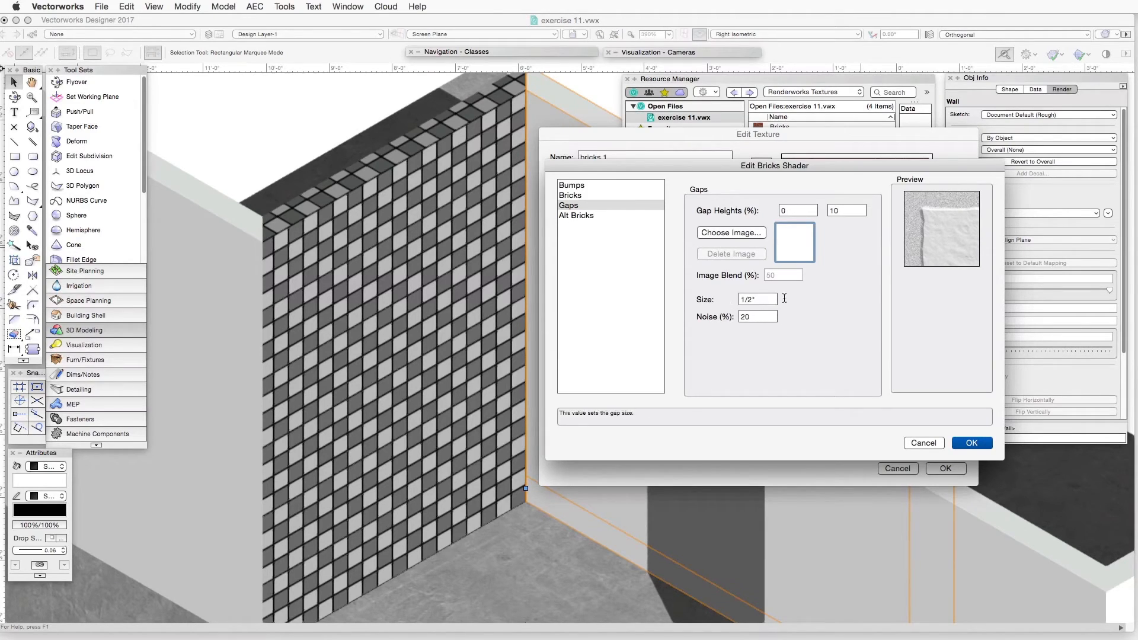
{"action": "left_click", "coordinate": [756, 316]}
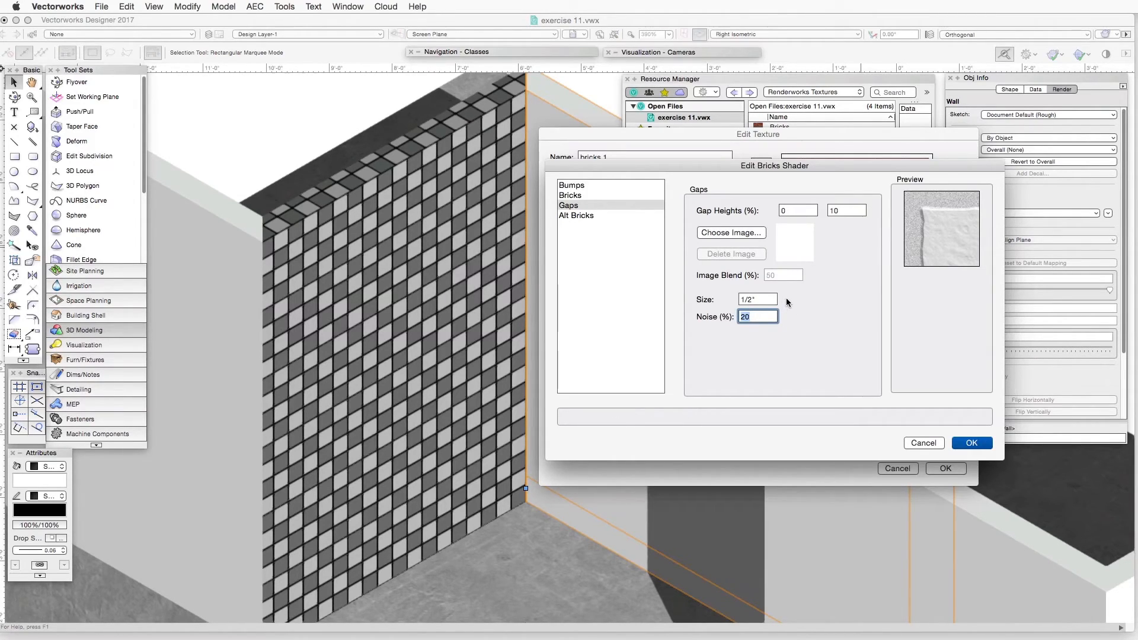
{"action": "type", "text": "0"}
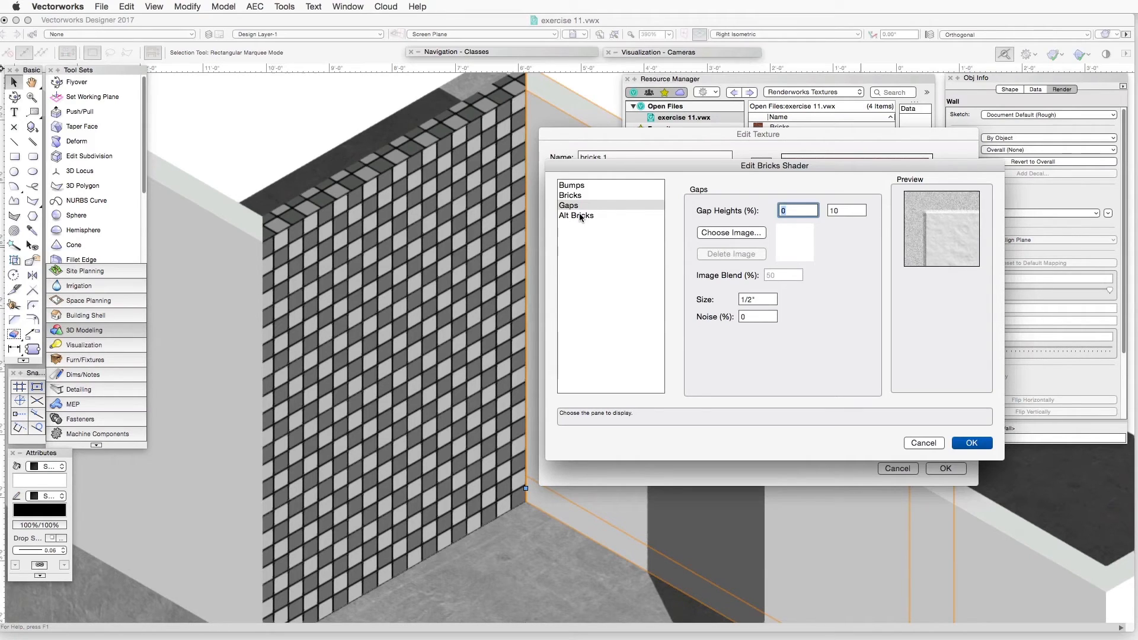
Step: Set alternate brick heights to 0 and 100 with Row 0, then confirm the bump shader
{"action": "left_click", "coordinate": [576, 216]}
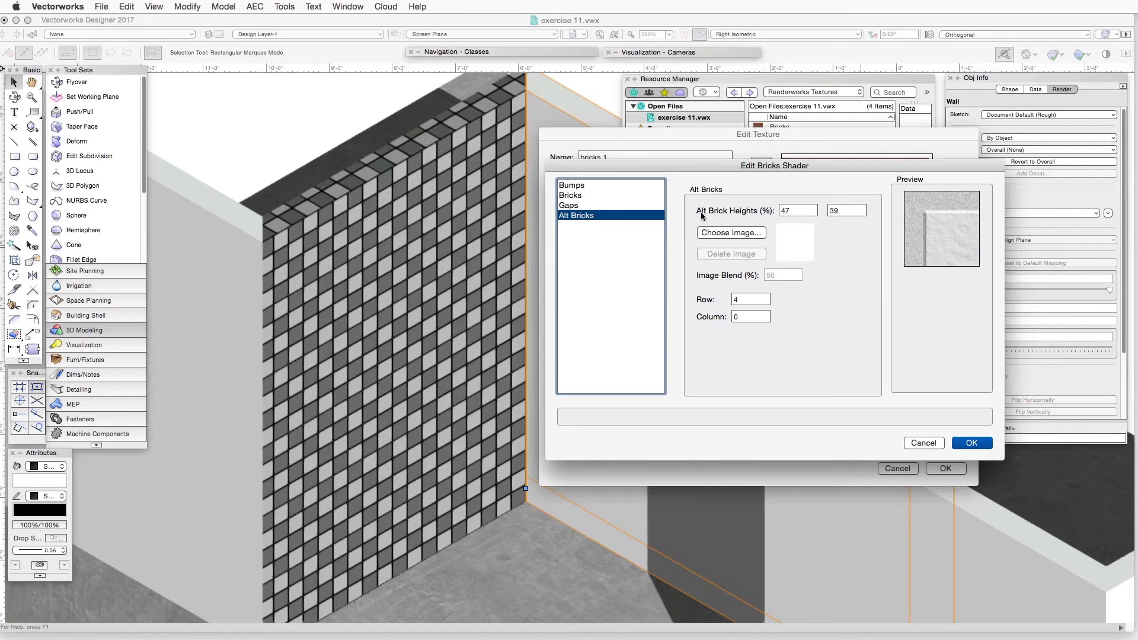
{"action": "left_click", "coordinate": [797, 210]}
{"action": "type", "text": "0"}
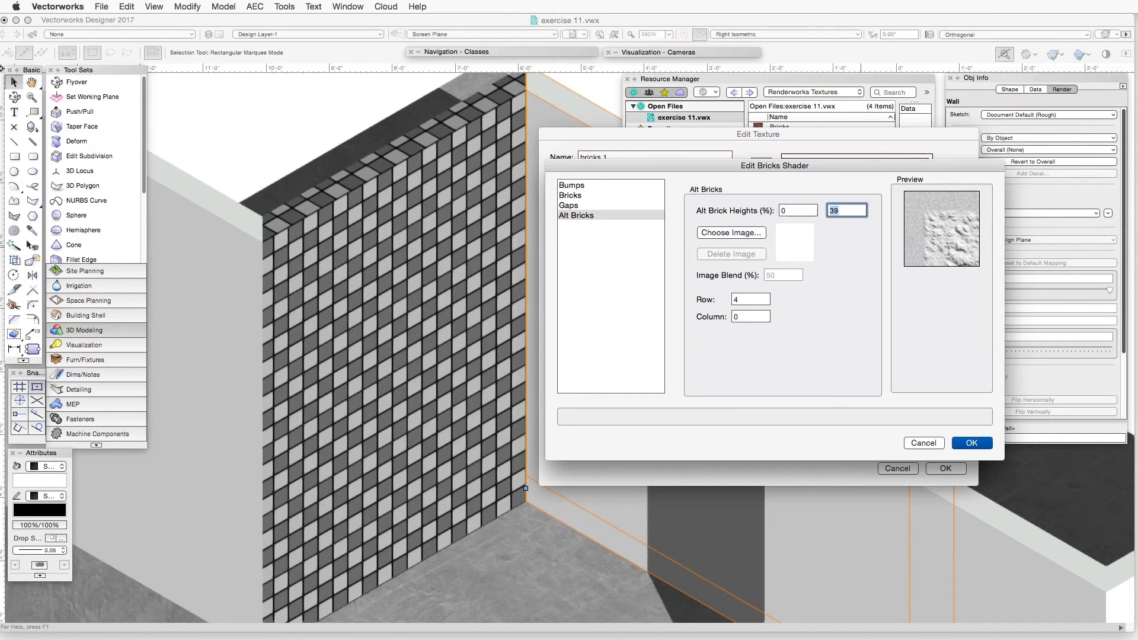
{"action": "type", "text": "10"}
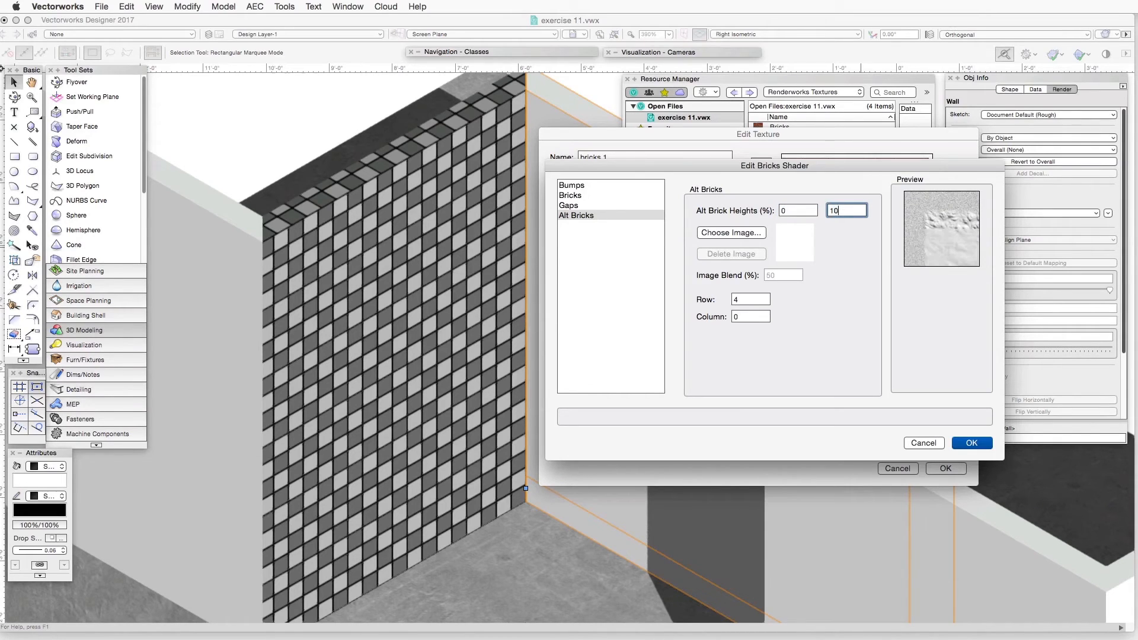
{"action": "type", "text": "100"}
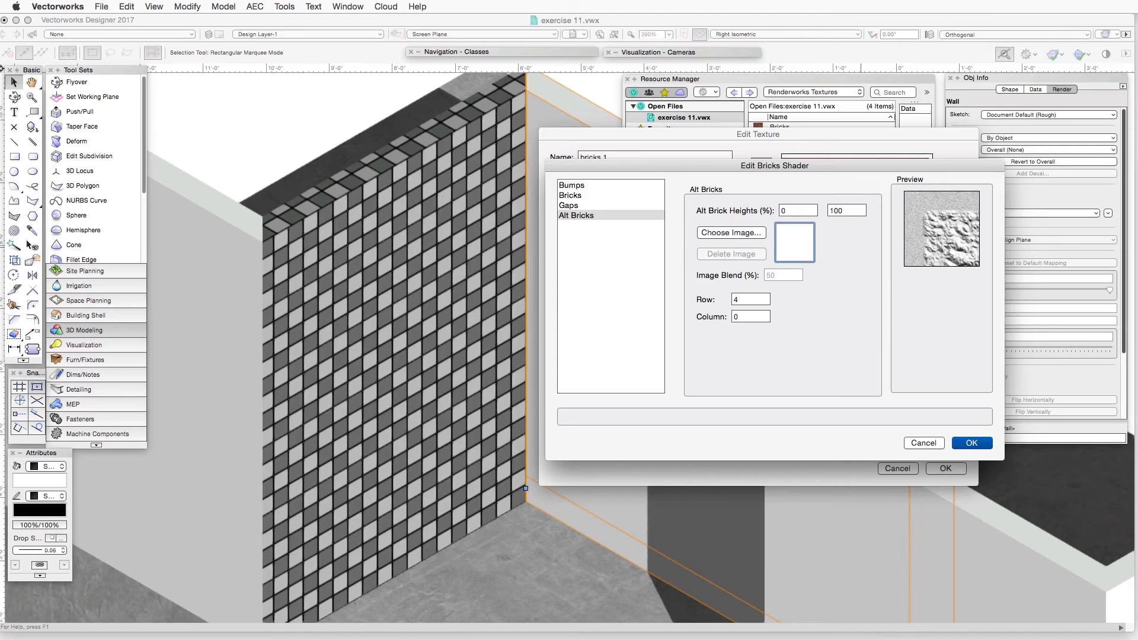
{"action": "left_click", "coordinate": [750, 299]}
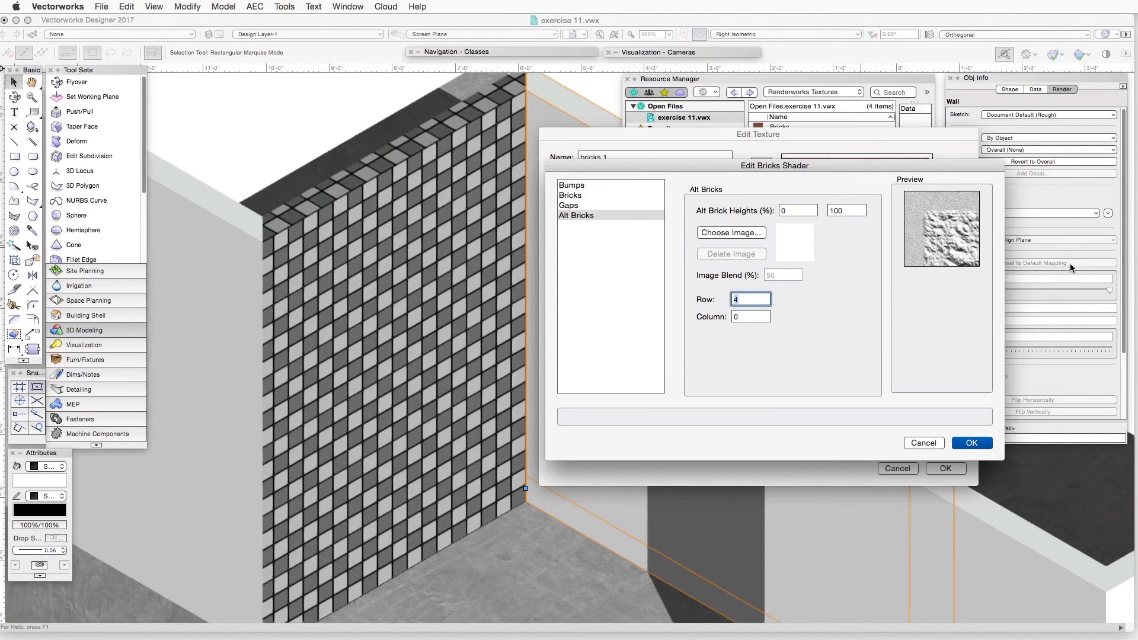
{"action": "type", "text": "0"}
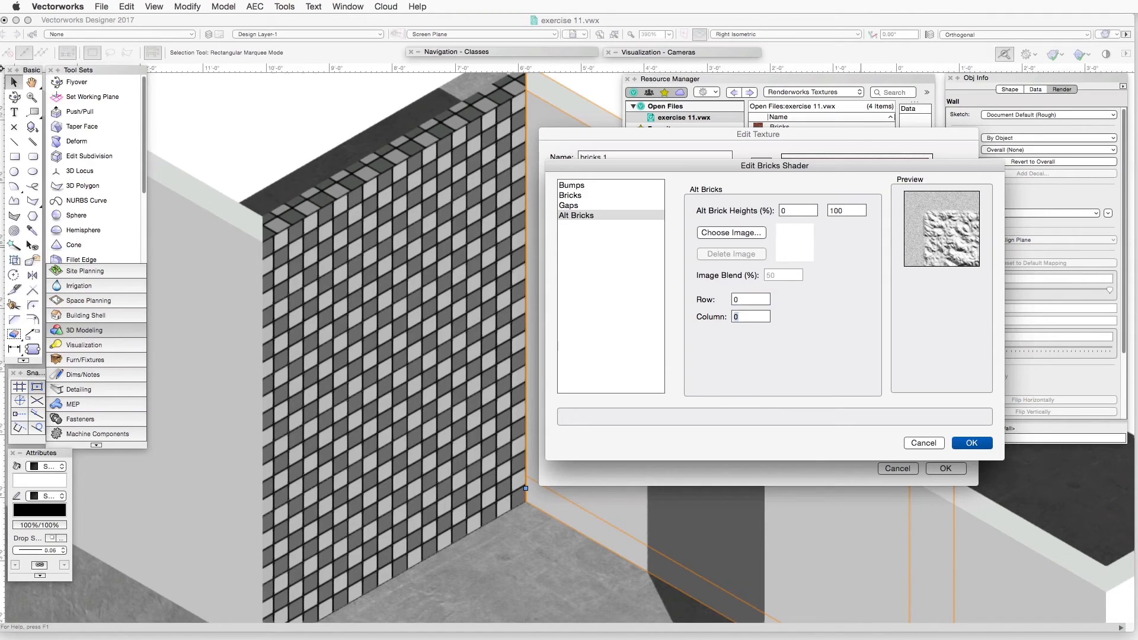
{"action": "left_click", "coordinate": [751, 315]}
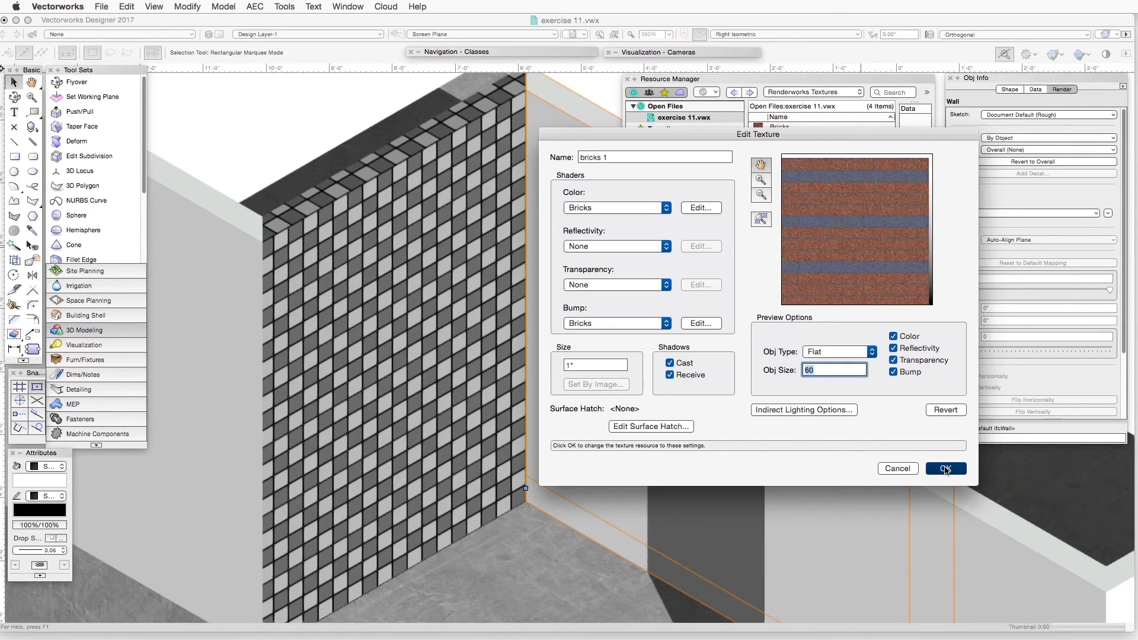
Step: Save the 'bricks 1' texture and apply it to the large right-hand wall from the Resource Manager
{"action": "left_click", "coordinate": [944, 468]}
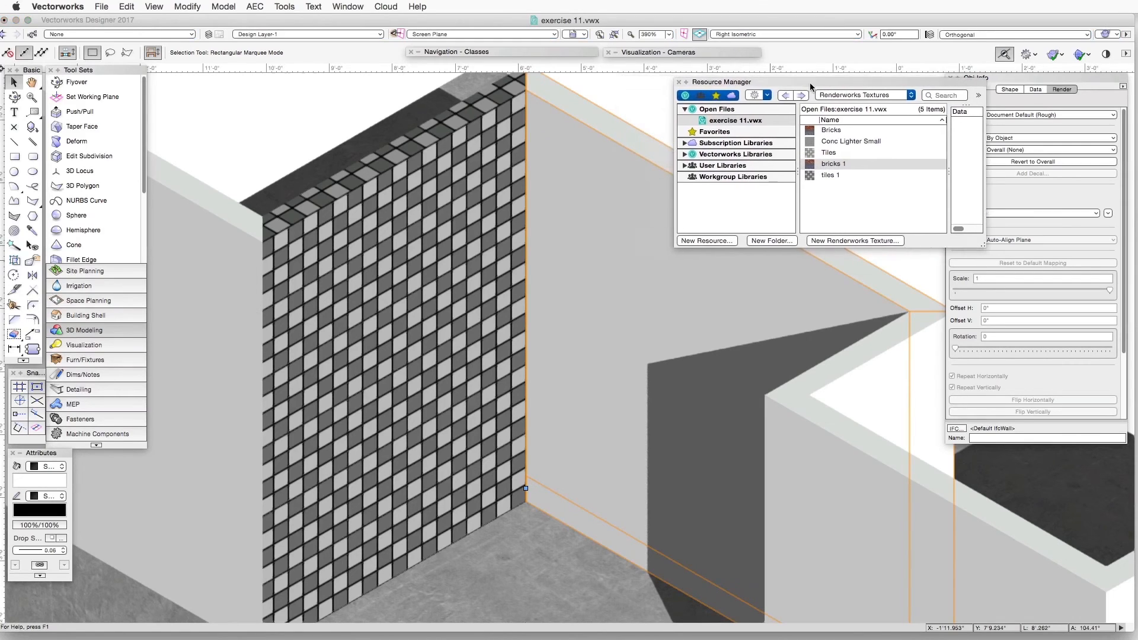
{"action": "left_click", "coordinate": [837, 164]}
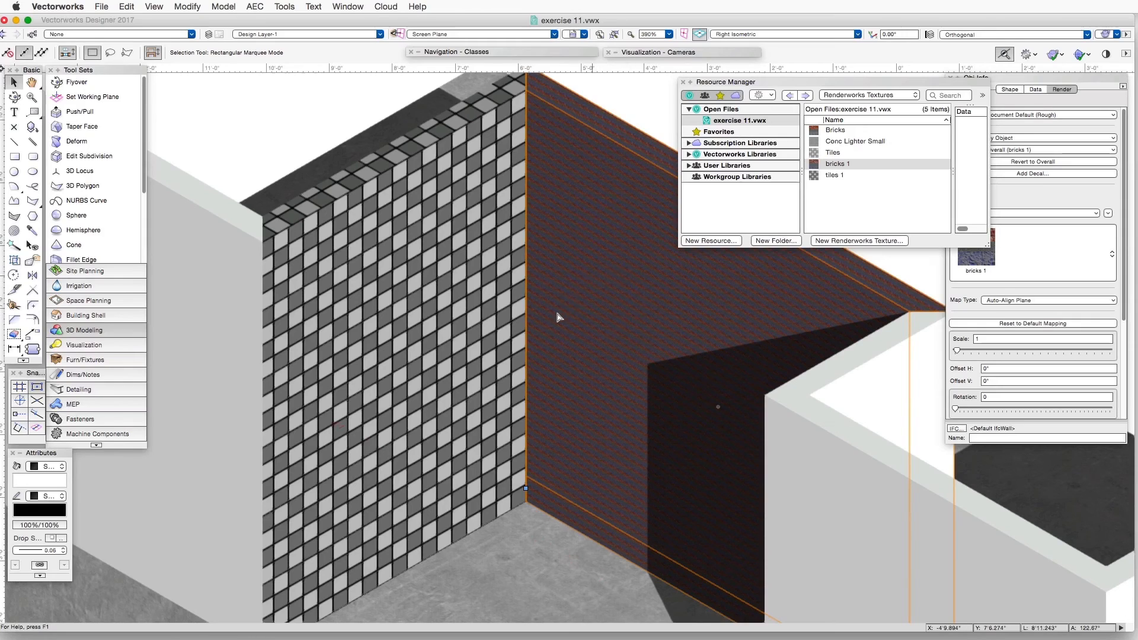
{"action": "mouse_move", "coordinate": [611, 270]}
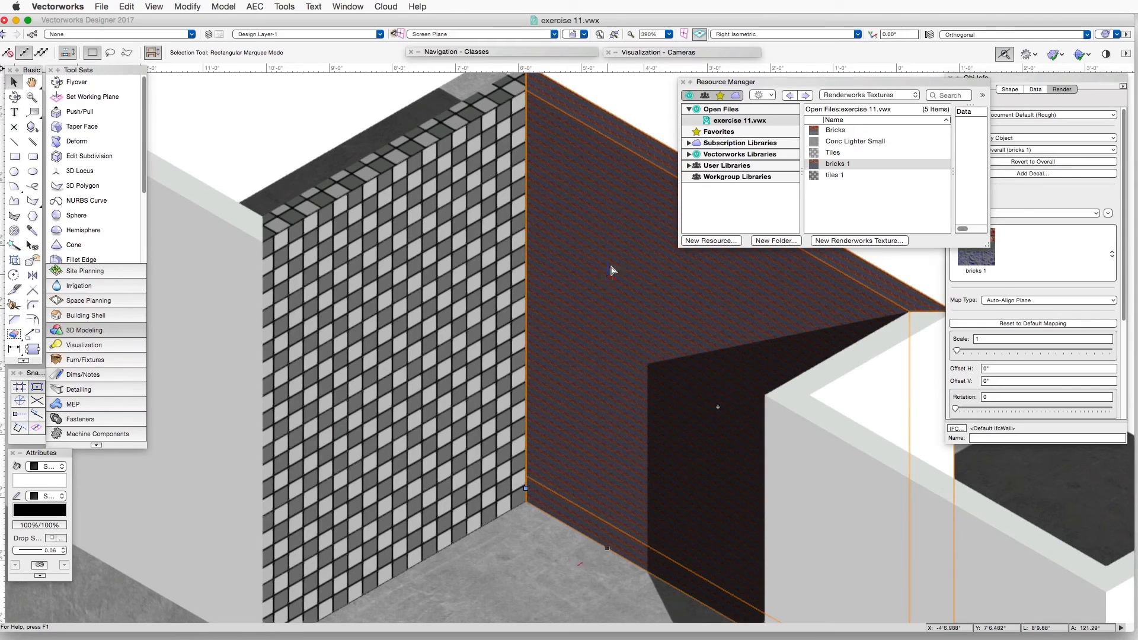
{"action": "mouse_move", "coordinate": [597, 339]}
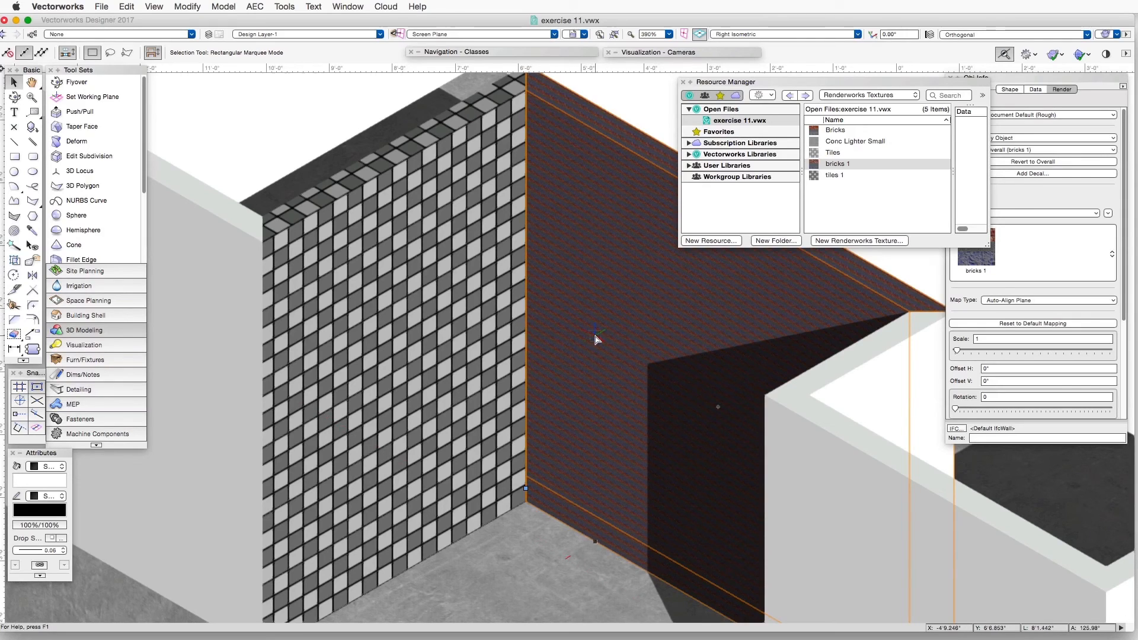
{"action": "mouse_move", "coordinate": [586, 266]}
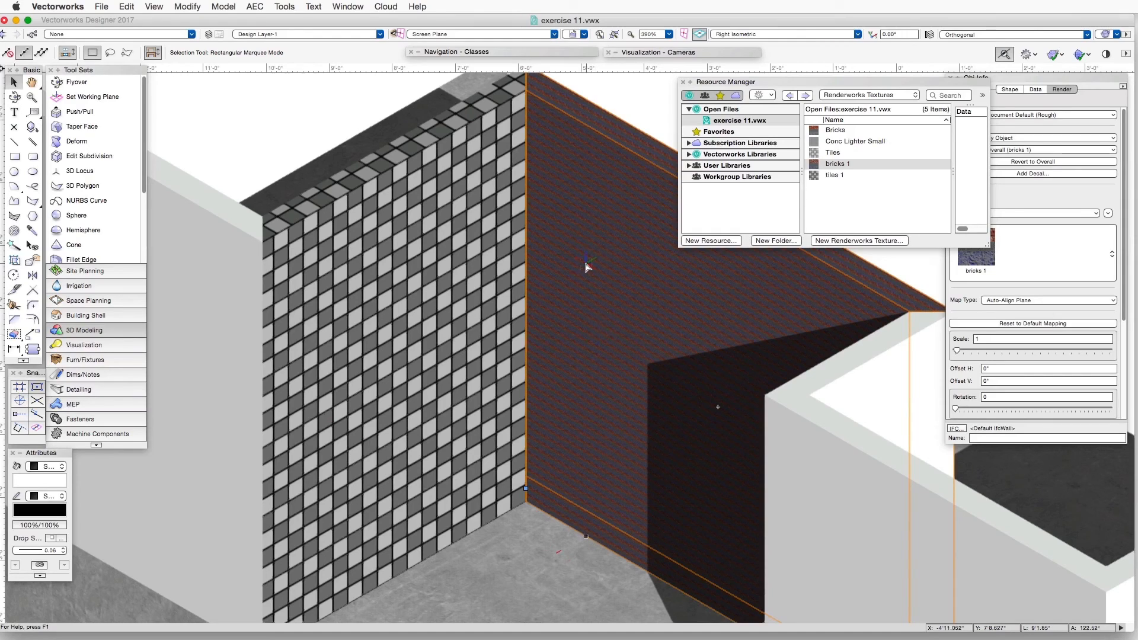
{"action": "mouse_move", "coordinate": [579, 223]}
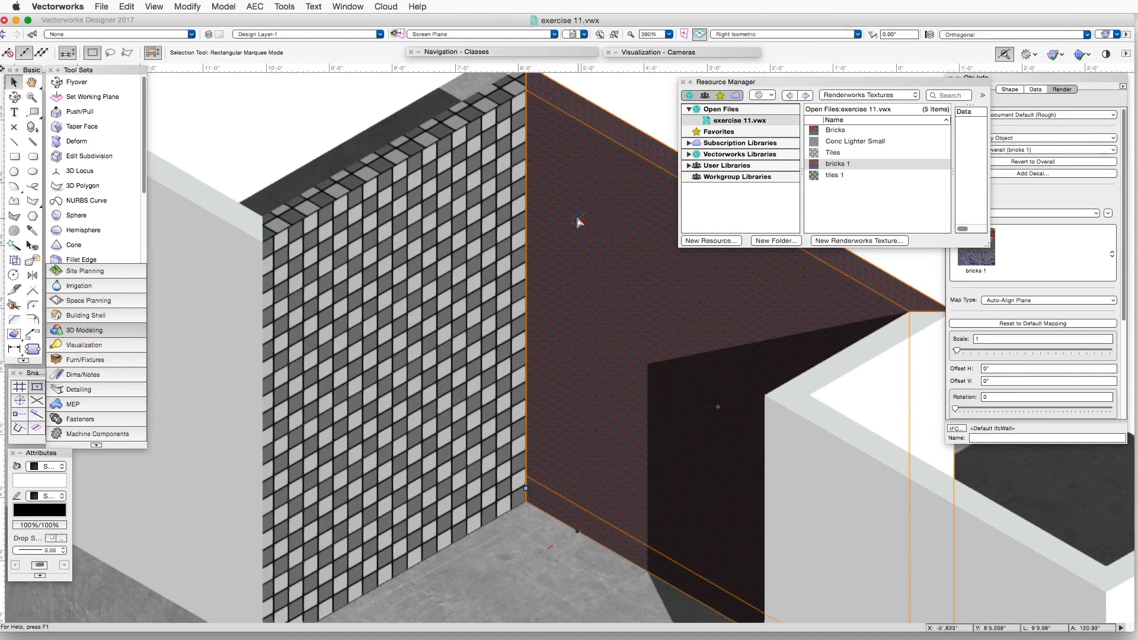
{"action": "mouse_move", "coordinate": [564, 226]}
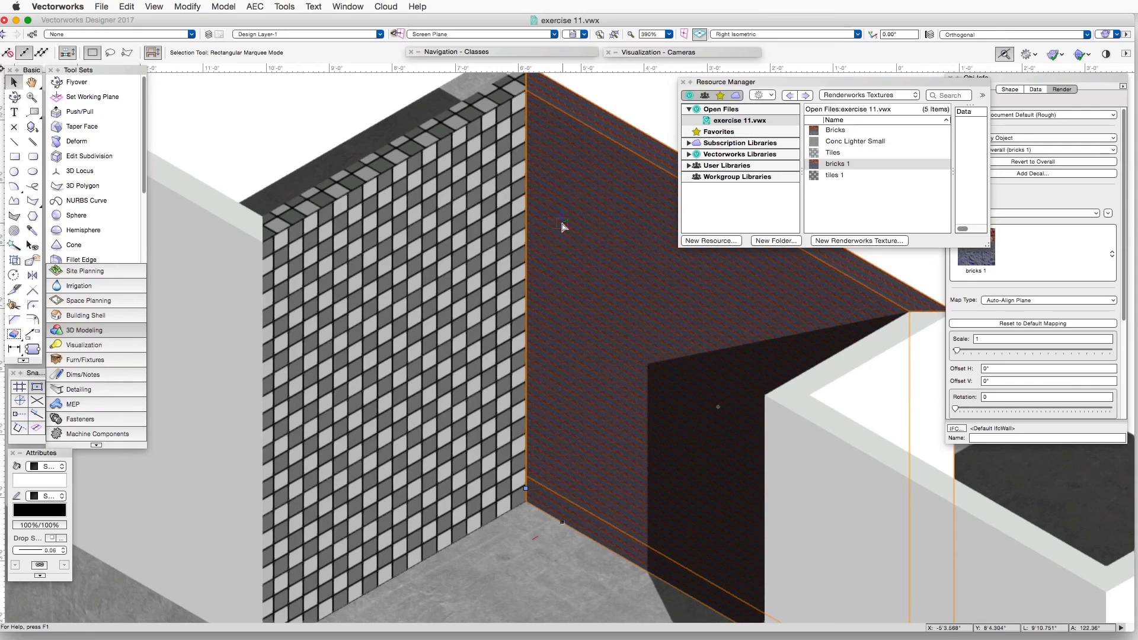
{"action": "mouse_move", "coordinate": [604, 298]}
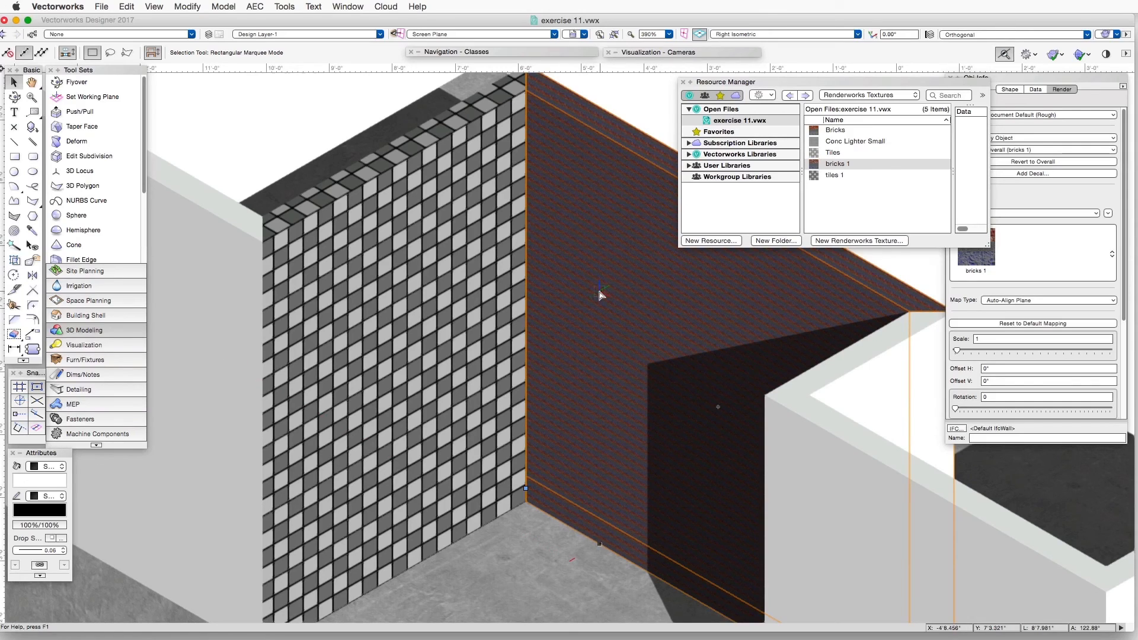
{"action": "mouse_move", "coordinate": [237, 145]}
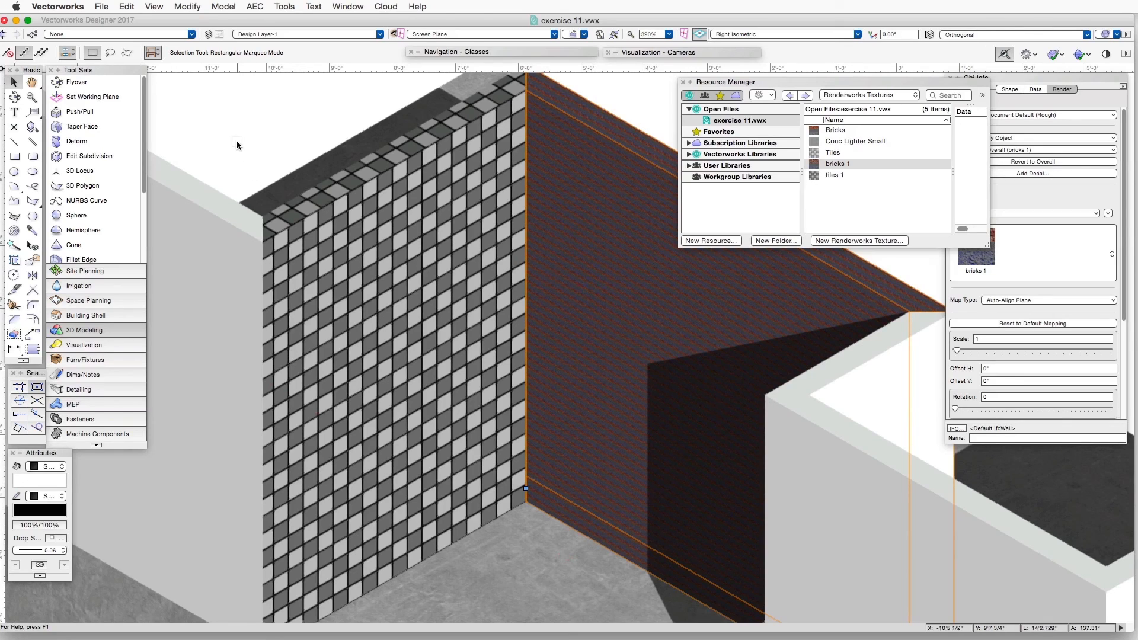
{"action": "left_click", "coordinate": [153, 6]}
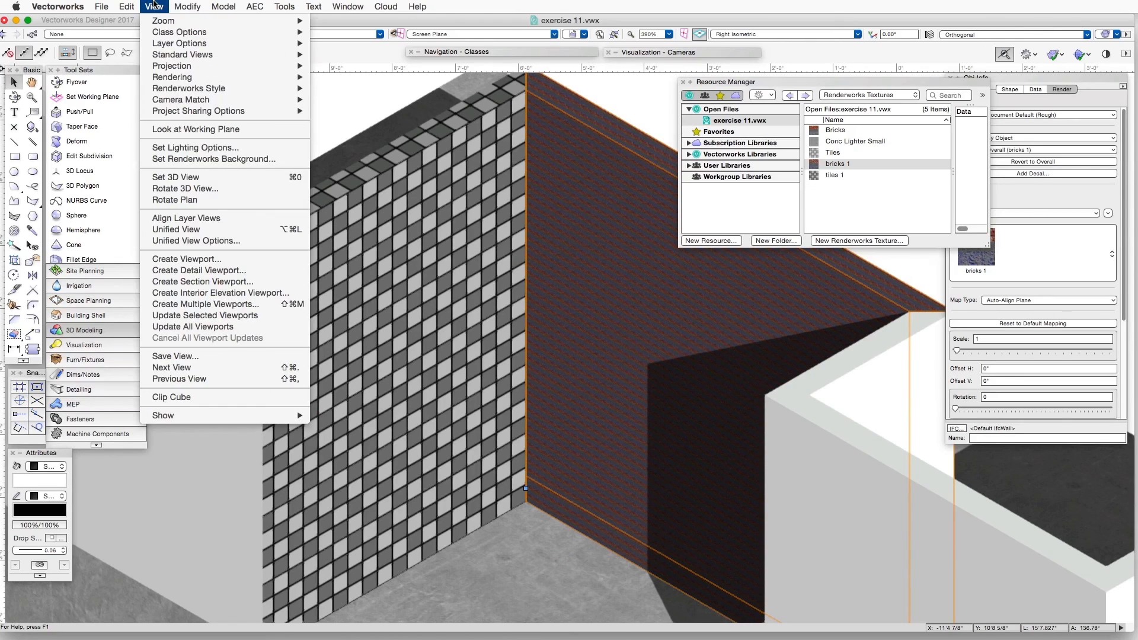